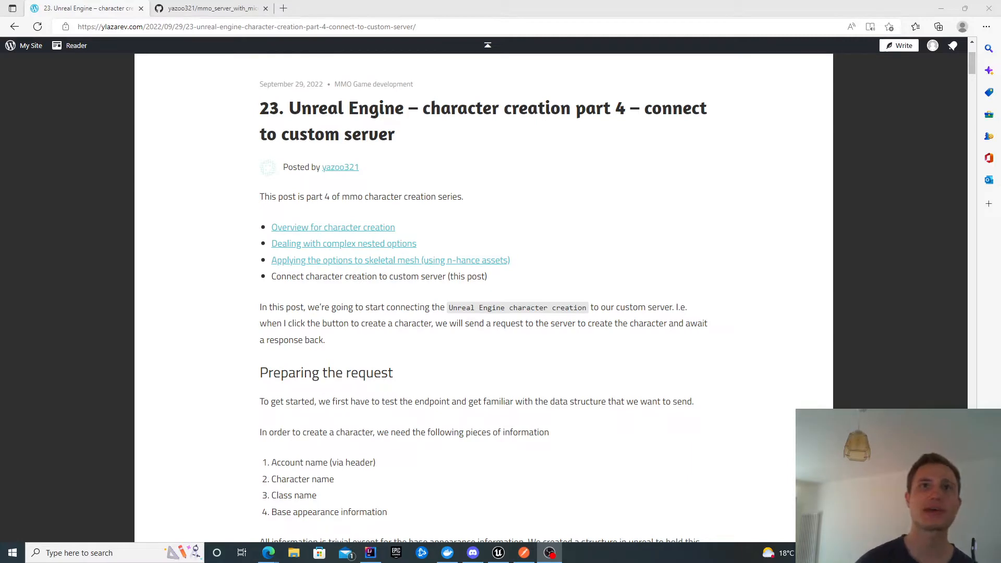
# Step: Review the server project repository and the character creation blog post
pyautogui.click(211, 8)
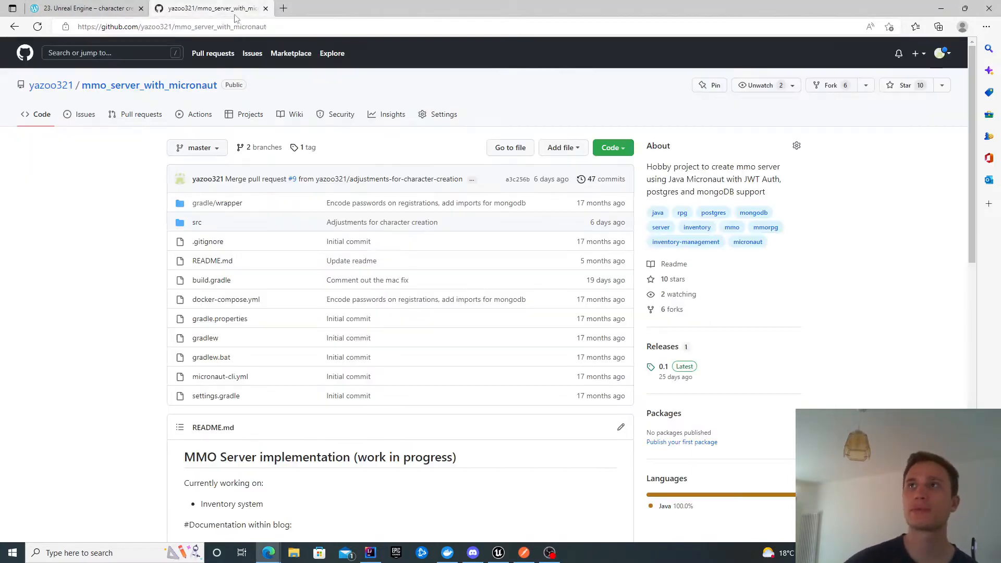
pyautogui.moveTo(513, 203)
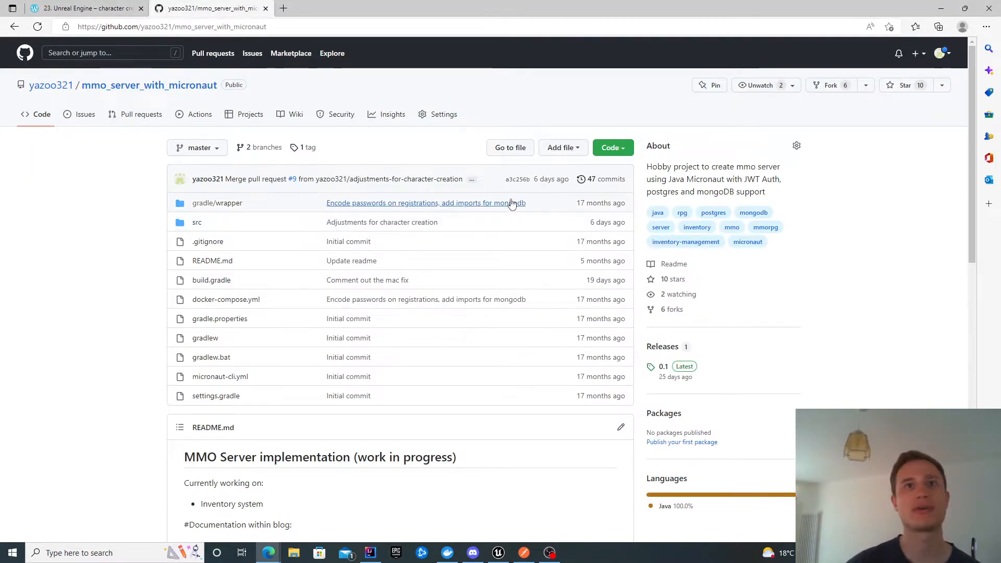
pyautogui.moveTo(410, 204)
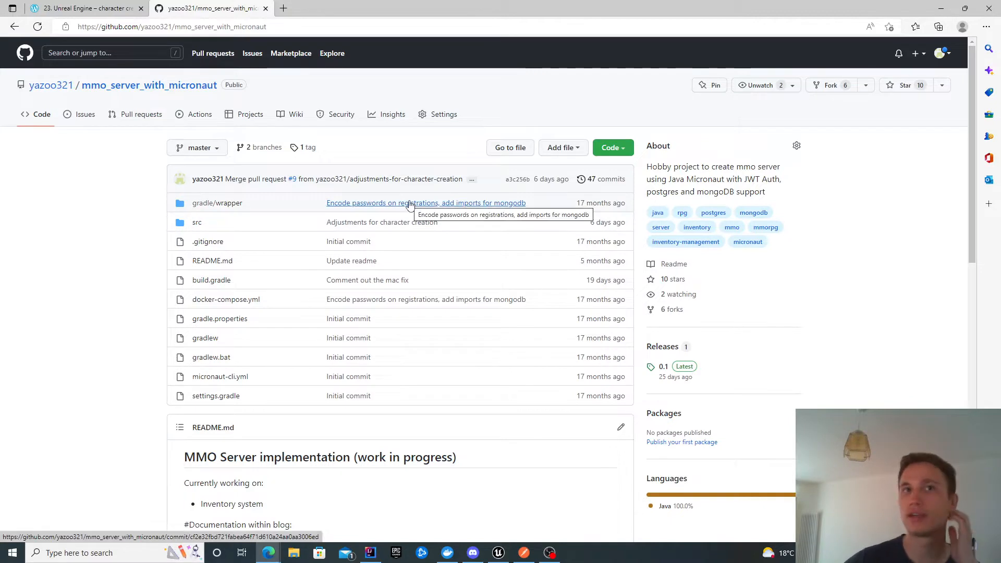
pyautogui.moveTo(378, 195)
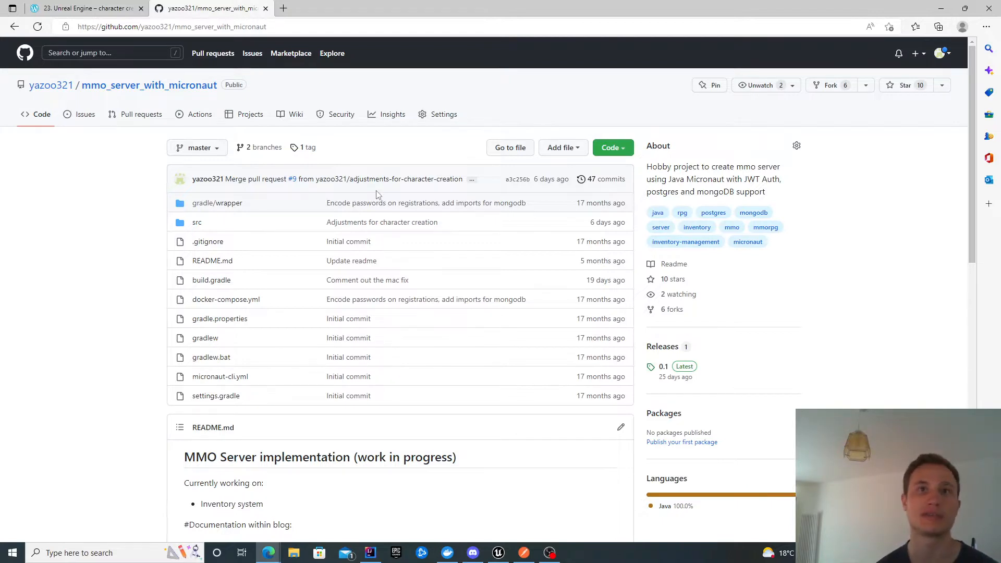
pyautogui.moveTo(345, 153)
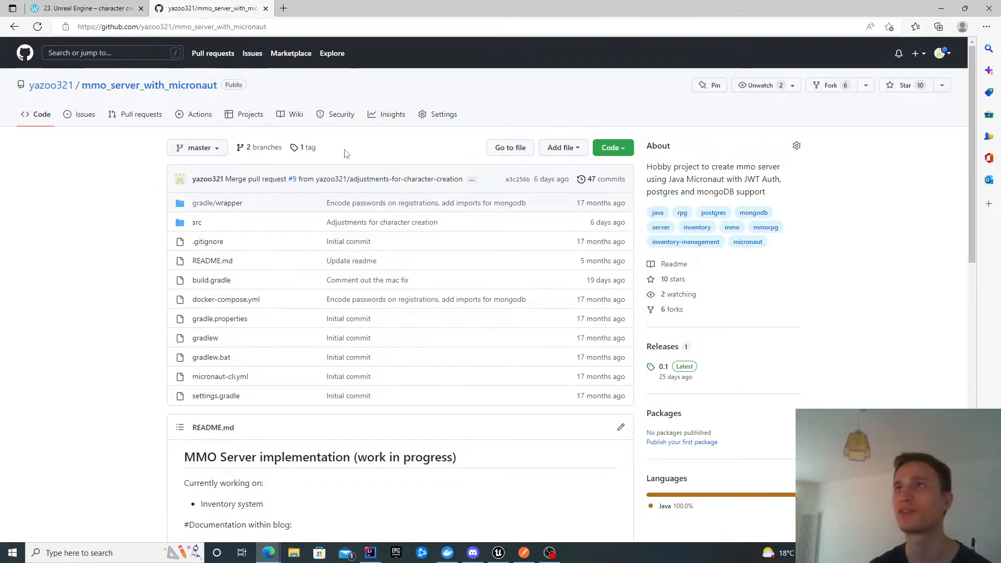
pyautogui.click(78, 9)
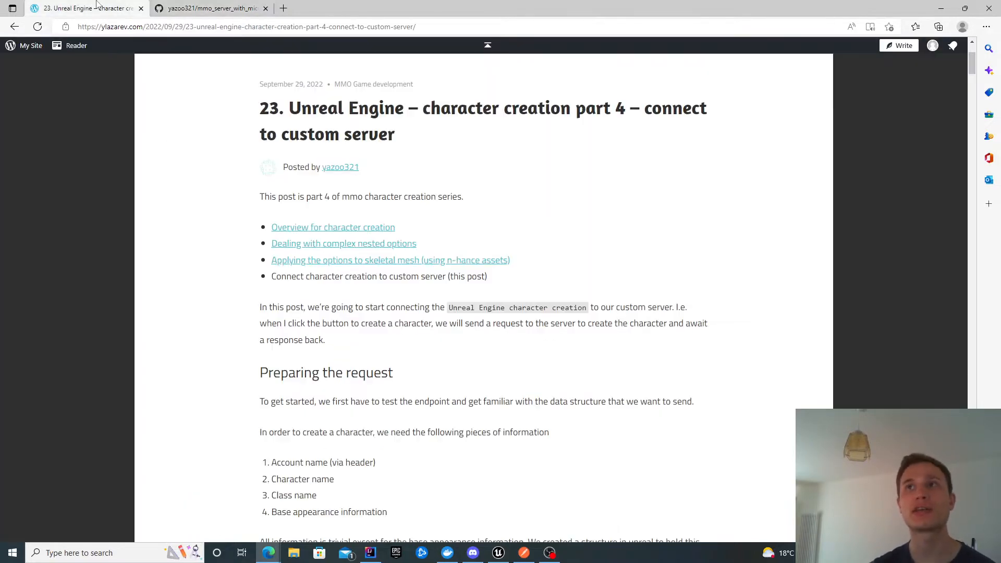
pyautogui.moveTo(429, 192)
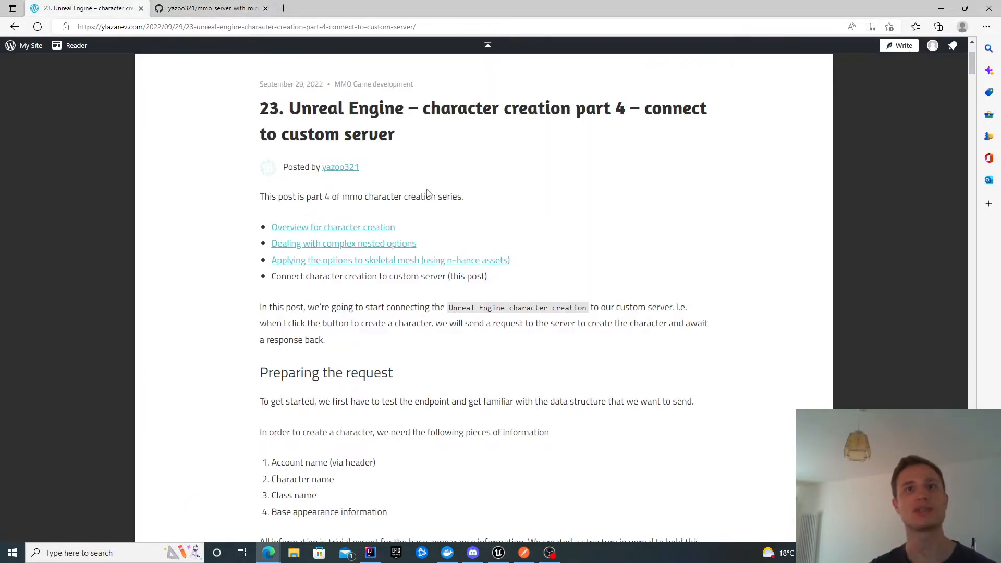
pyautogui.scroll(-3)
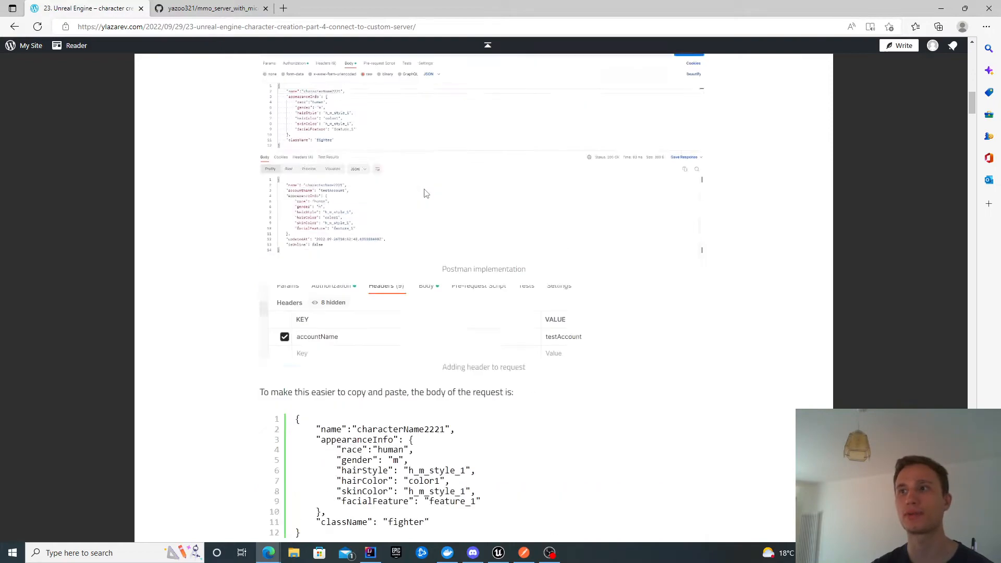
pyautogui.scroll(-3)
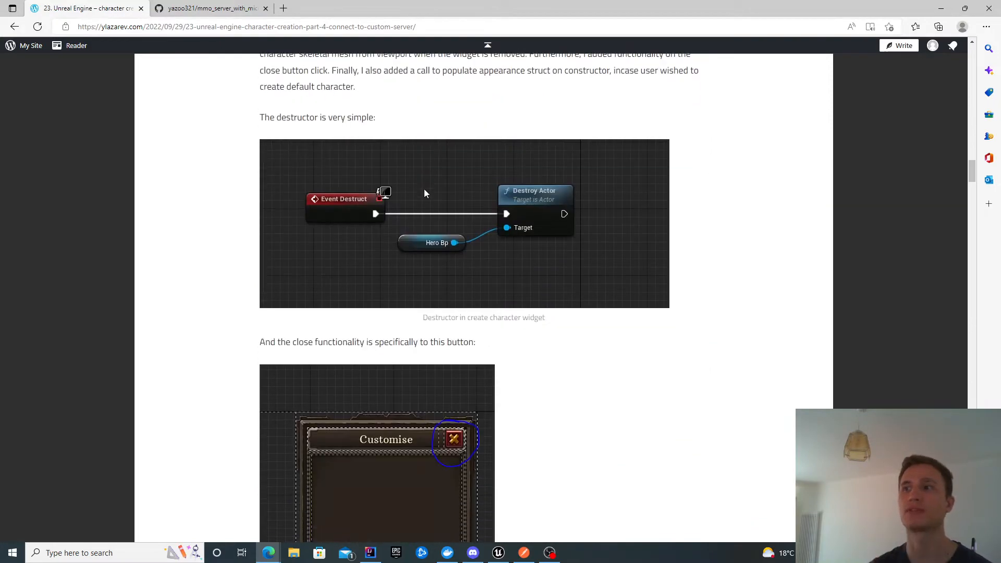
pyautogui.scroll(-3)
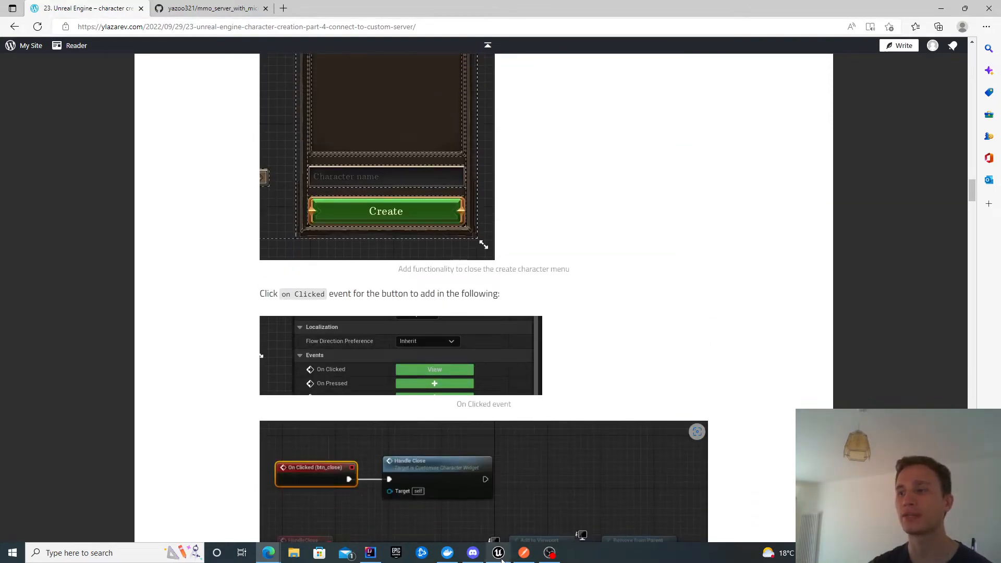
# Step: Launch the play preview and customise hair, black hair colour, skin Style 4 and a beard
pyautogui.click(498, 553)
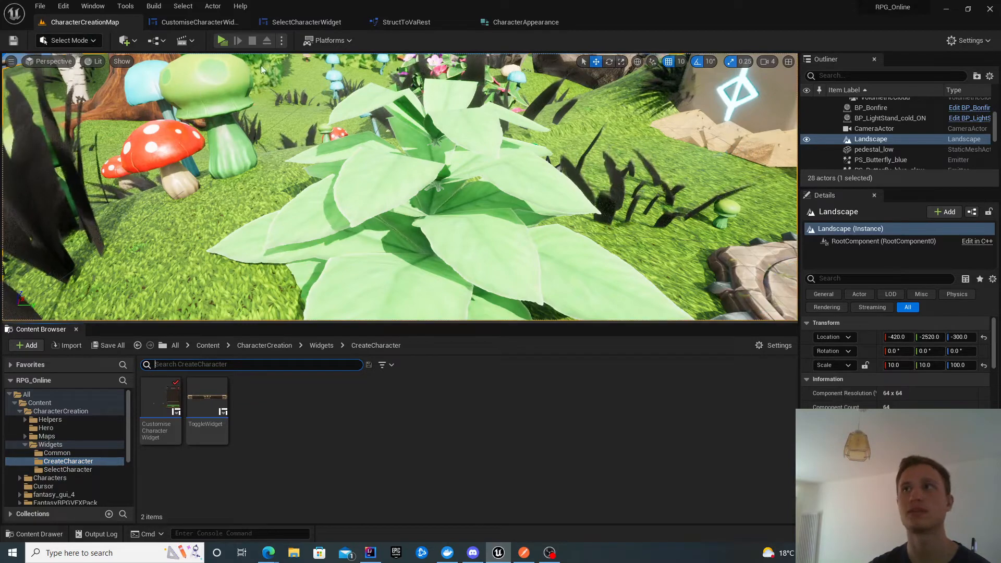
pyautogui.click(222, 40)
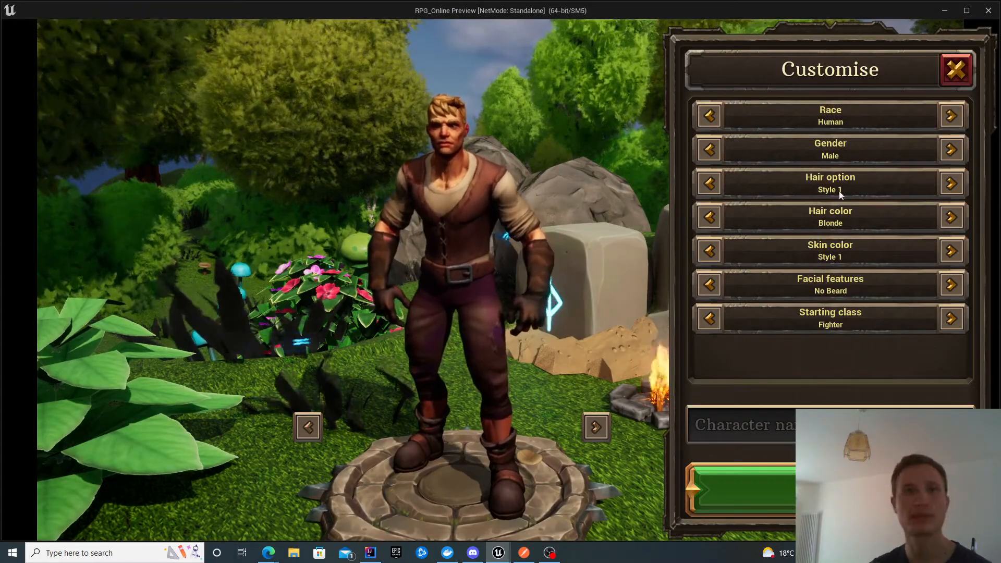
pyautogui.click(952, 149)
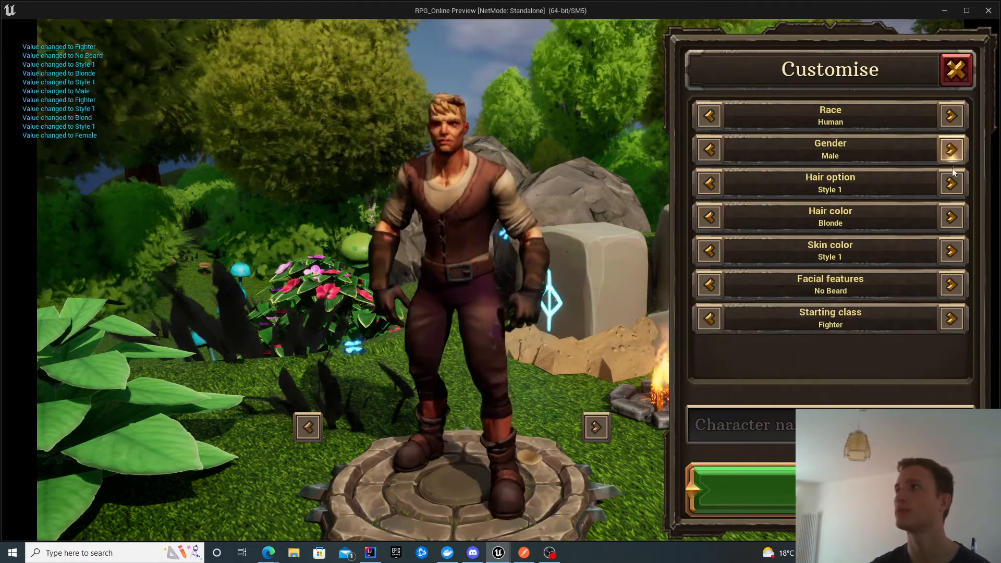
pyautogui.click(952, 217)
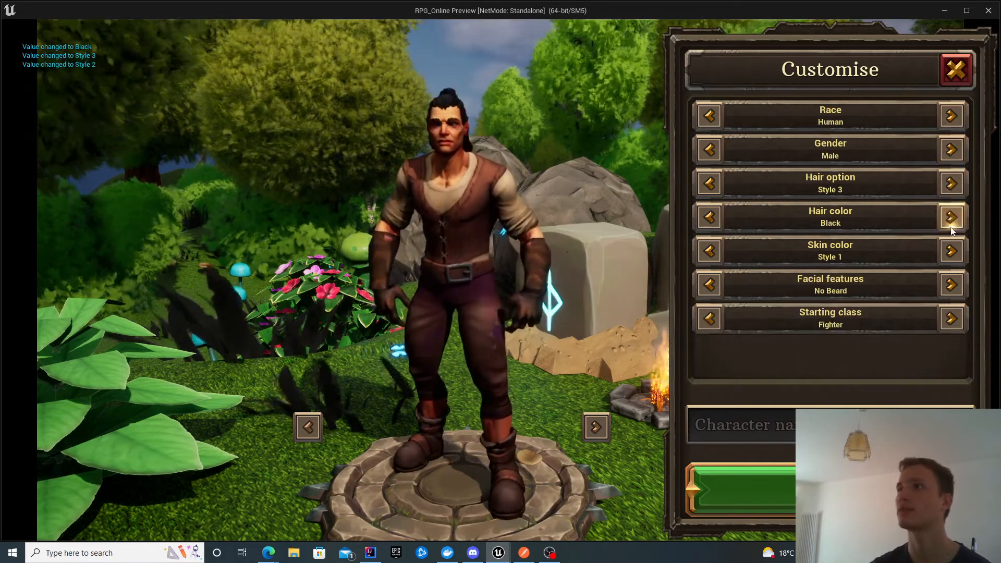
pyautogui.click(951, 251)
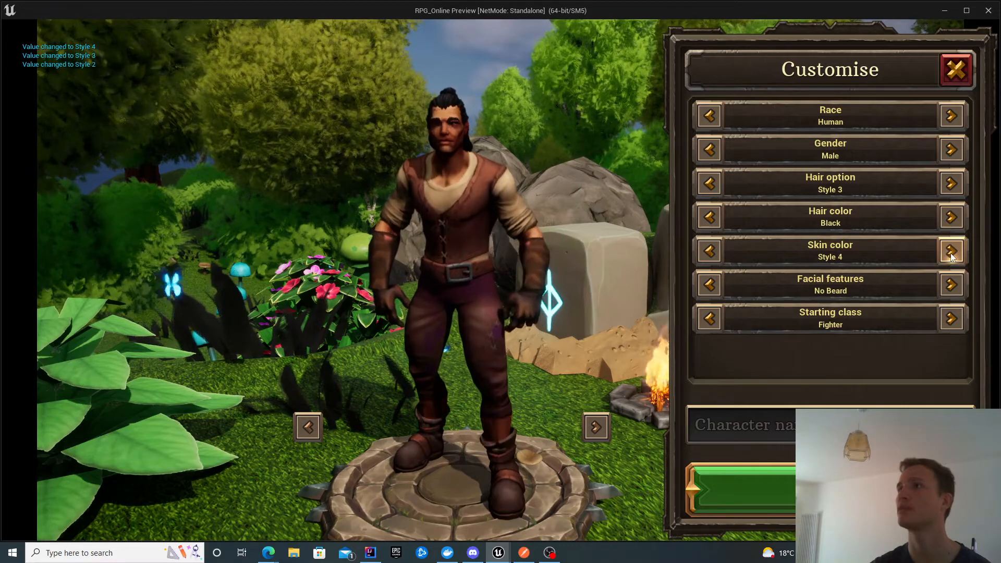
pyautogui.click(952, 284)
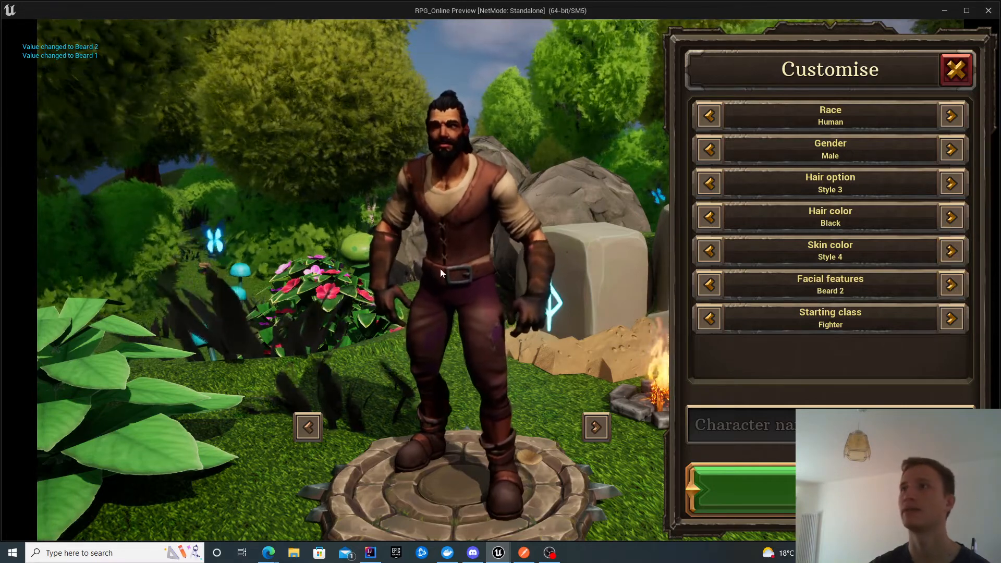
# Step: Name the character sdfsfdsf, create it, and select it in the character list
pyautogui.write('sdfsfdsf')
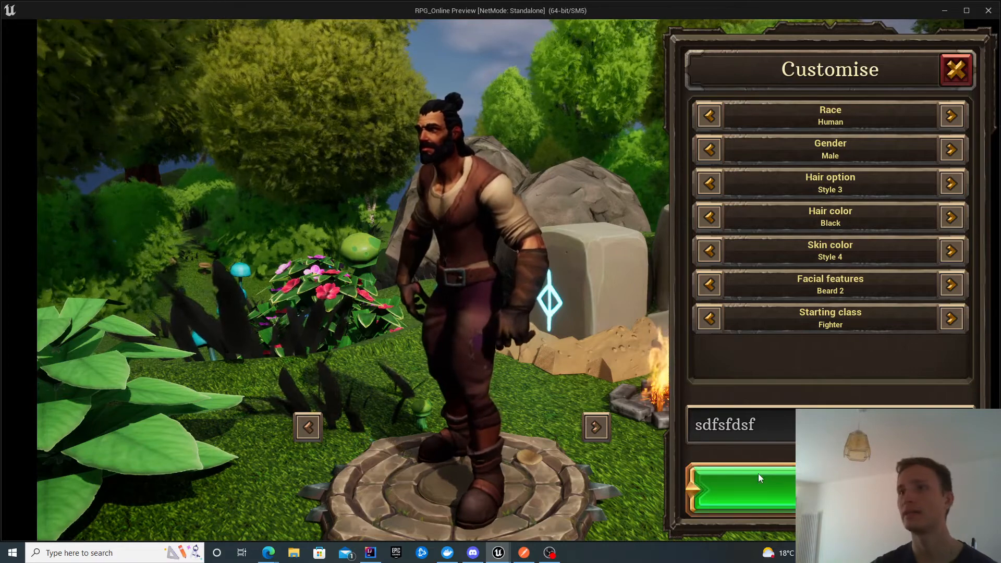
pyautogui.click(741, 490)
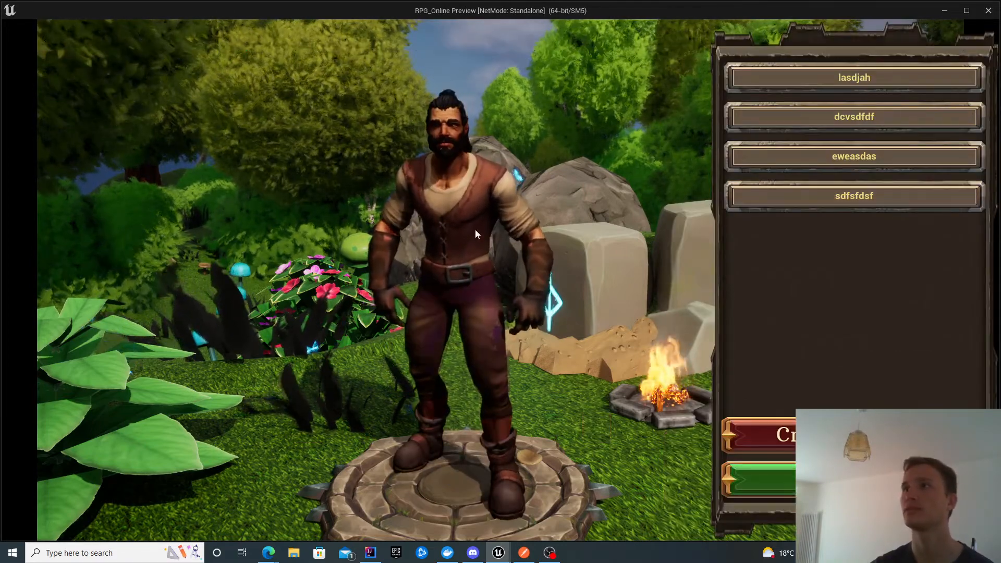
pyautogui.moveTo(774, 154)
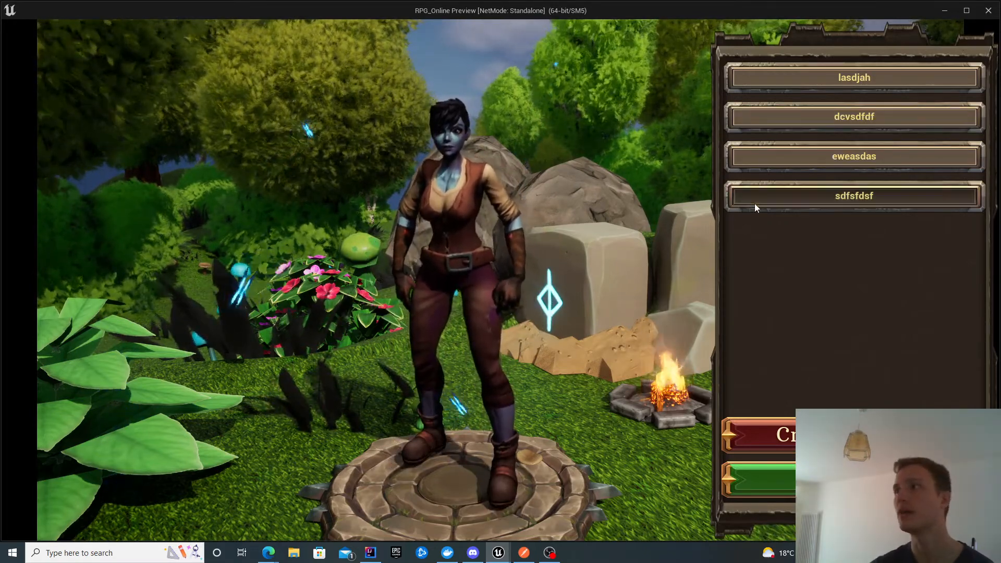
pyautogui.click(855, 196)
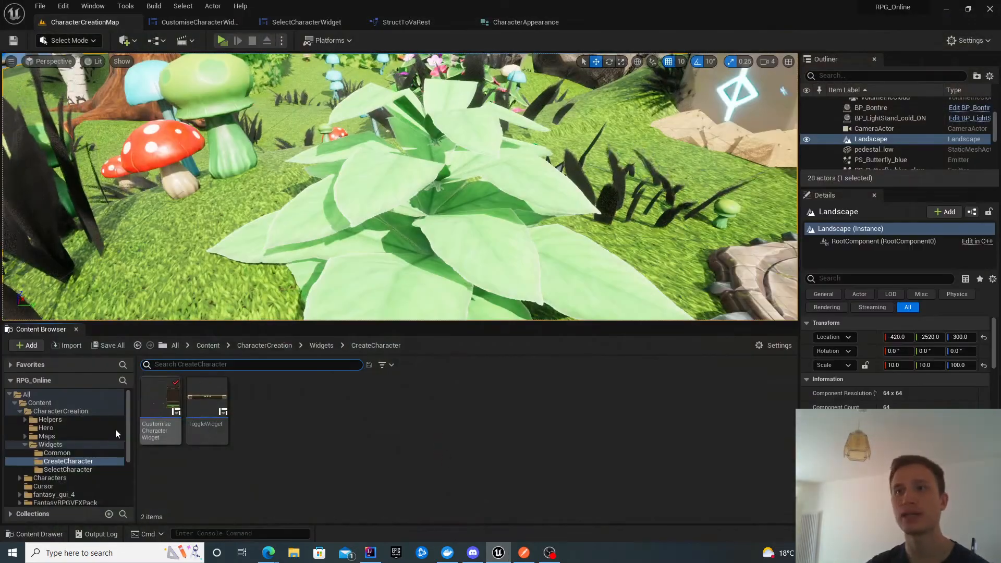
pyautogui.moveTo(51, 445)
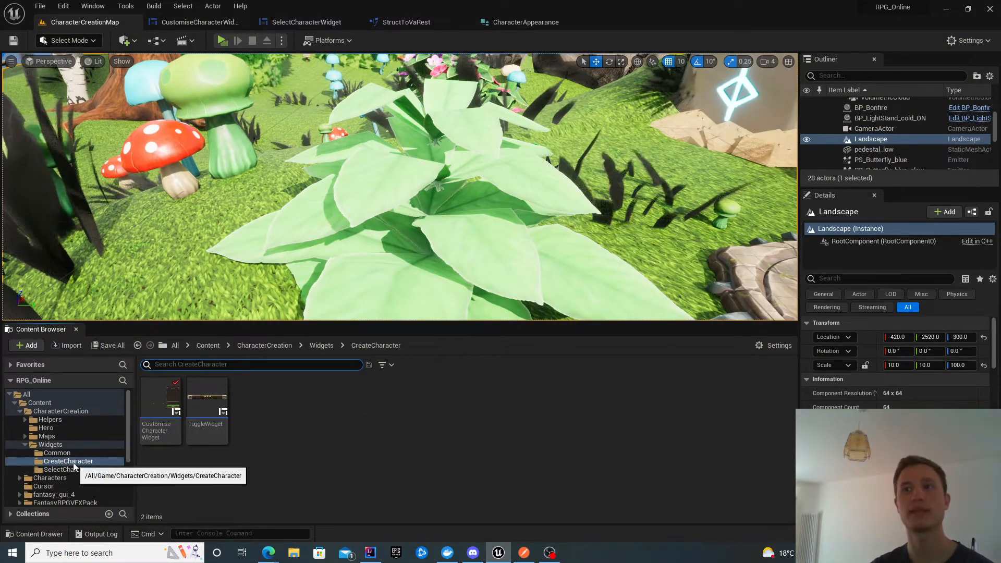
# Step: Open the CharacterCreation > Widgets > SelectCharacter folder in the Content Browser
pyautogui.click(67, 470)
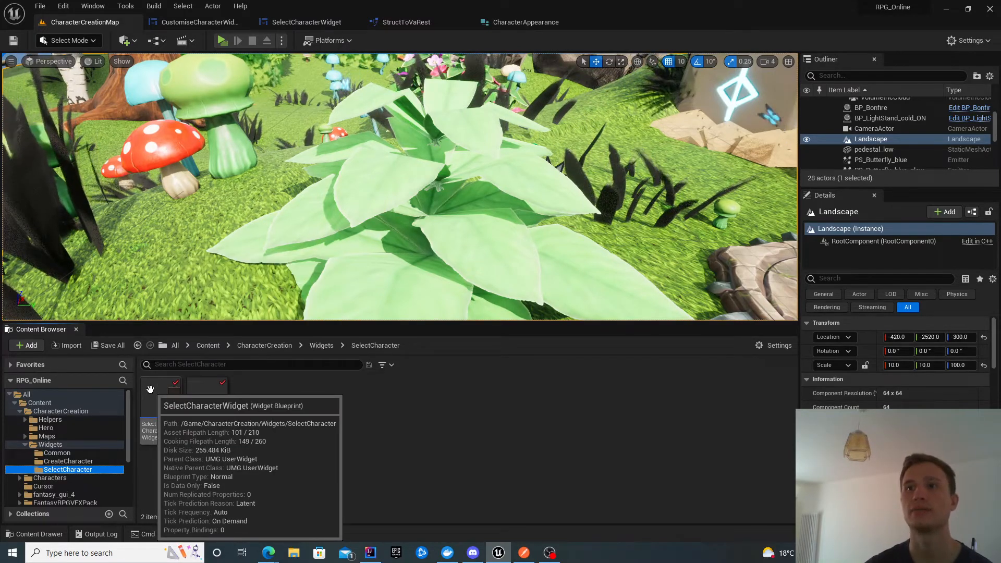
# Step: Open SelectCharacterWidget, inspect the Create character button layout, then review its click graph
pyautogui.doubleClick(149, 423)
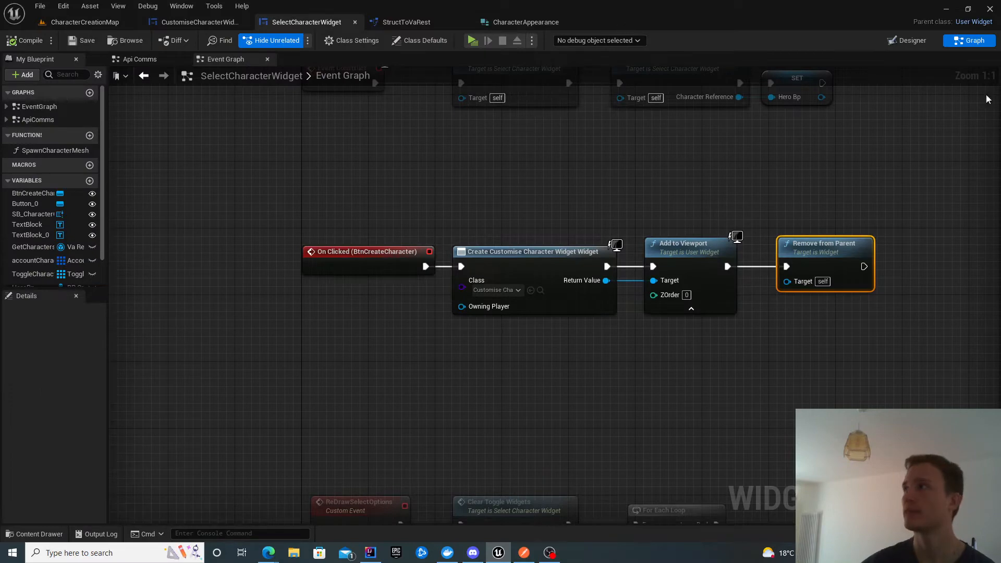
pyautogui.click(912, 41)
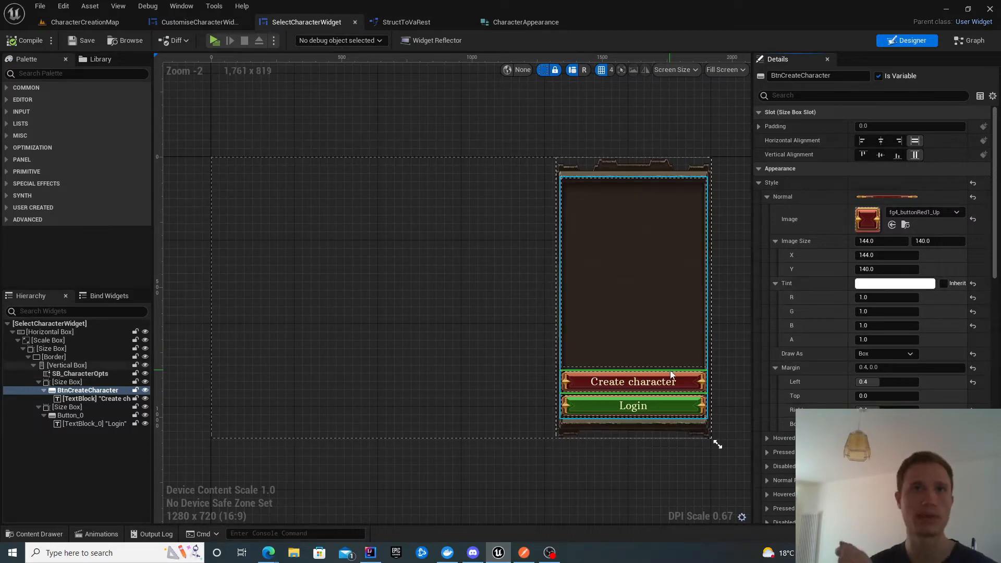
pyautogui.scroll(-3)
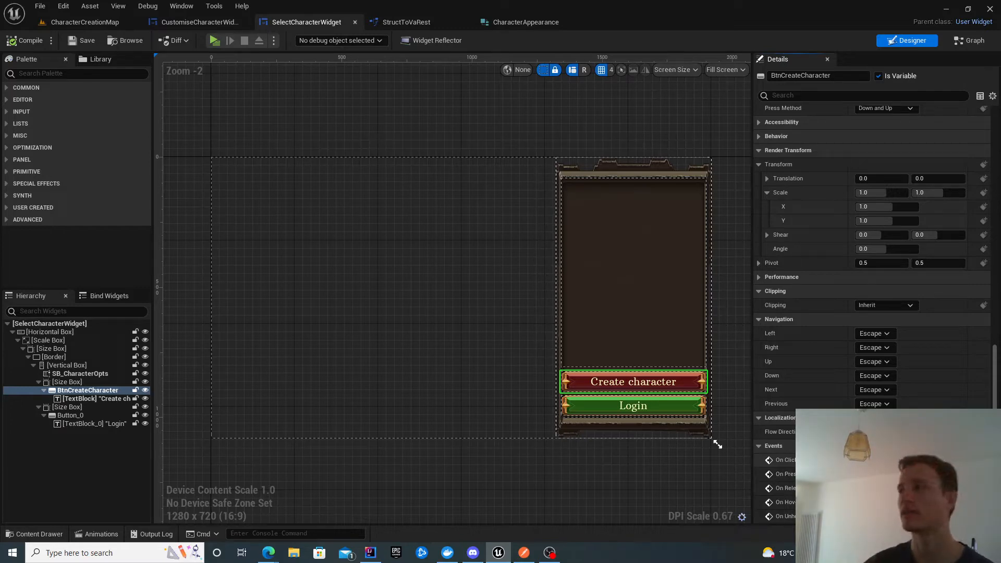
pyautogui.click(975, 41)
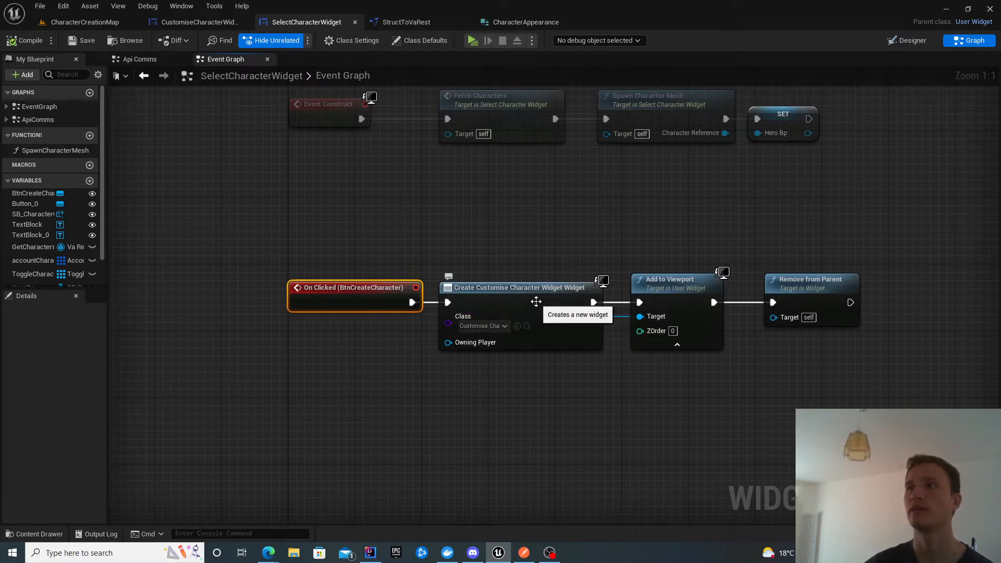
pyautogui.moveTo(508, 306)
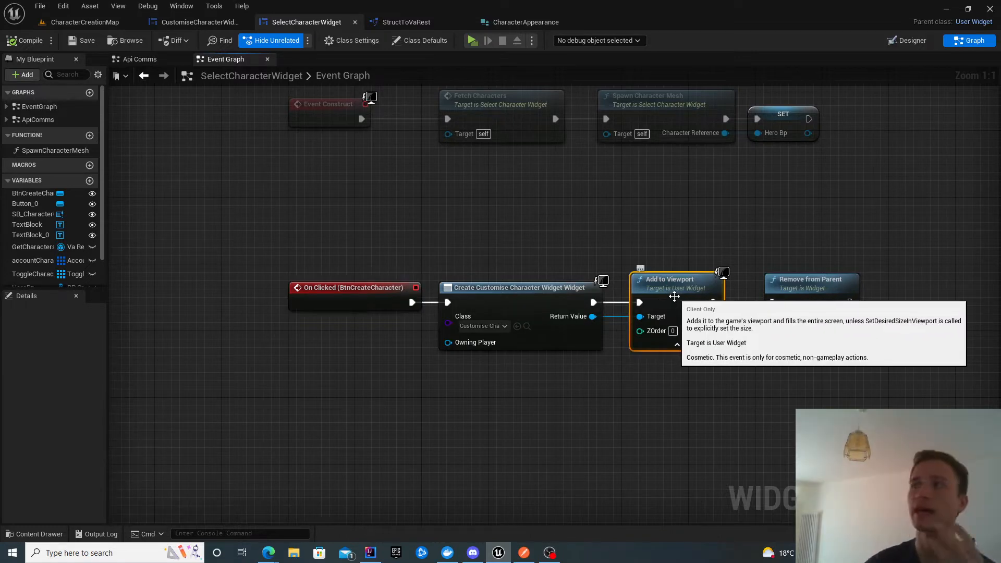
pyautogui.moveTo(796, 291)
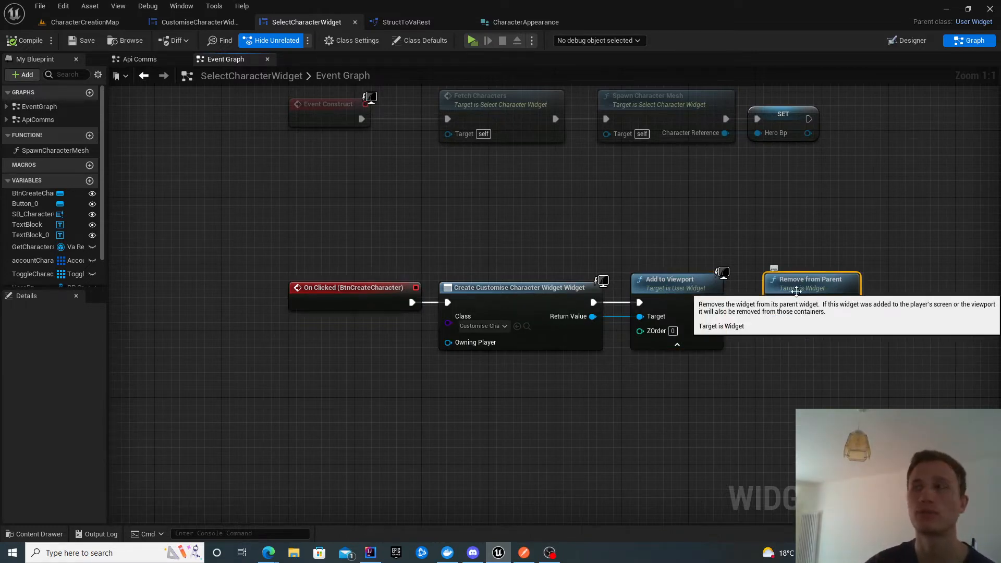
pyautogui.scroll(-3)
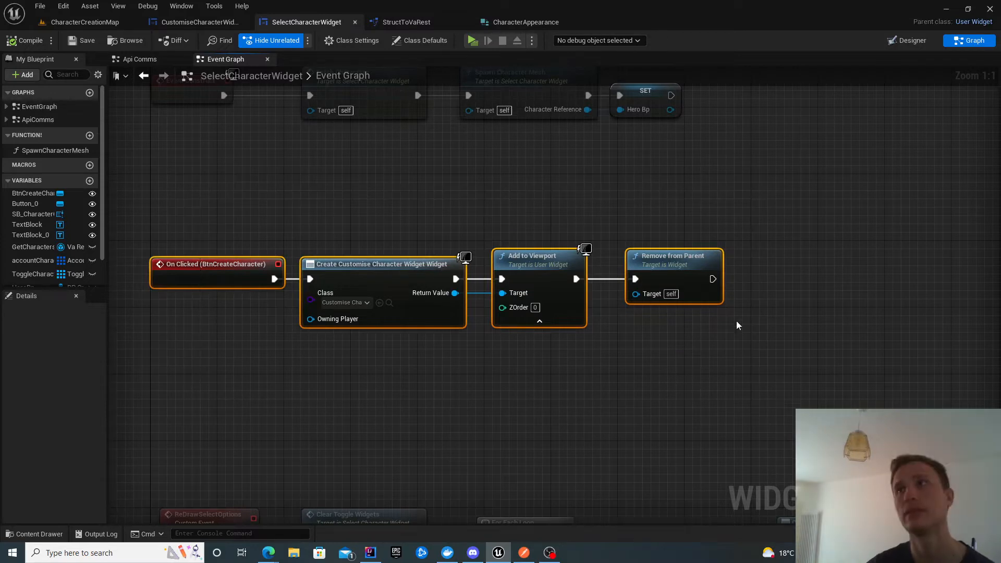
pyautogui.click(193, 22)
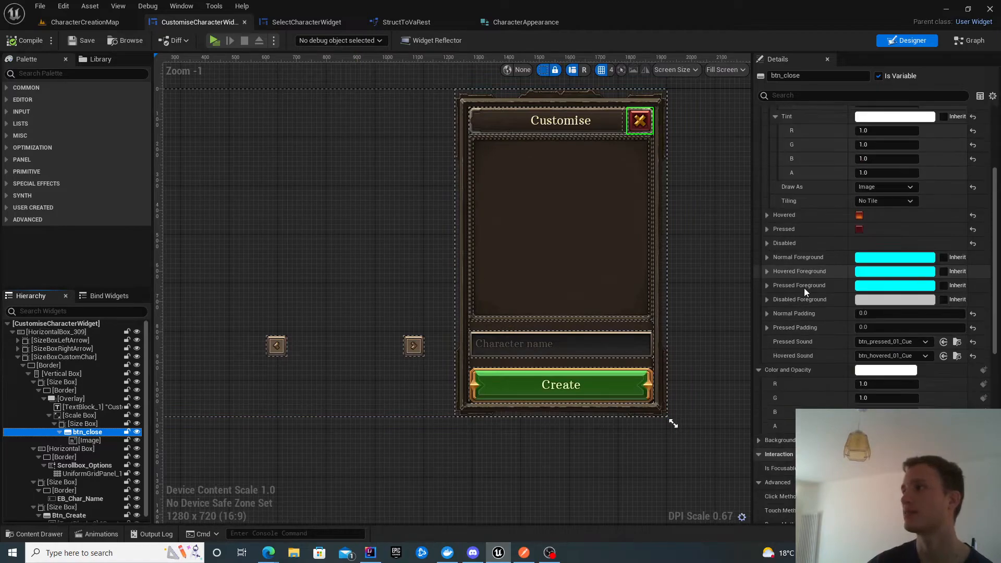
# Step: Review the btn_close On Clicked and HandleClose event nodes, and inspect the HeroBp variable
pyautogui.click(975, 40)
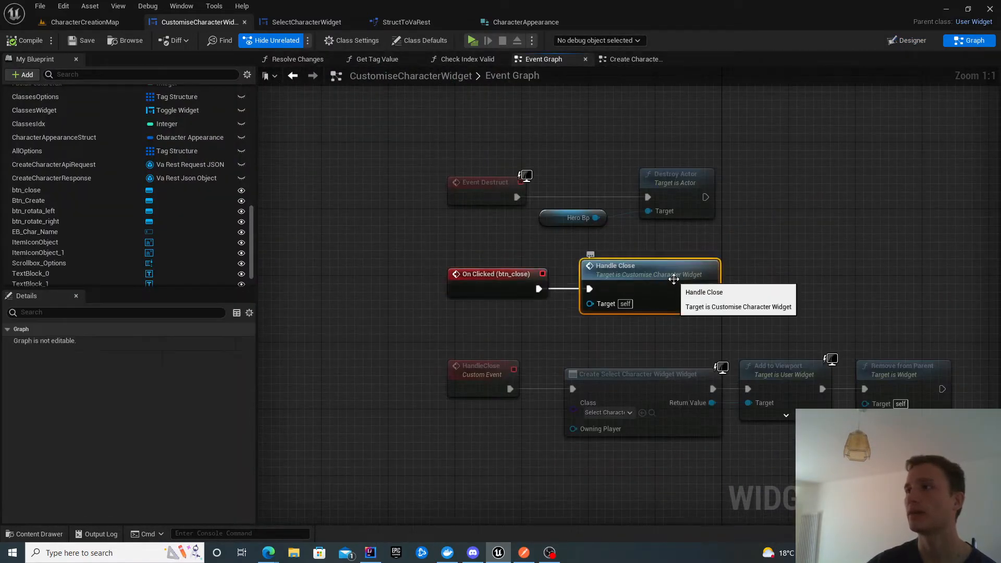
pyautogui.scroll(-3)
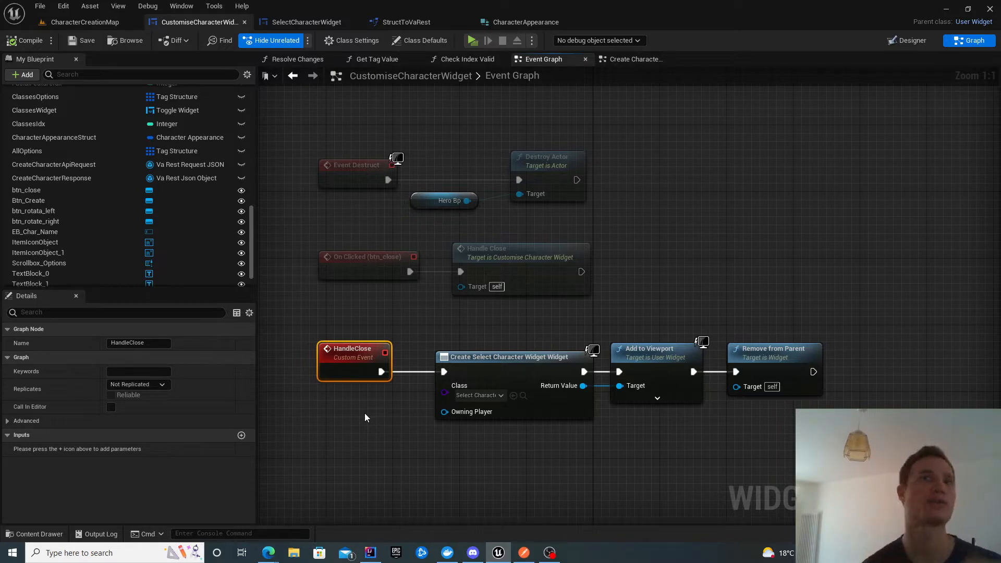
pyautogui.moveTo(223, 116)
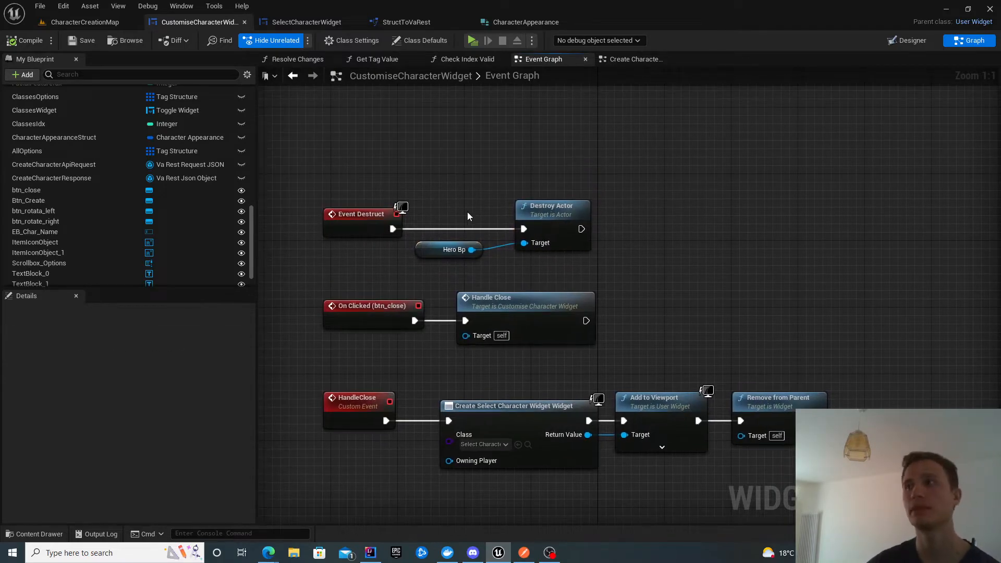
pyautogui.click(448, 250)
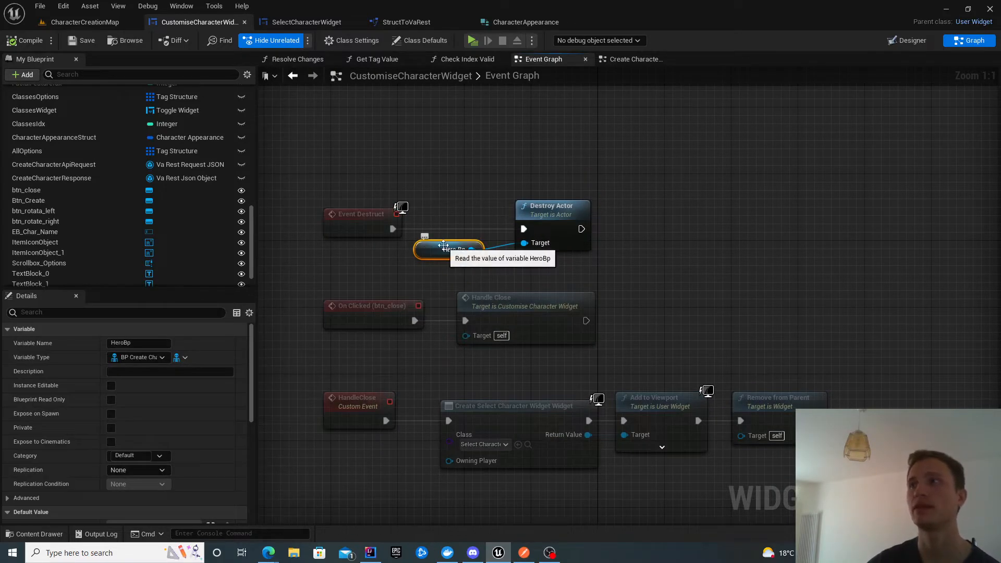
pyautogui.moveTo(670, 180)
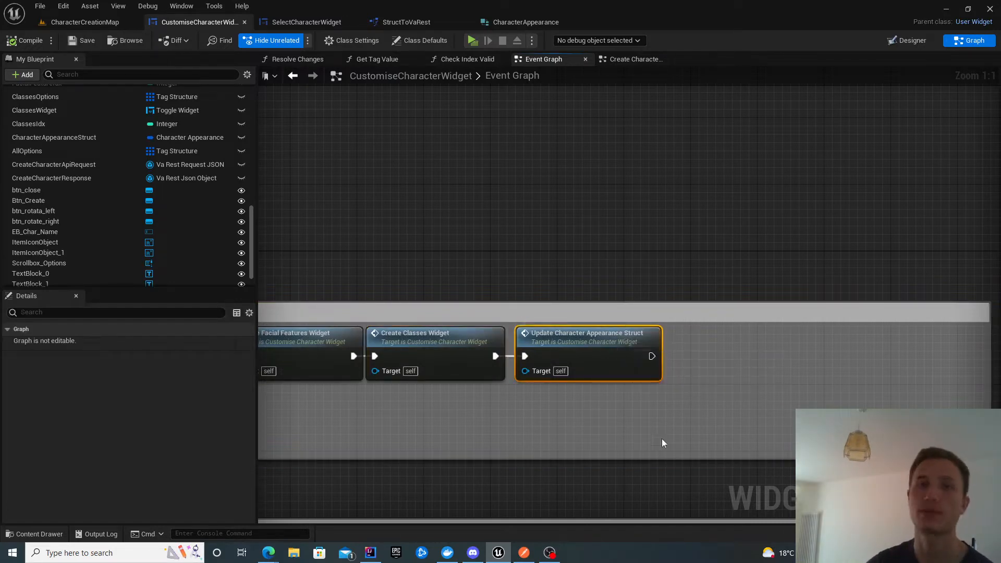
pyautogui.moveTo(500, 327)
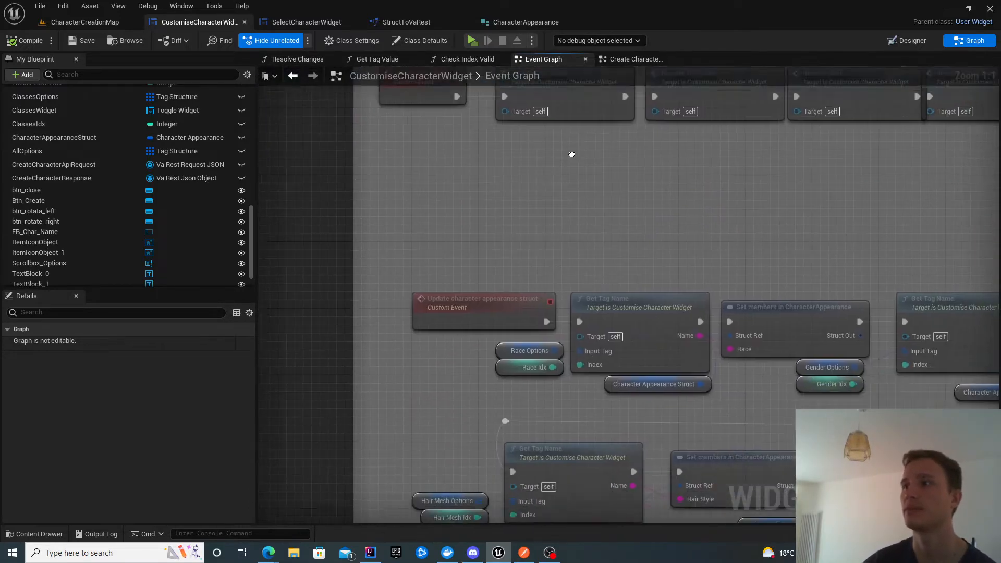
# Step: Select the CharacterAppearanceStruct variable node in the Update Character Appearance Struct event
pyautogui.click(652, 366)
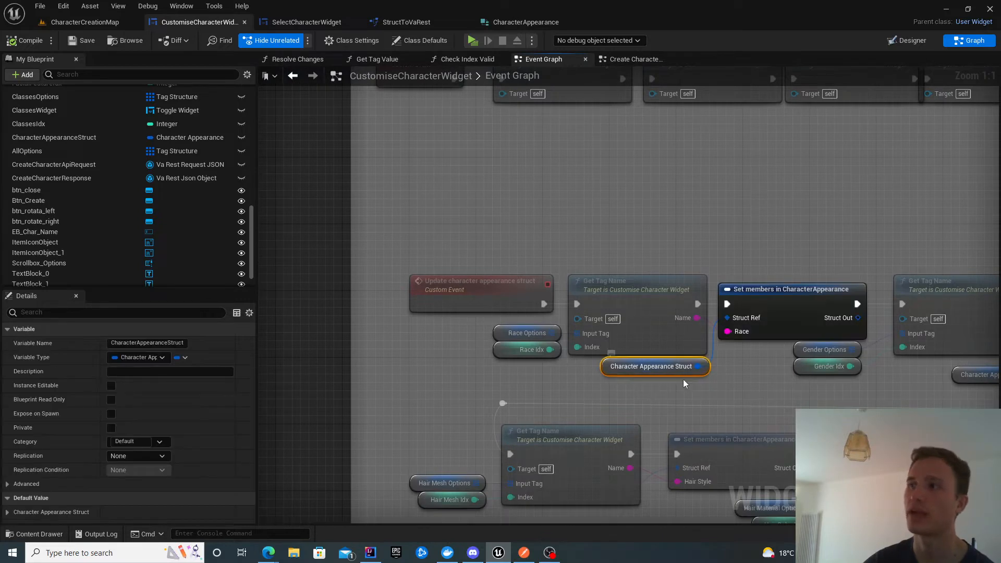
pyautogui.moveTo(666, 375)
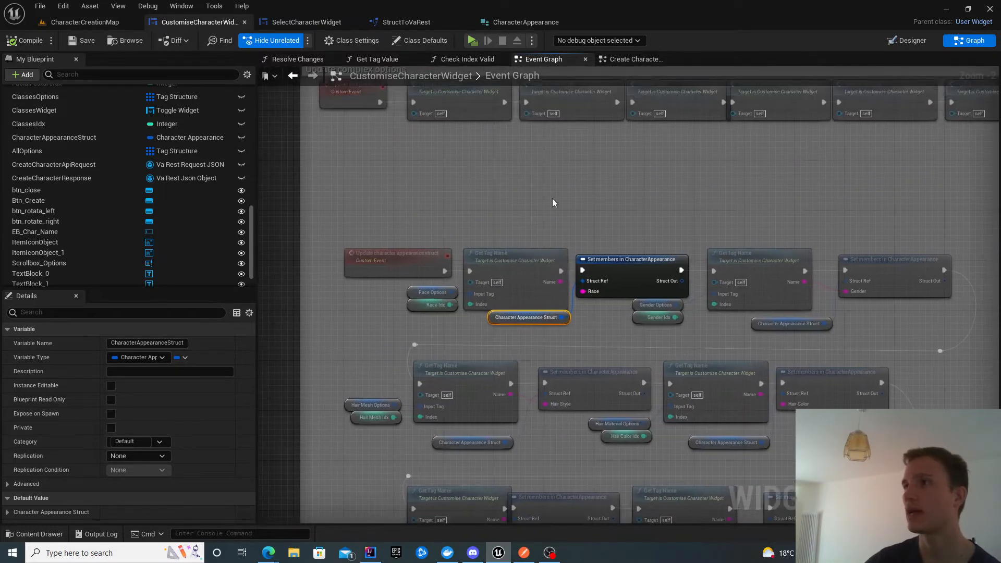
pyautogui.moveTo(525, 153)
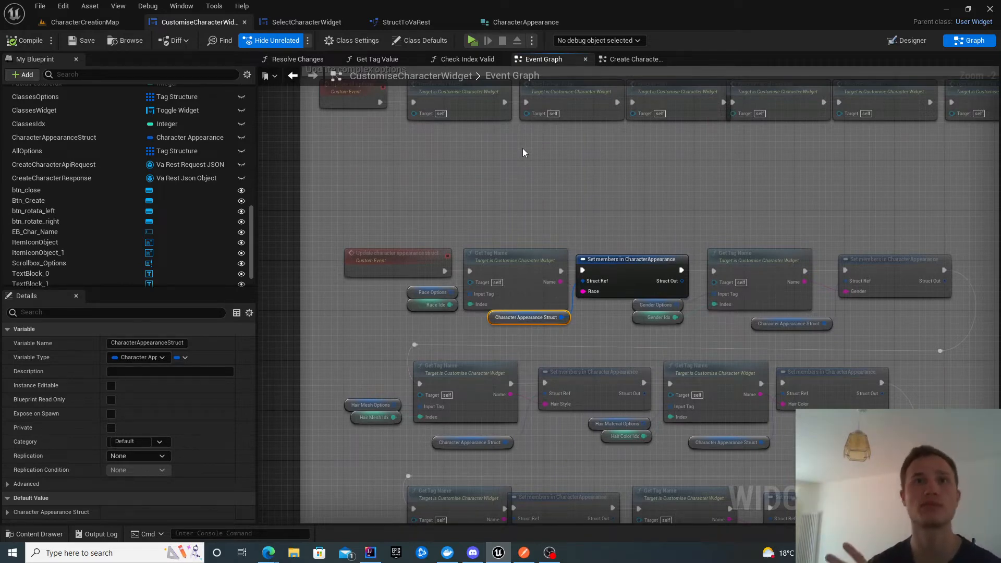
pyautogui.moveTo(540, 271)
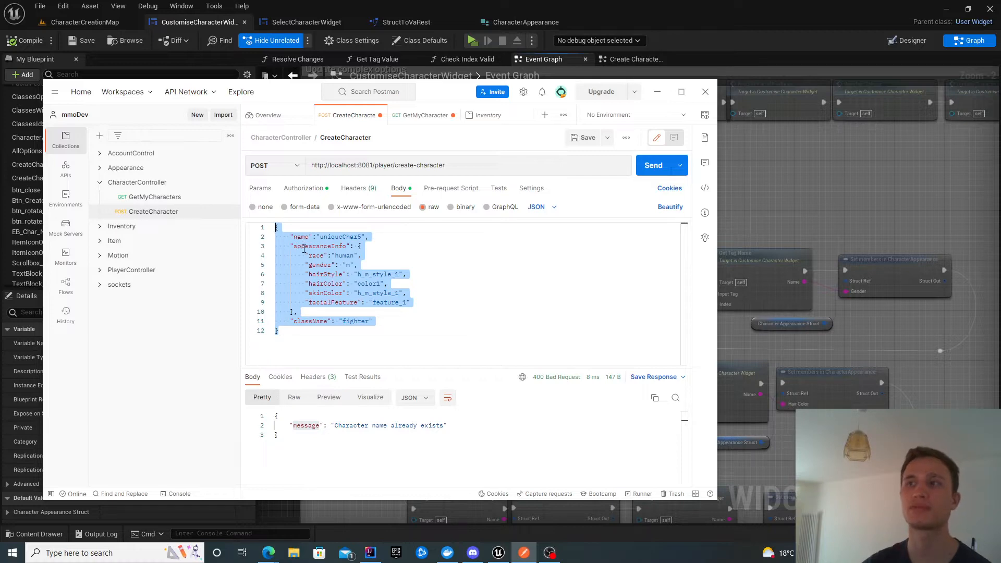
pyautogui.moveTo(326, 255)
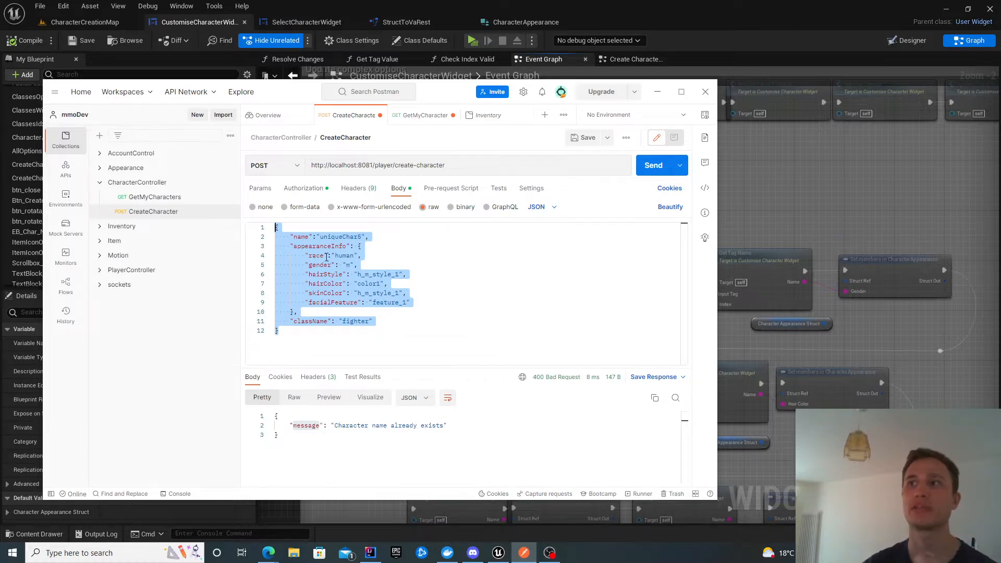
pyautogui.moveTo(349, 256)
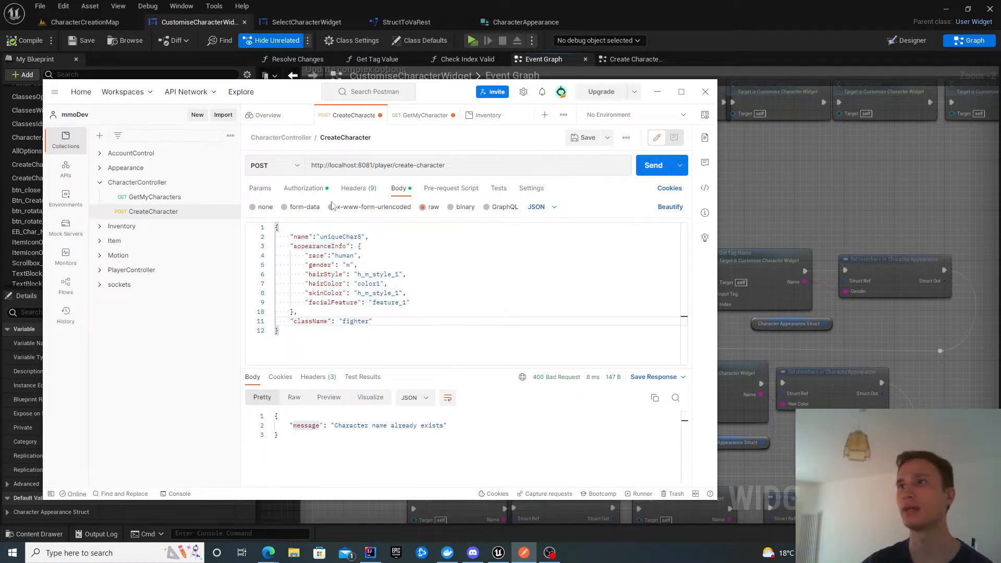
# Step: Set the accountName header to testAcc1 and fetch that account's characters
pyautogui.click(354, 188)
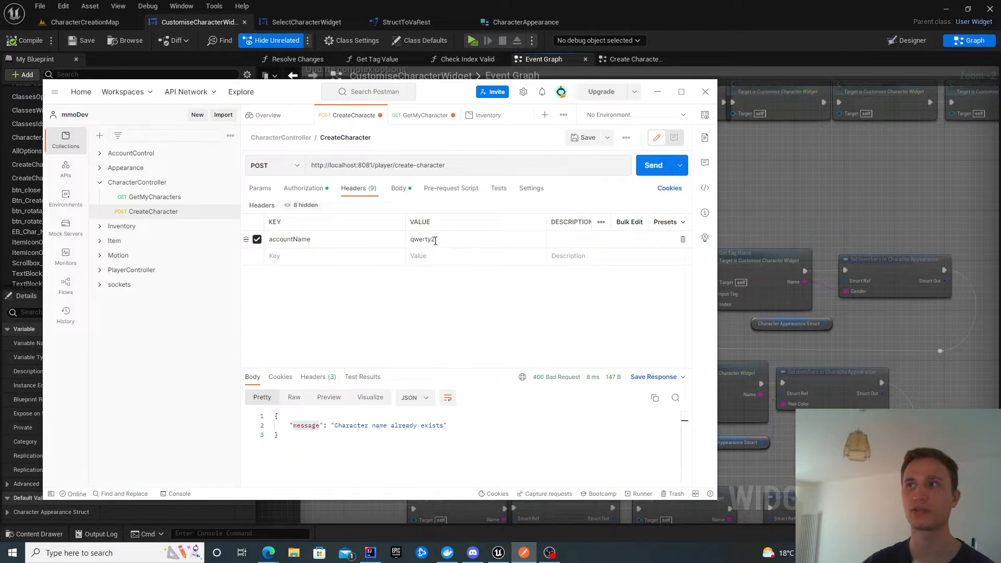
pyautogui.doubleClick(423, 239)
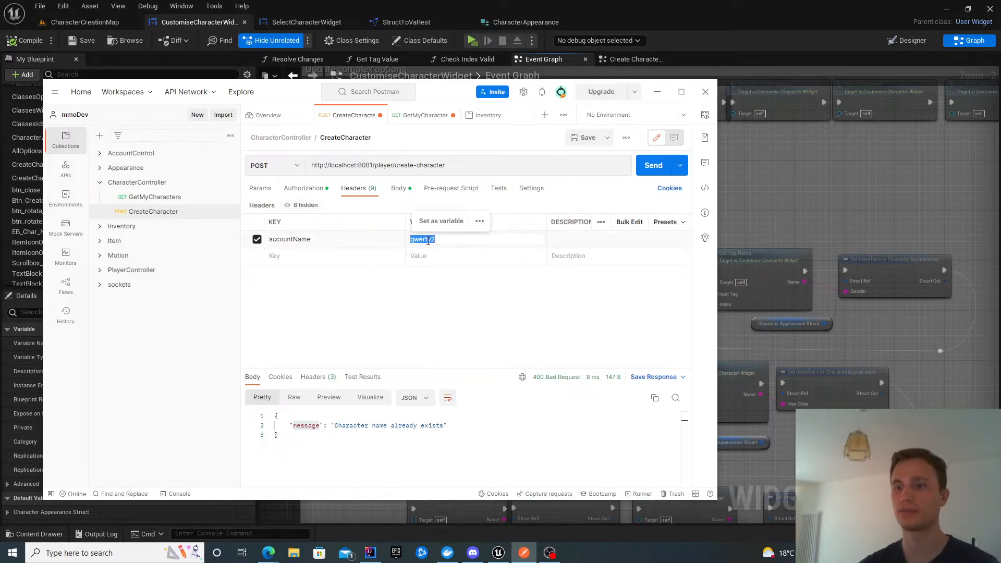
pyautogui.write('testAtc1')
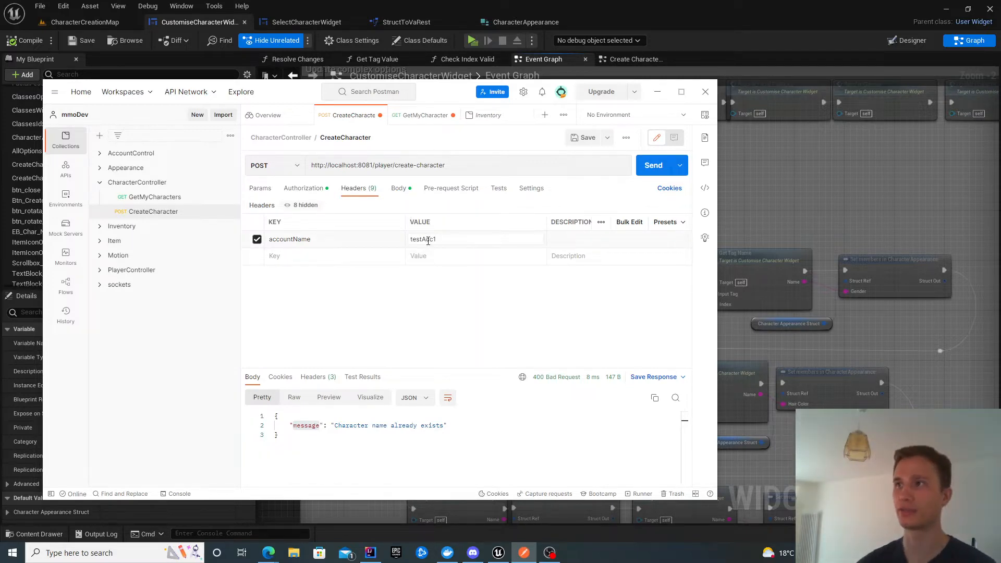
pyautogui.click(424, 116)
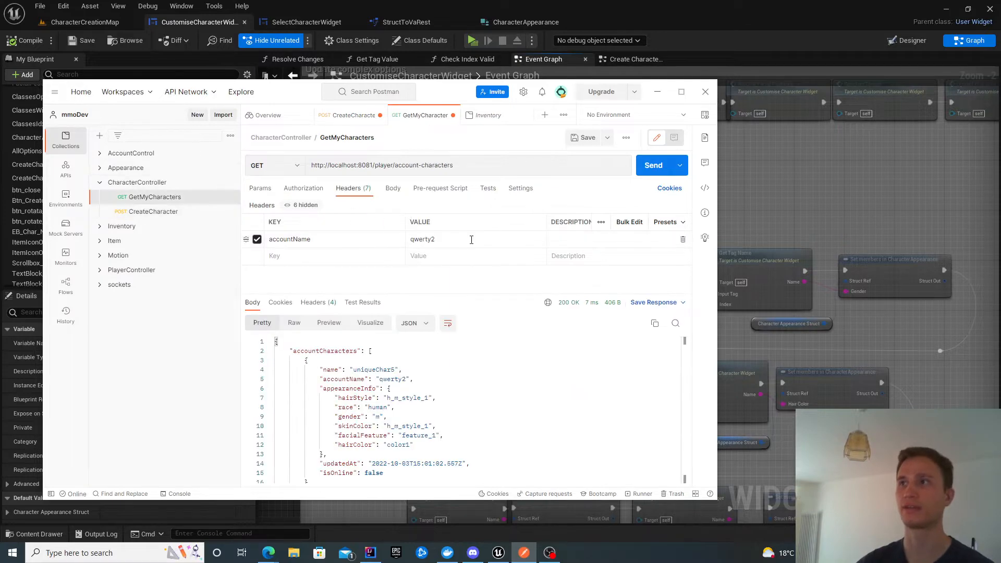
pyautogui.write('testAcc1')
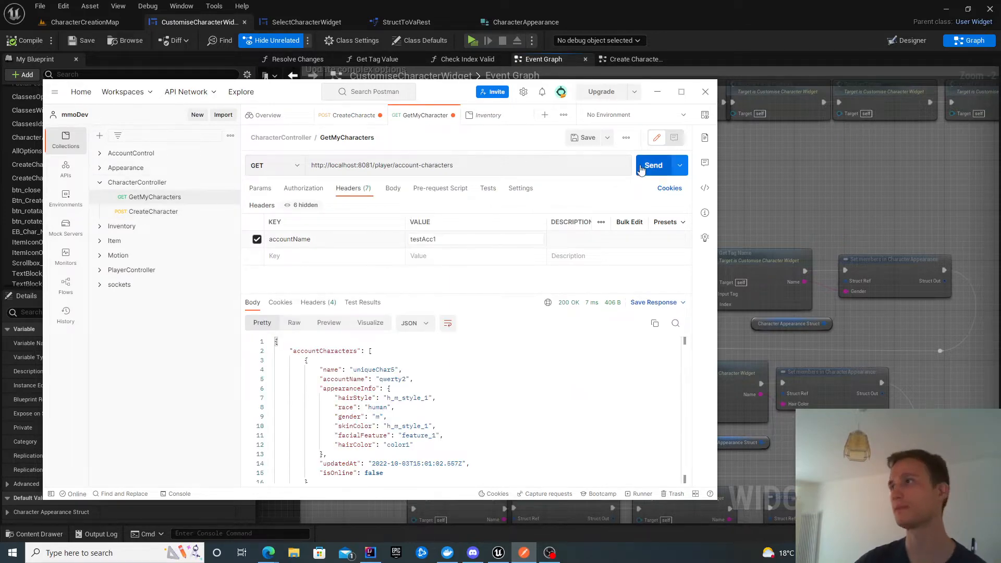
pyautogui.click(654, 165)
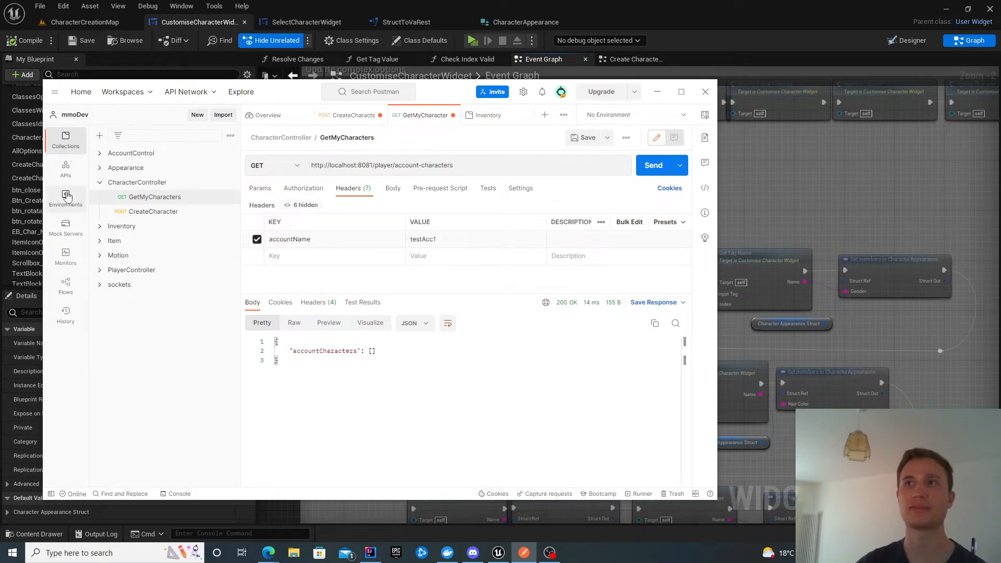
# Step: Send CreateCharacter with name someTest1 and check the created name in the response
pyautogui.click(347, 115)
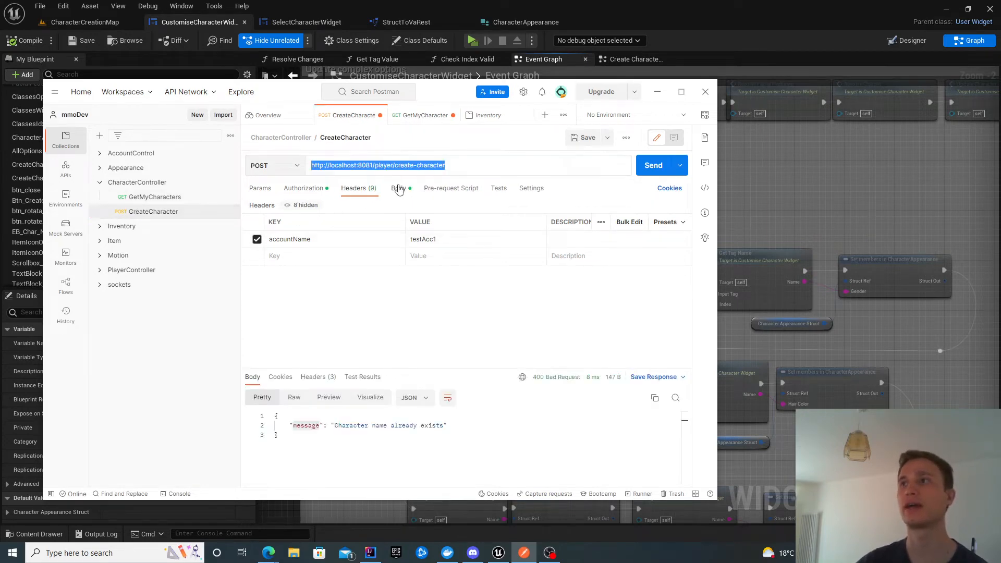
pyautogui.click(399, 188)
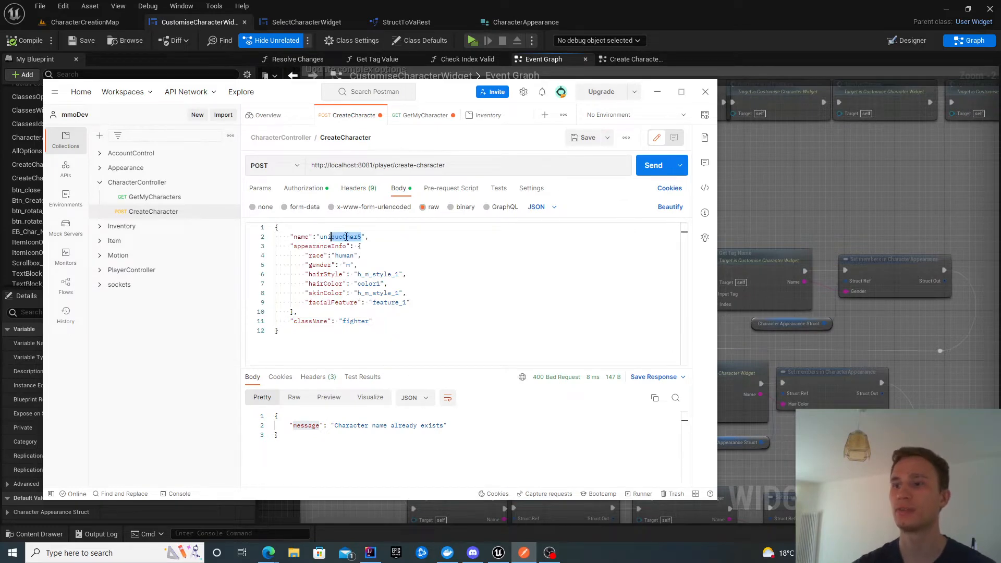
pyautogui.write('someTest1')
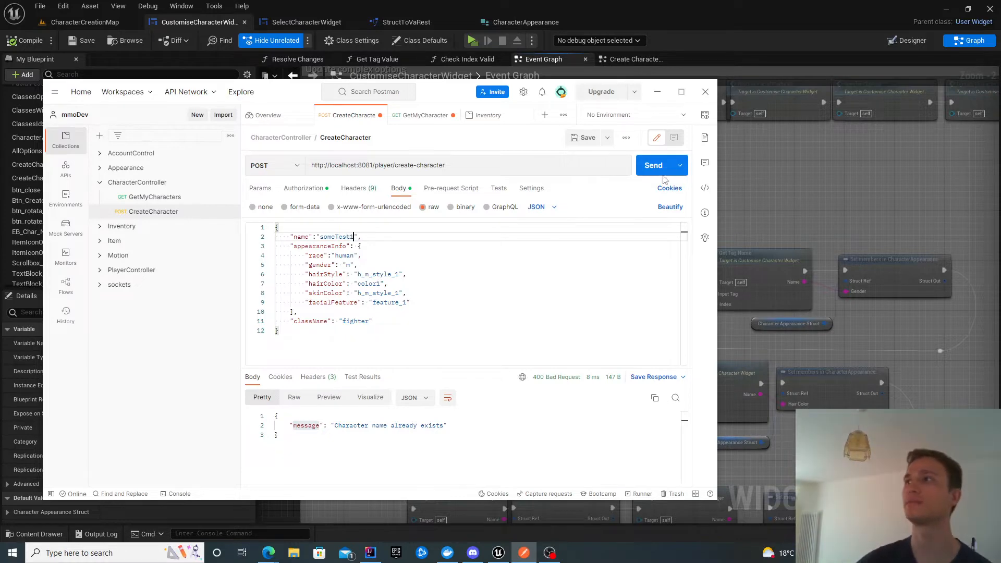
pyautogui.click(654, 166)
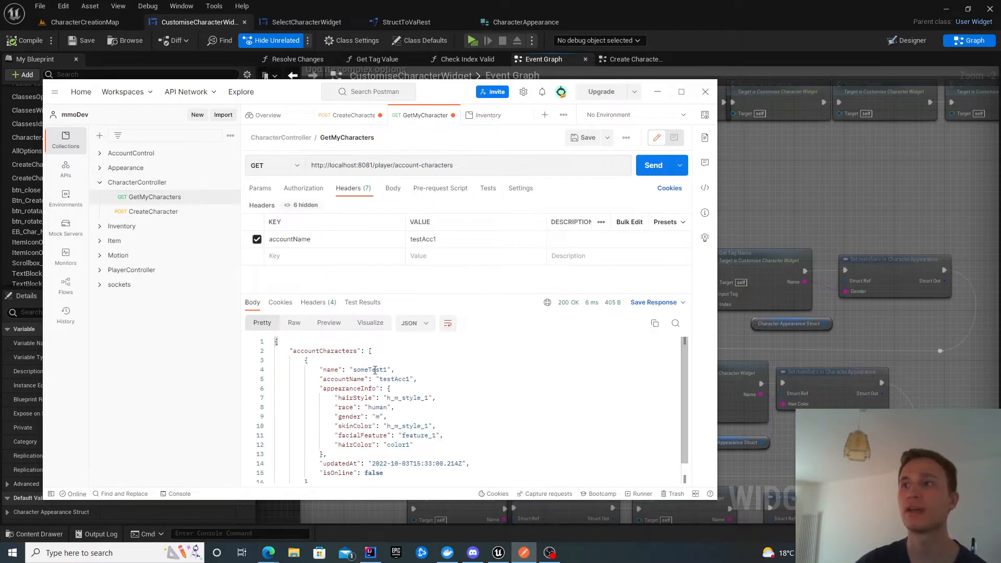
pyautogui.doubleClick(372, 370)
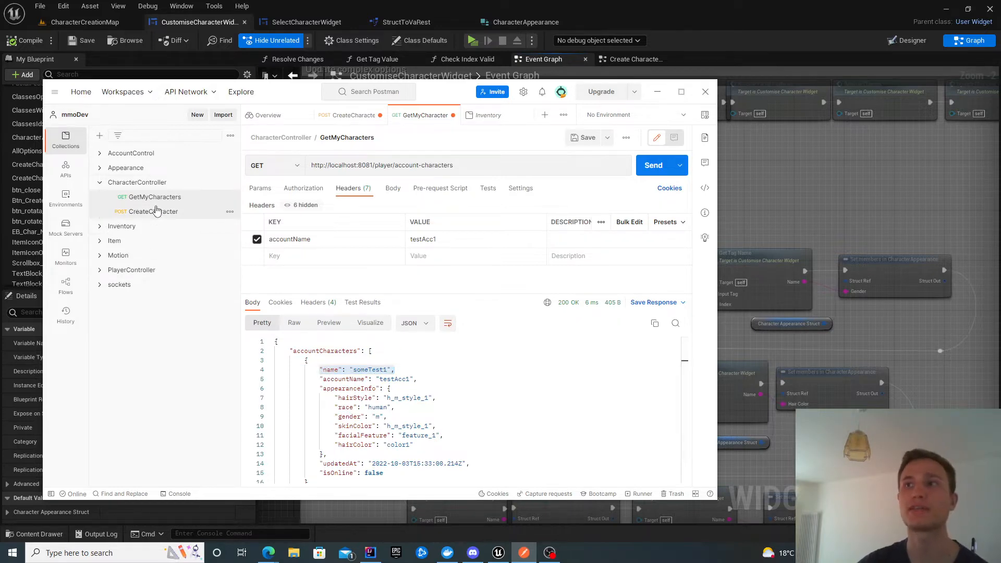
# Step: Test duplicate name and invalid class fighter2, create someTest2 as fighter, then check GetMyCharacters
pyautogui.click(153, 212)
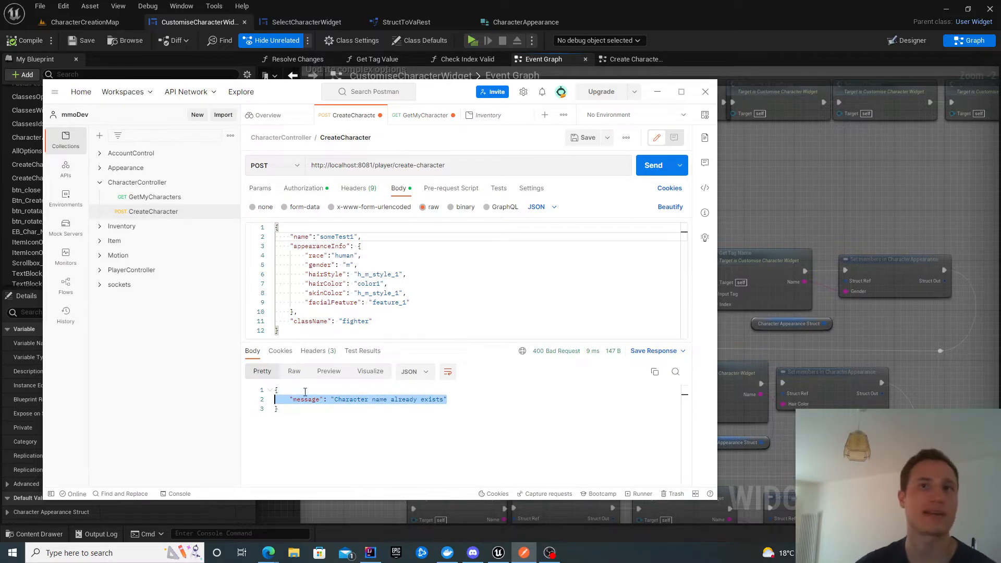
pyautogui.moveTo(373, 314)
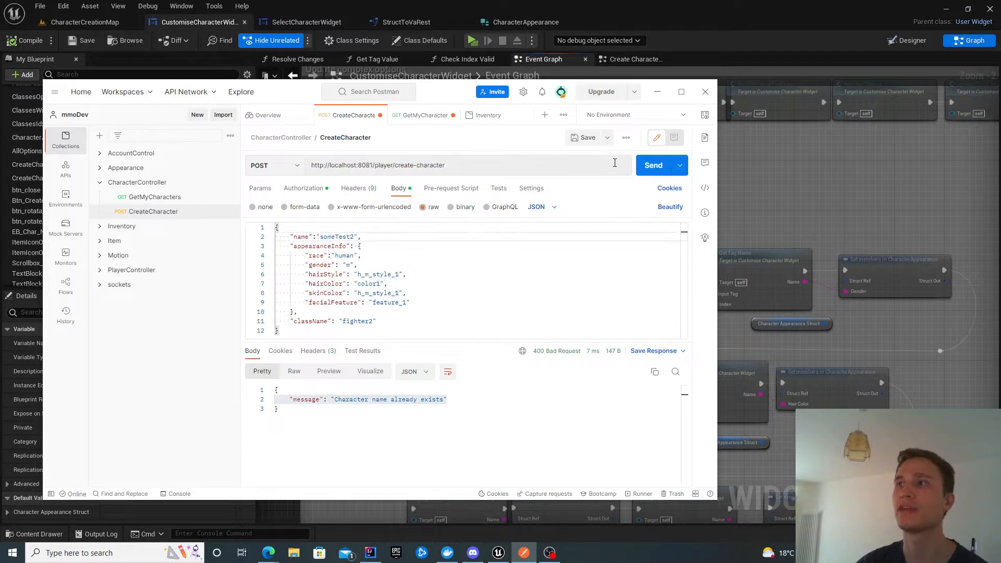
pyautogui.click(653, 165)
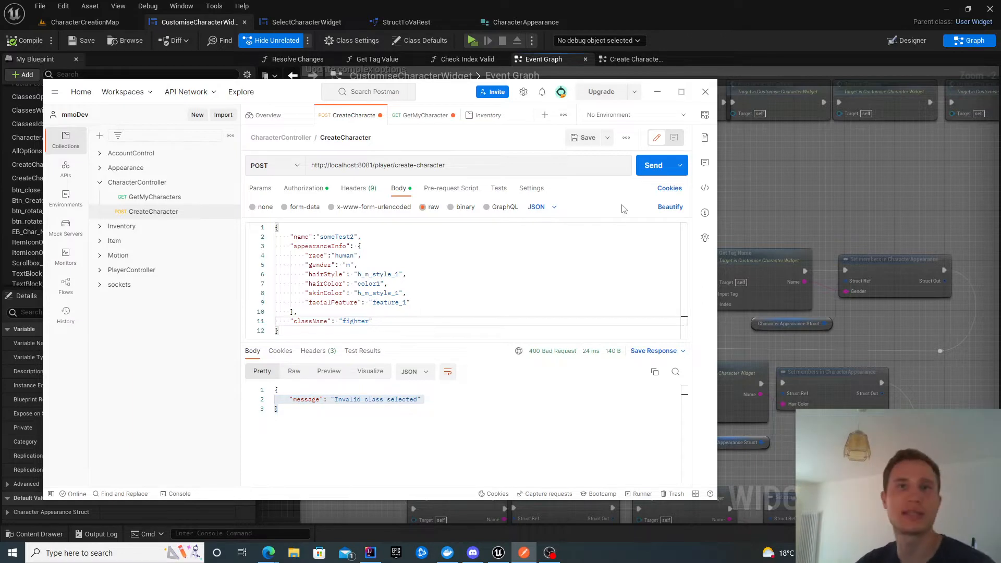
pyautogui.click(653, 166)
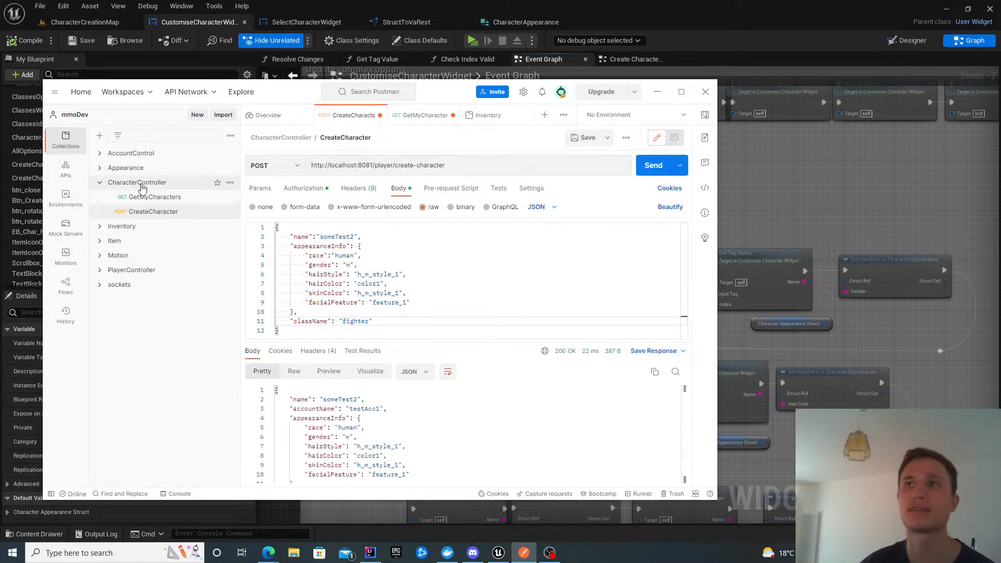
pyautogui.click(154, 196)
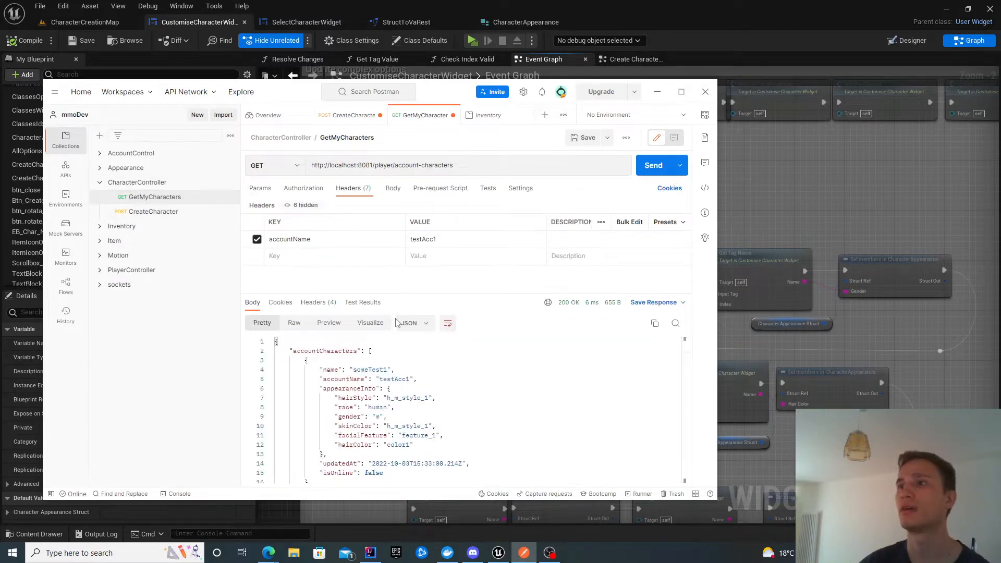
pyautogui.scroll(-3)
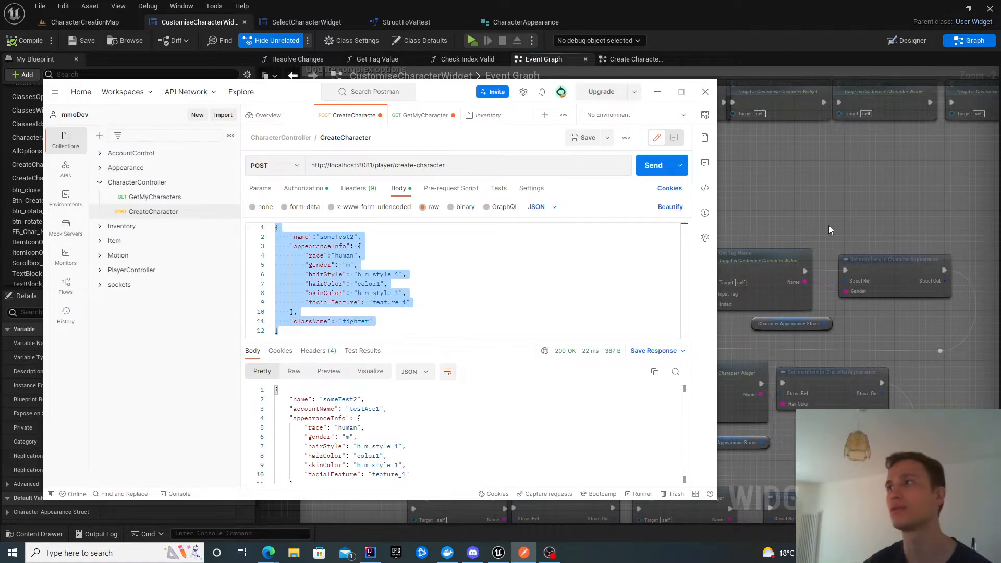
pyautogui.moveTo(188, 10)
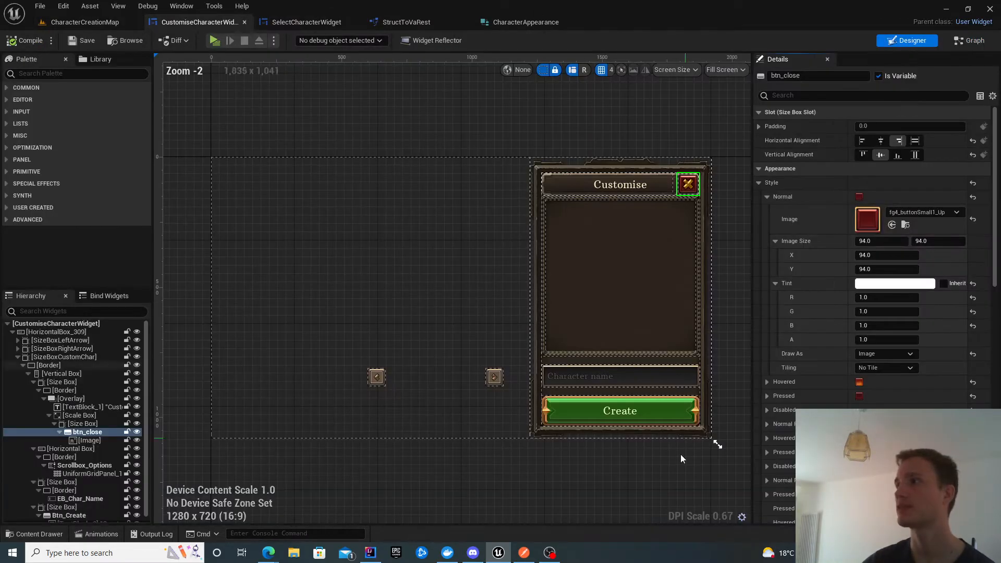
# Step: Select Btn_Create and inspect its On Clicked graph up to the Va Rest Subsystem node
pyautogui.click(620, 411)
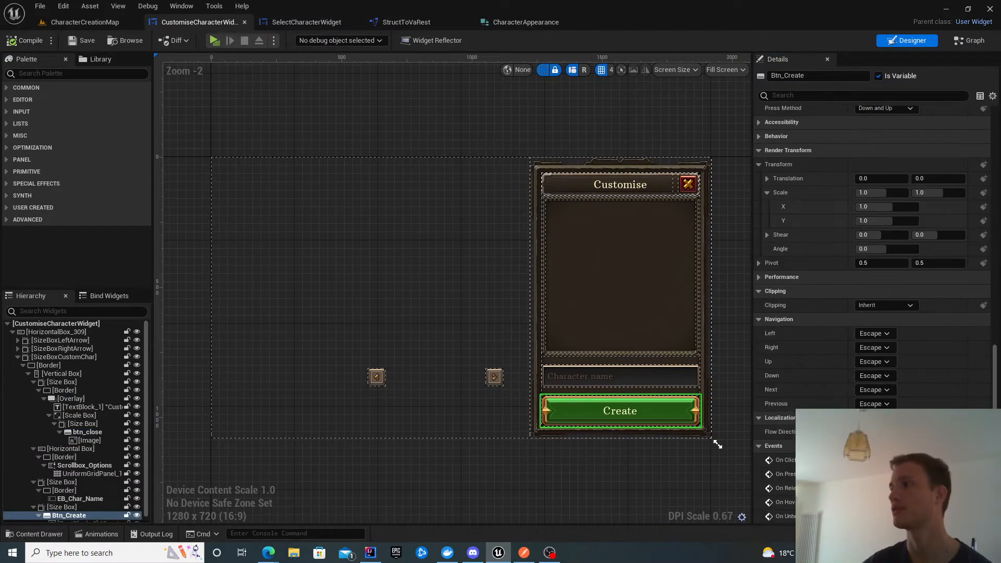
pyautogui.click(975, 41)
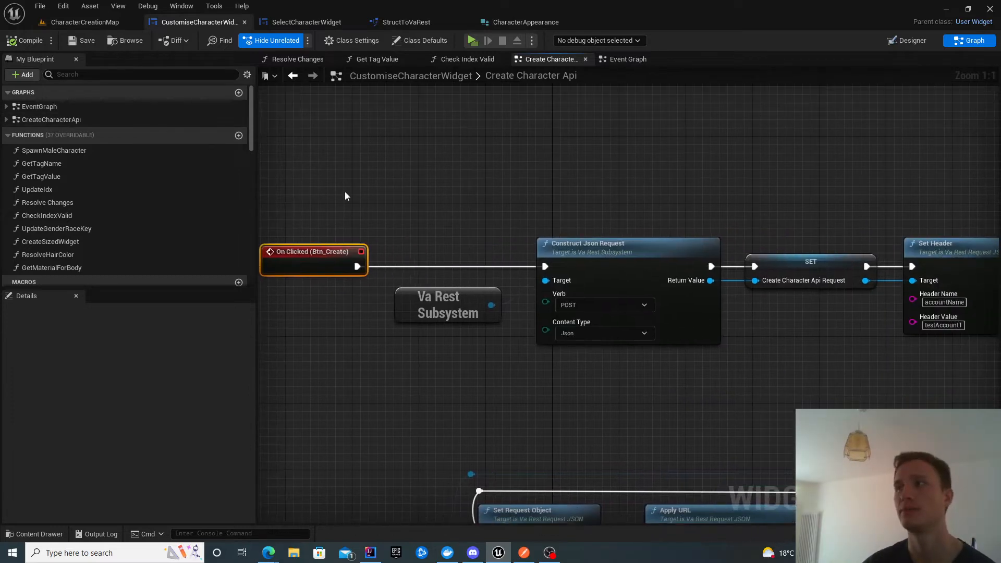
pyautogui.scroll(-3)
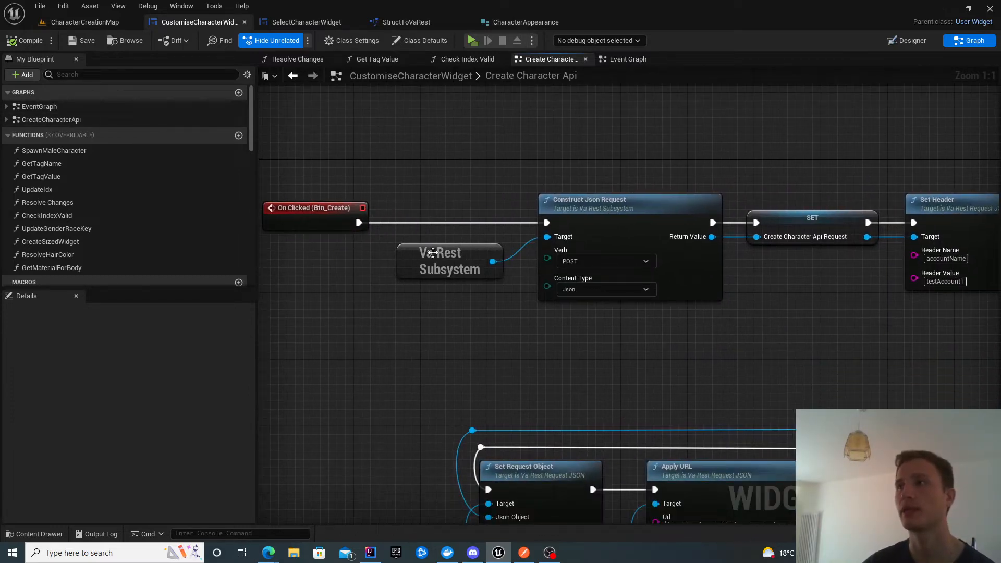
pyautogui.click(449, 262)
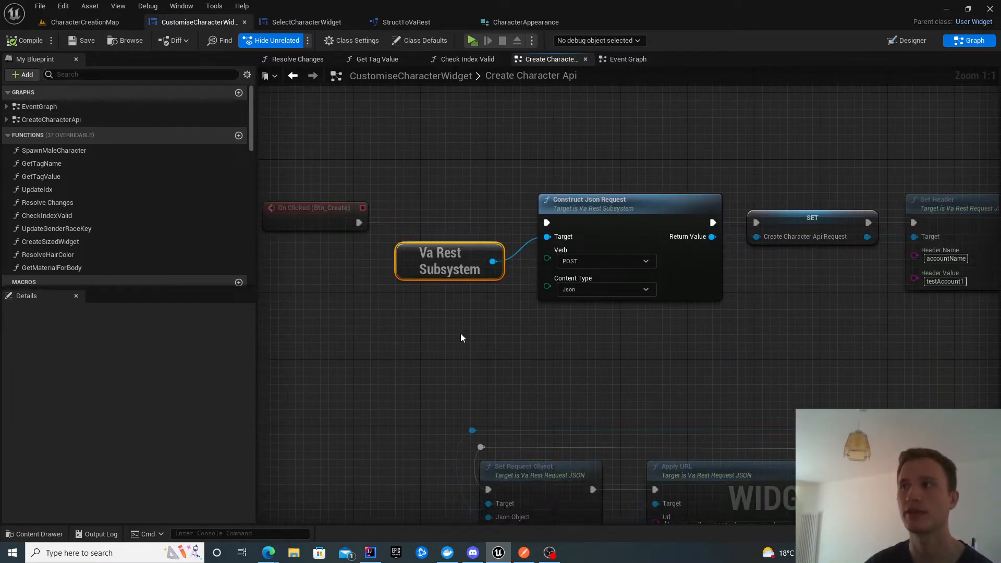
pyautogui.moveTo(527, 336)
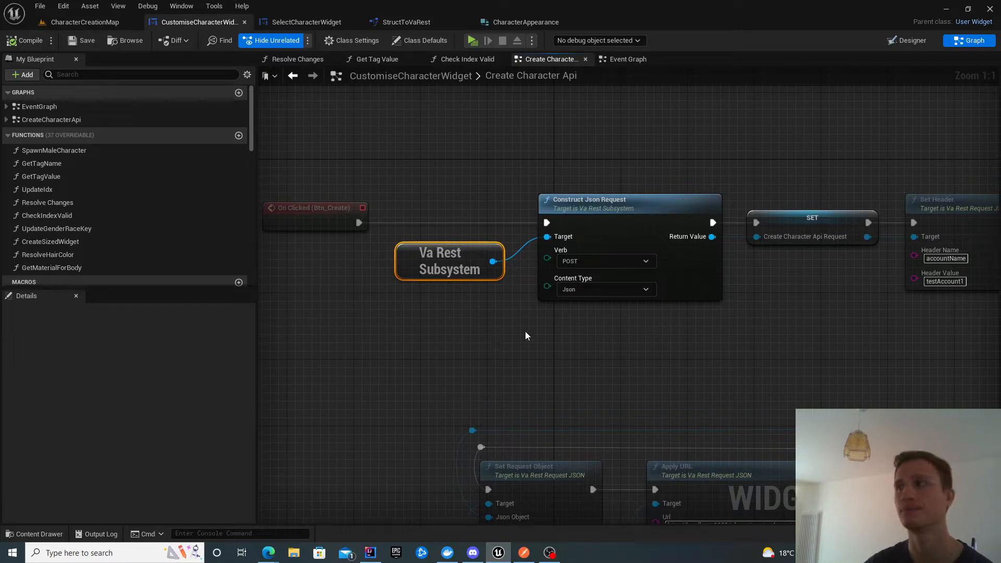
pyautogui.moveTo(646, 218)
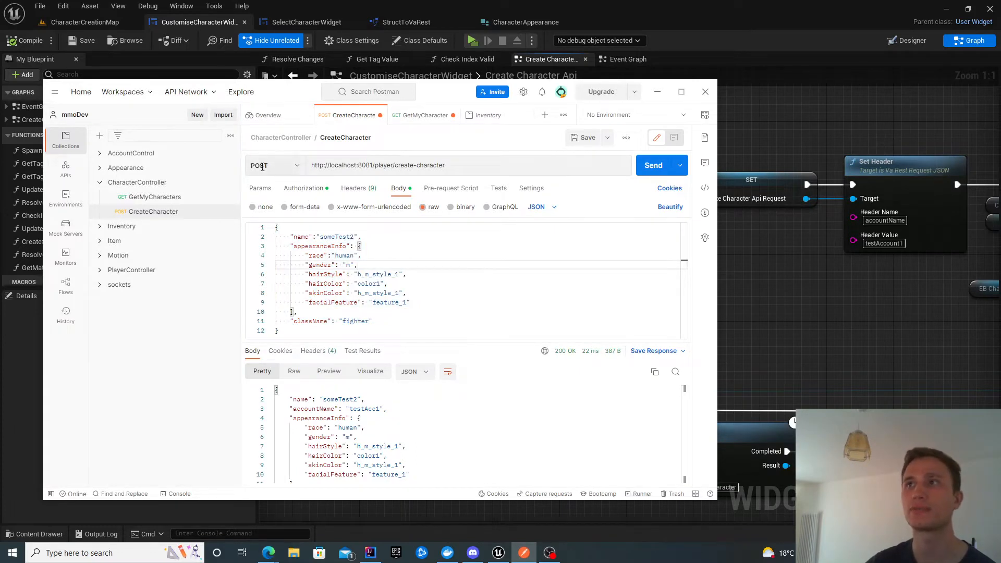
# Step: Inspect the Create Character Api Request setter and Set Header nodes against the Postman request
pyautogui.click(275, 166)
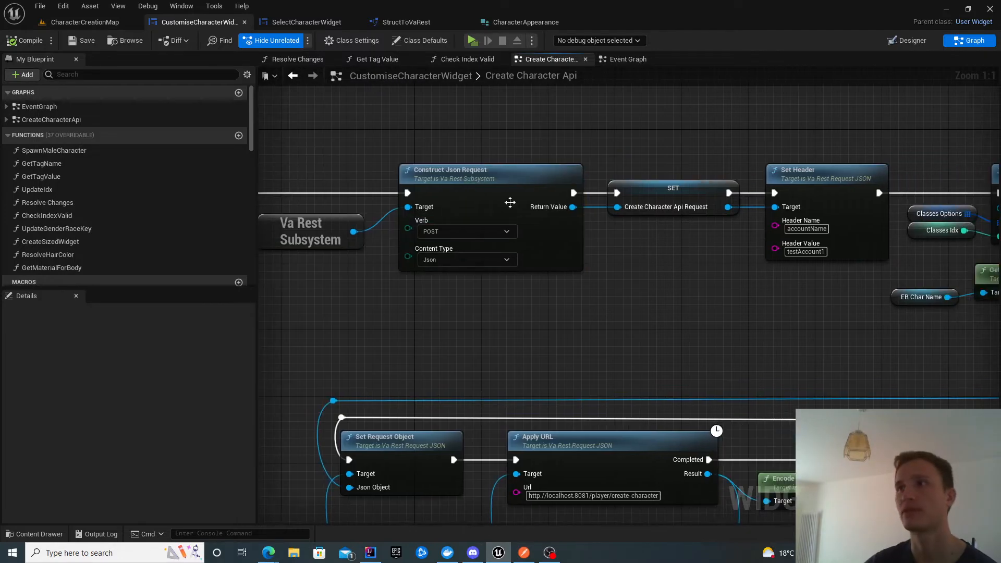
pyautogui.moveTo(491, 233)
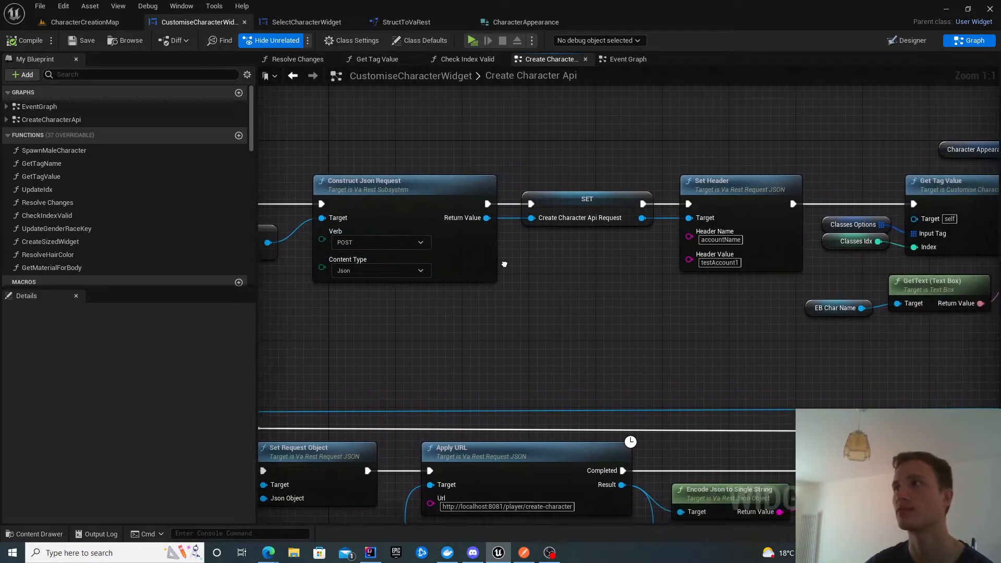
pyautogui.click(587, 199)
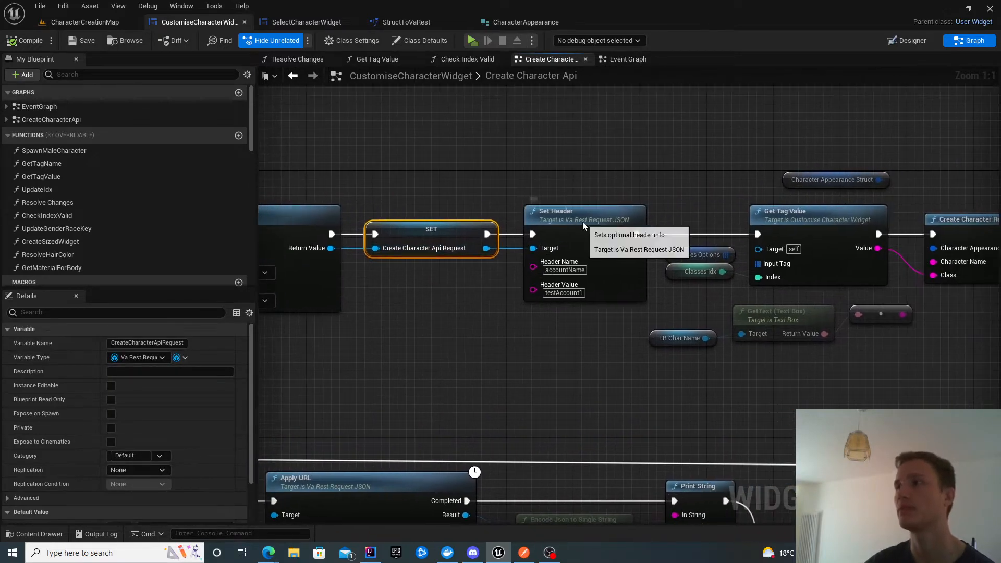
pyautogui.click(574, 213)
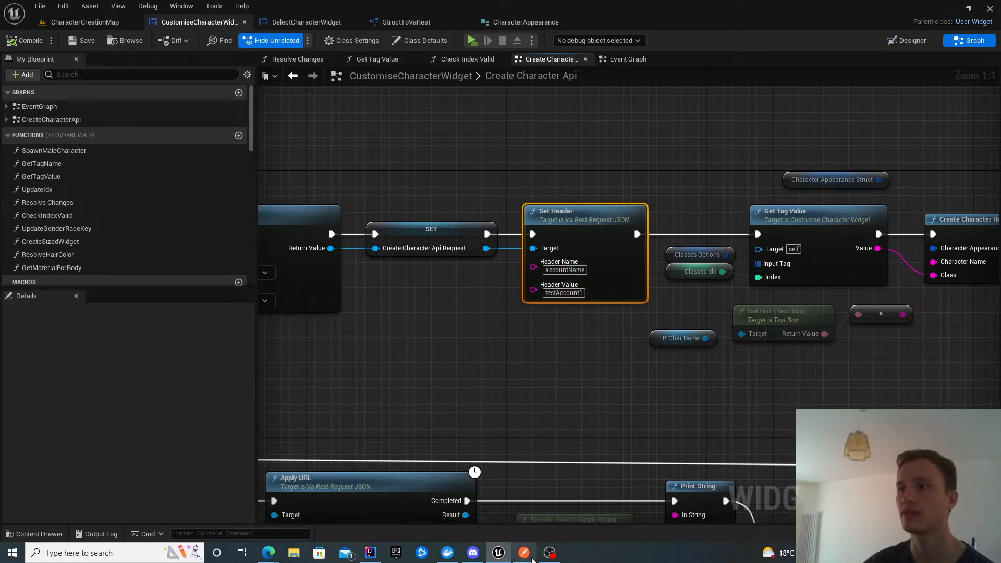
pyautogui.click(524, 552)
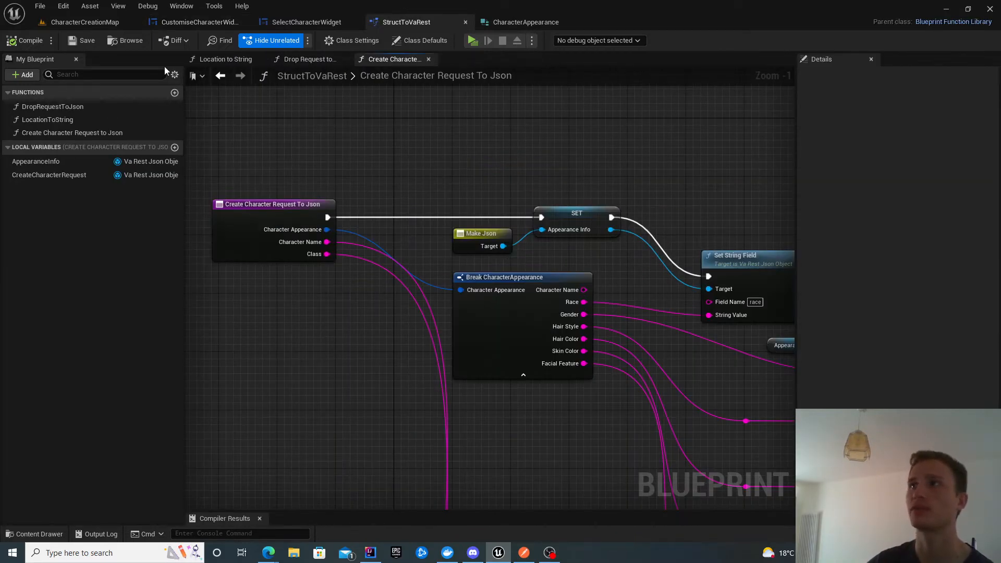
pyautogui.click(84, 21)
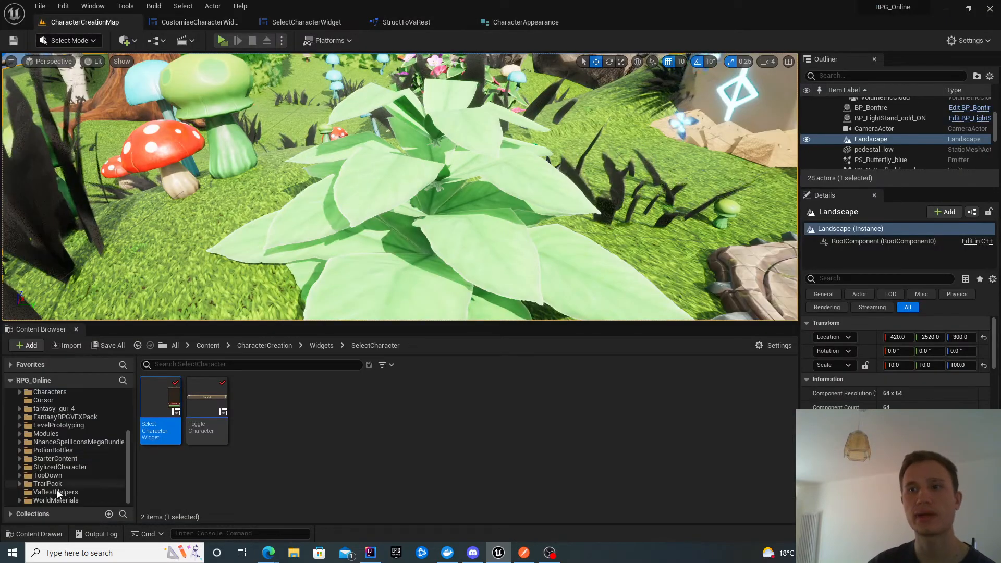
pyautogui.click(55, 492)
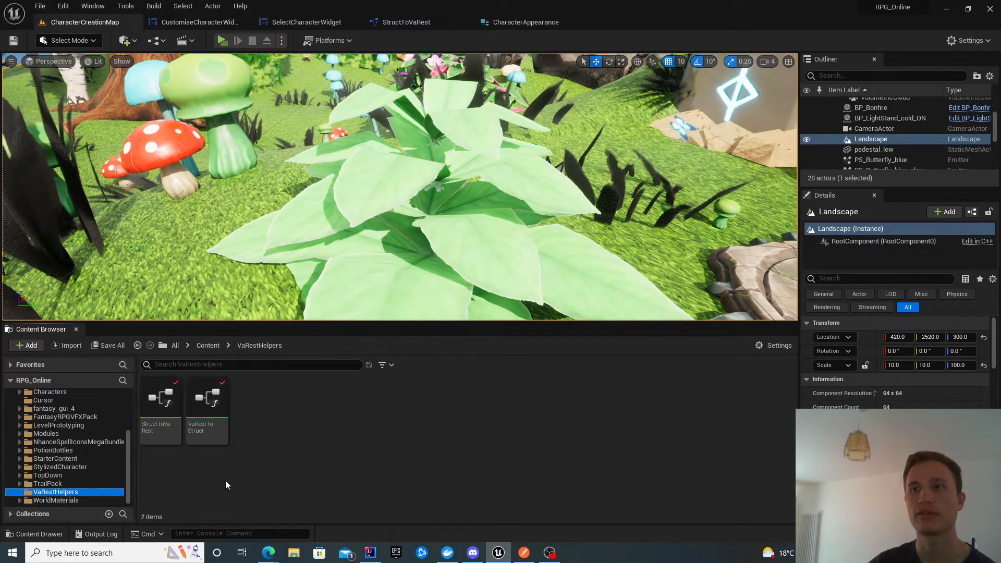
pyautogui.rightClick(227, 485)
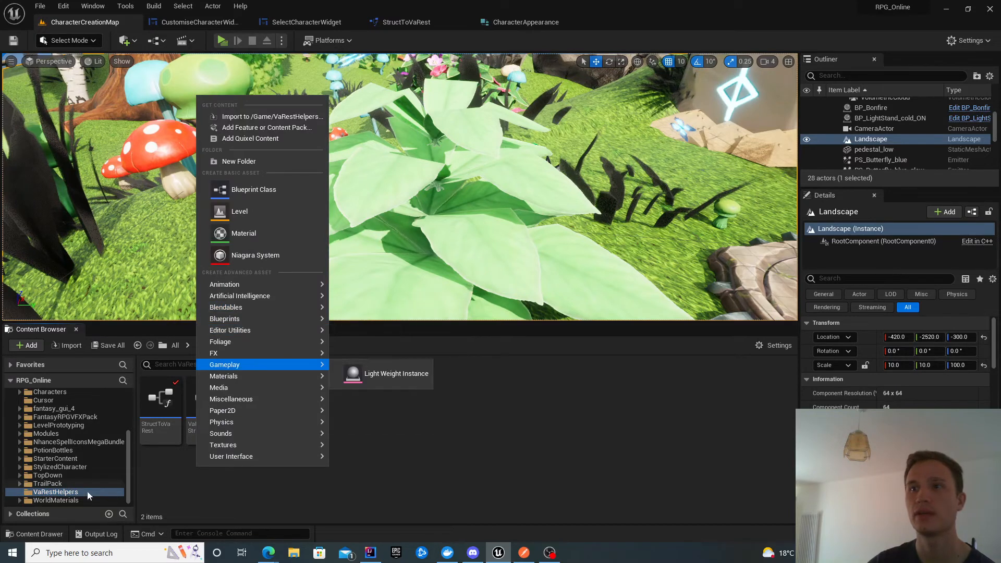
pyautogui.moveTo(294, 300)
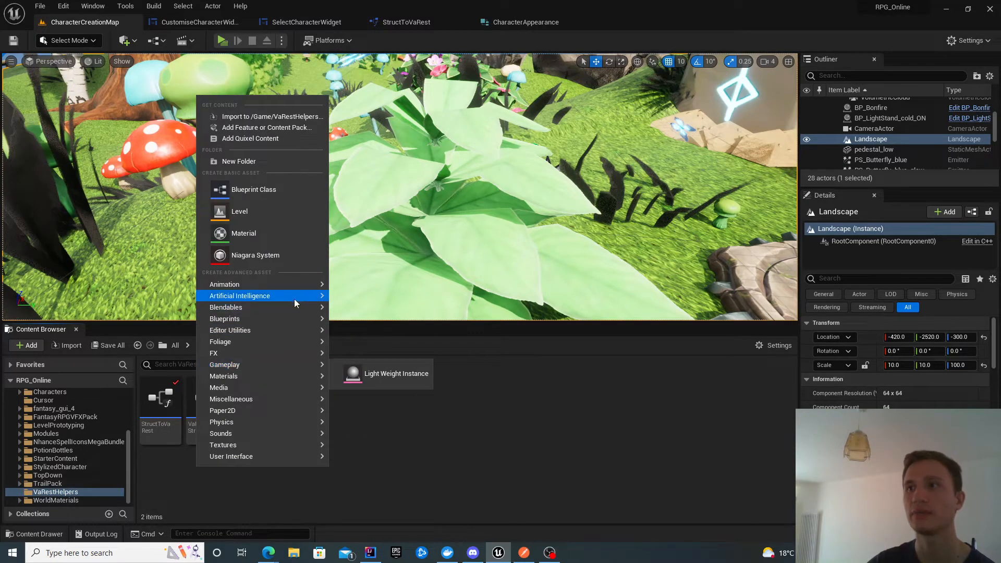
pyautogui.moveTo(224, 318)
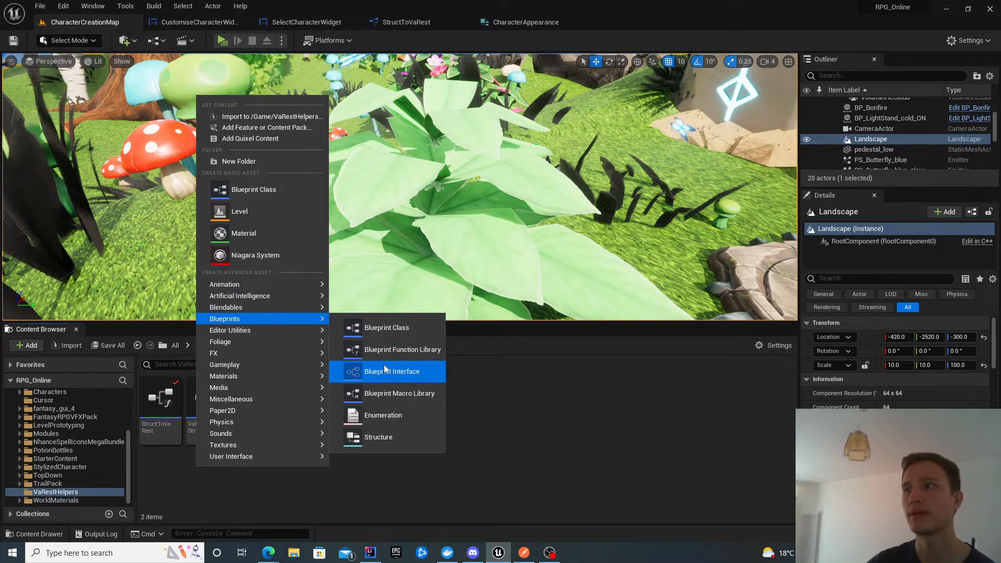
pyautogui.moveTo(405, 382)
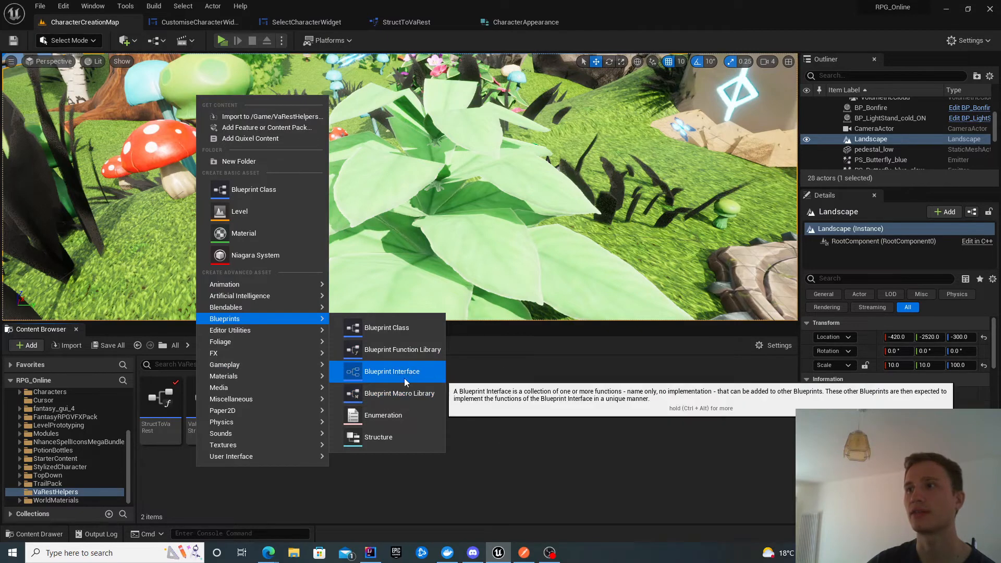
pyautogui.moveTo(403, 354)
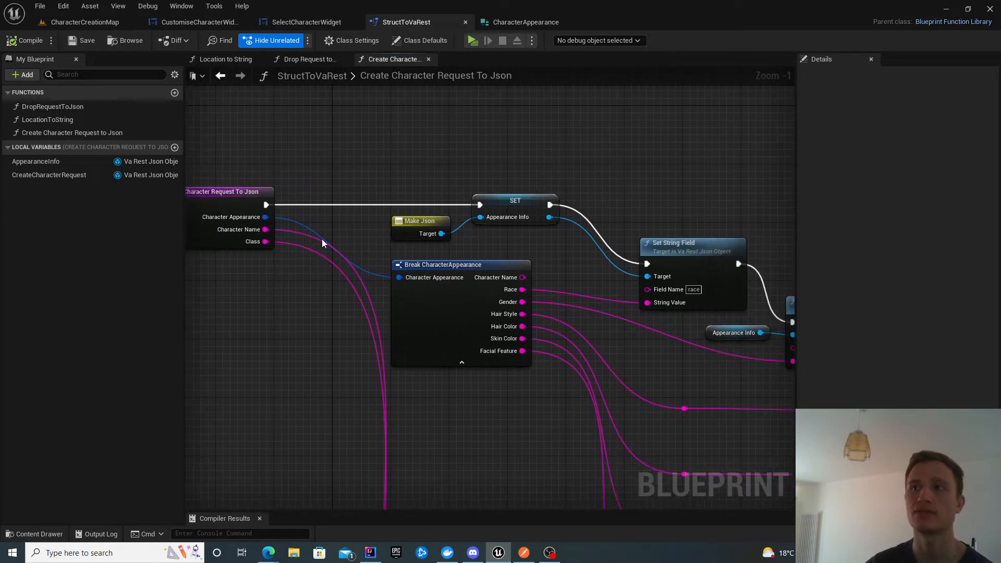
# Step: Compare the function's entry, Appearance Info and Break CharacterAppearance nodes with Postman's JSON body
pyautogui.click(227, 192)
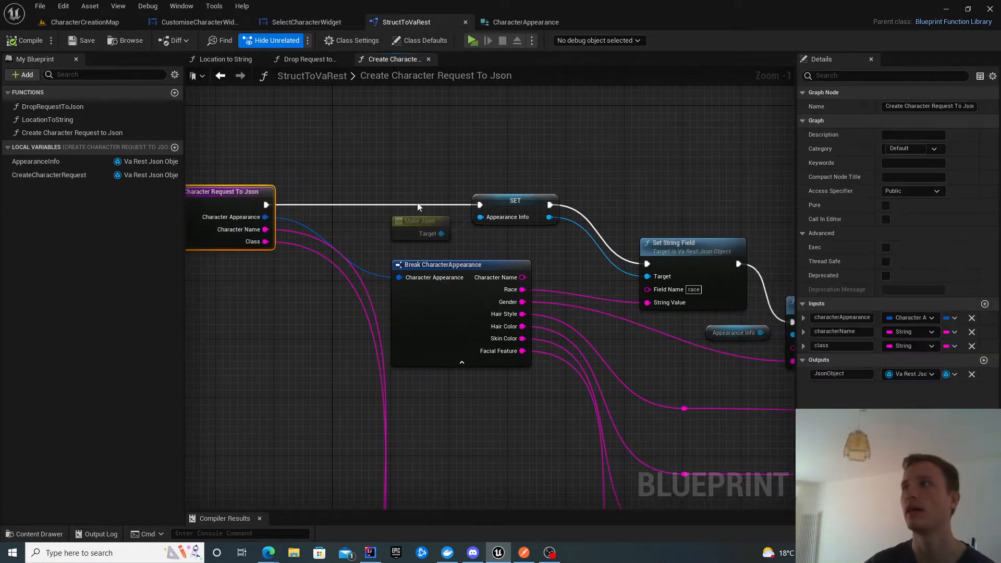
pyautogui.moveTo(798, 345)
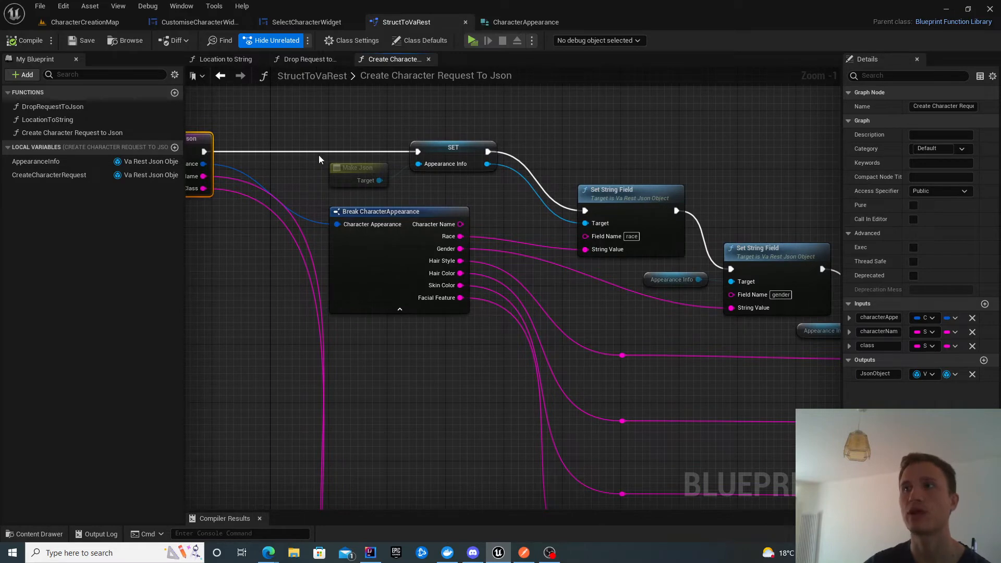
pyautogui.click(358, 167)
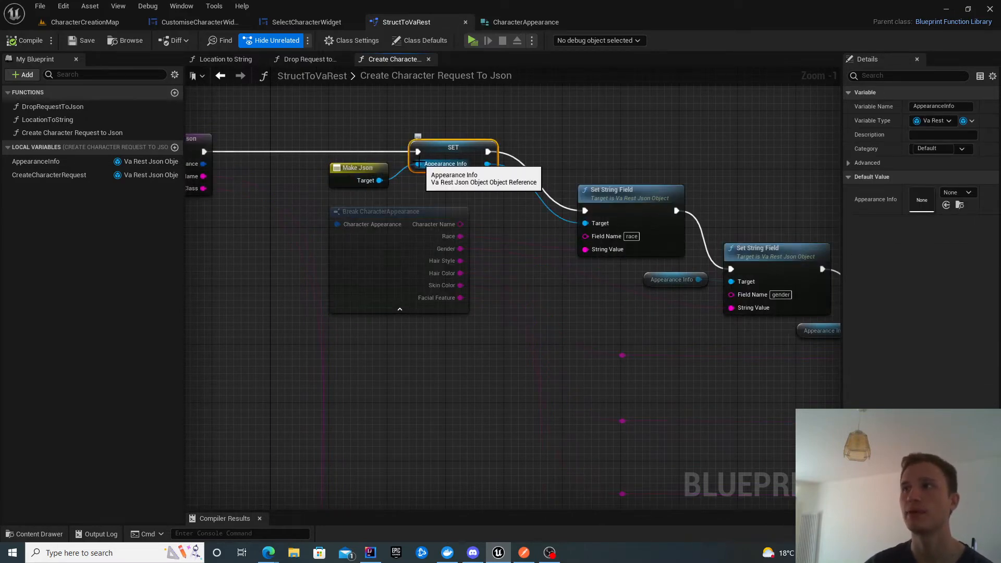
pyautogui.click(523, 553)
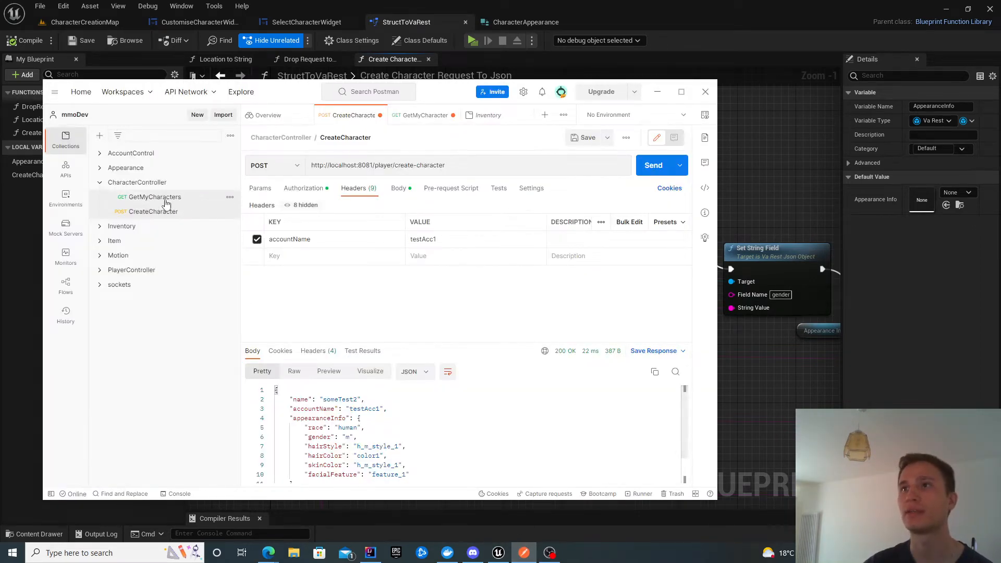
pyautogui.click(399, 188)
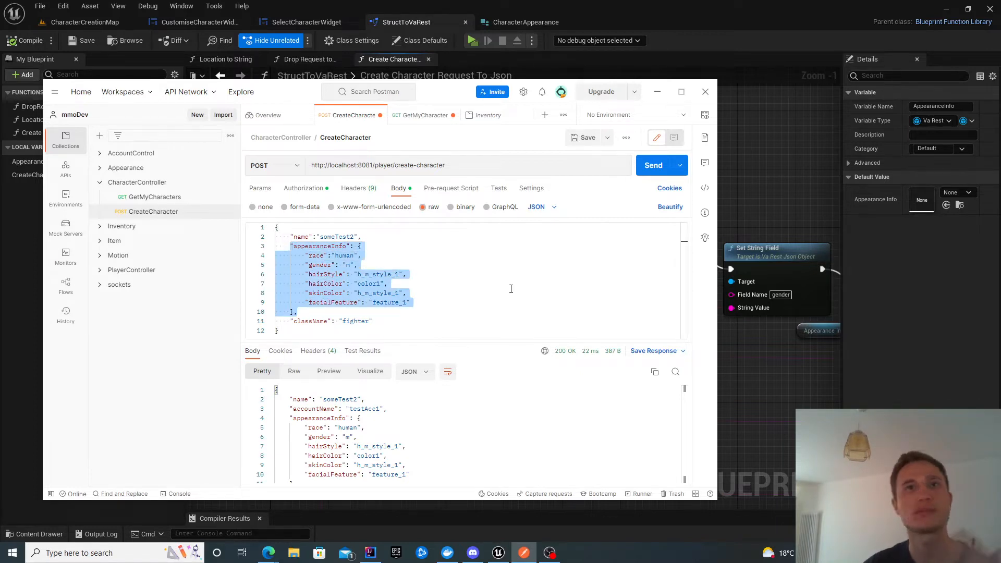
pyautogui.moveTo(764, 217)
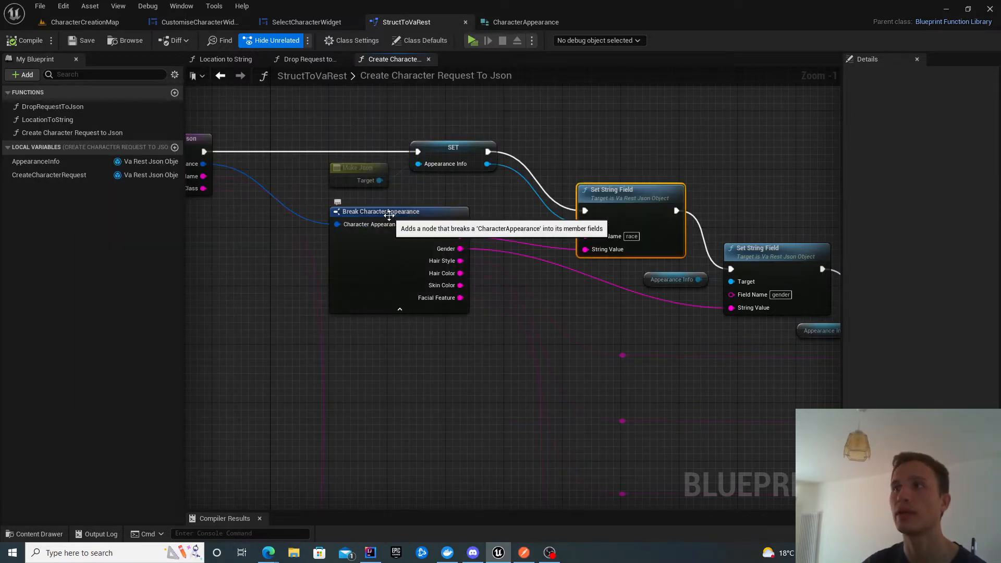
pyautogui.click(381, 211)
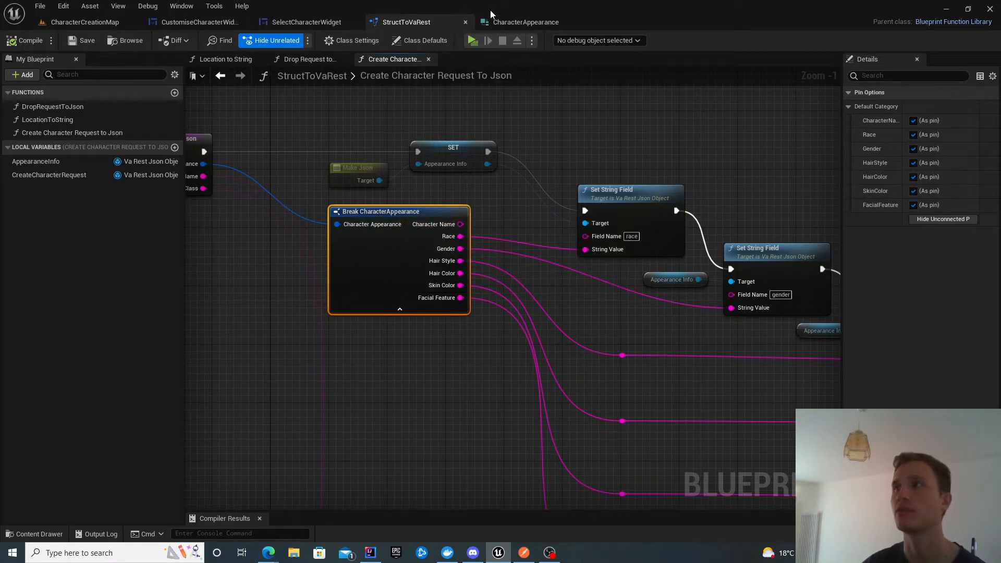
pyautogui.click(525, 22)
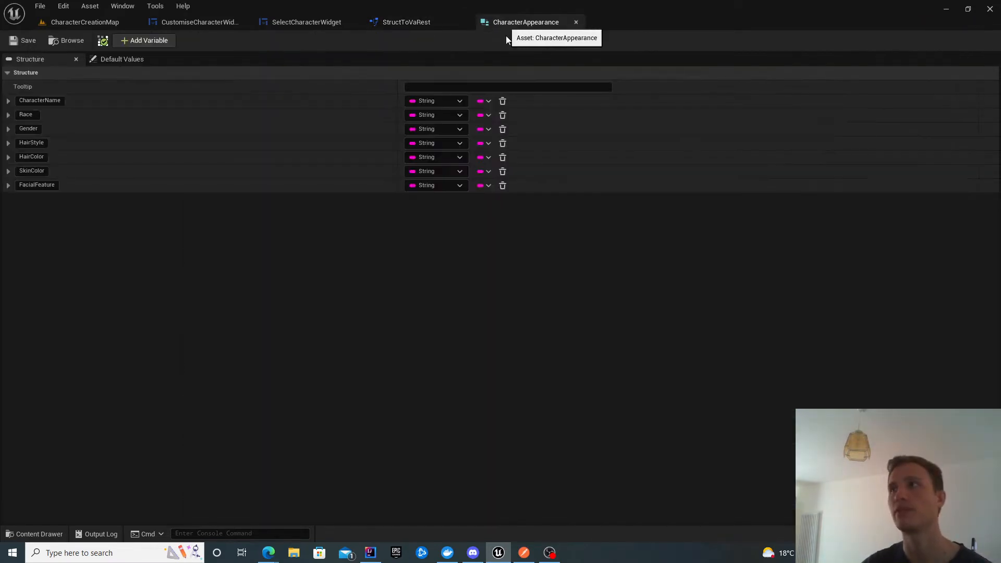
pyautogui.moveTo(78, 206)
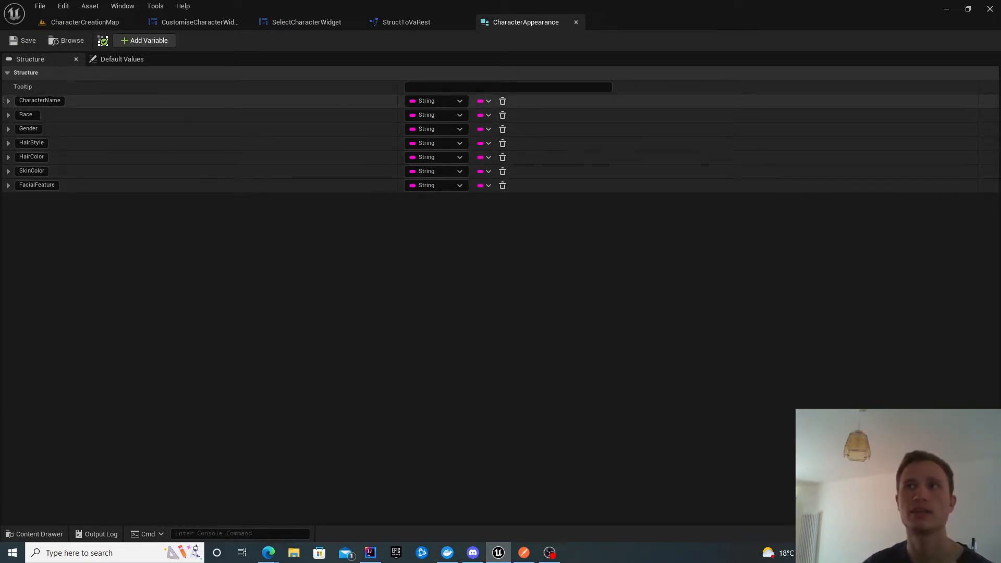
pyautogui.moveTo(576, 23)
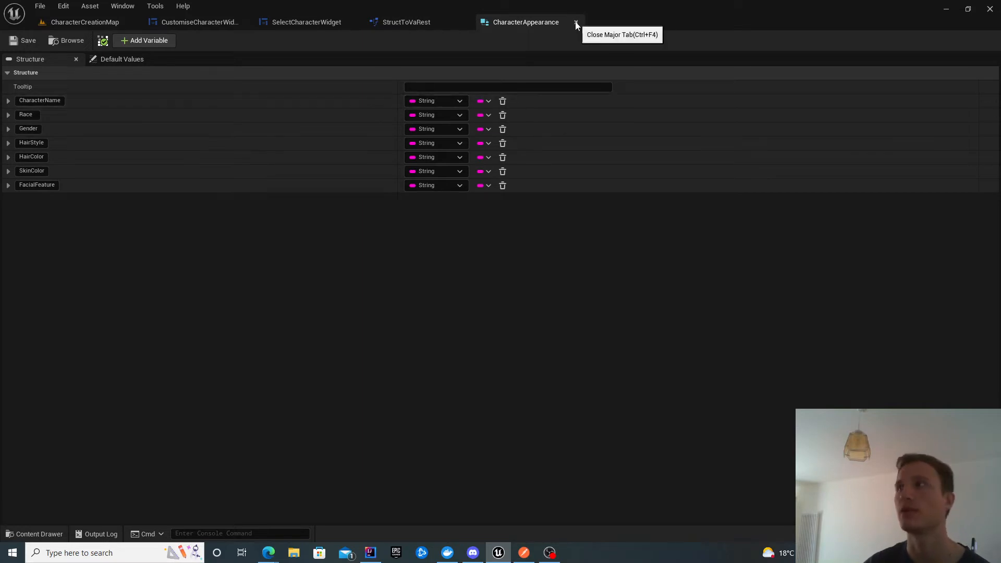
pyautogui.click(576, 23)
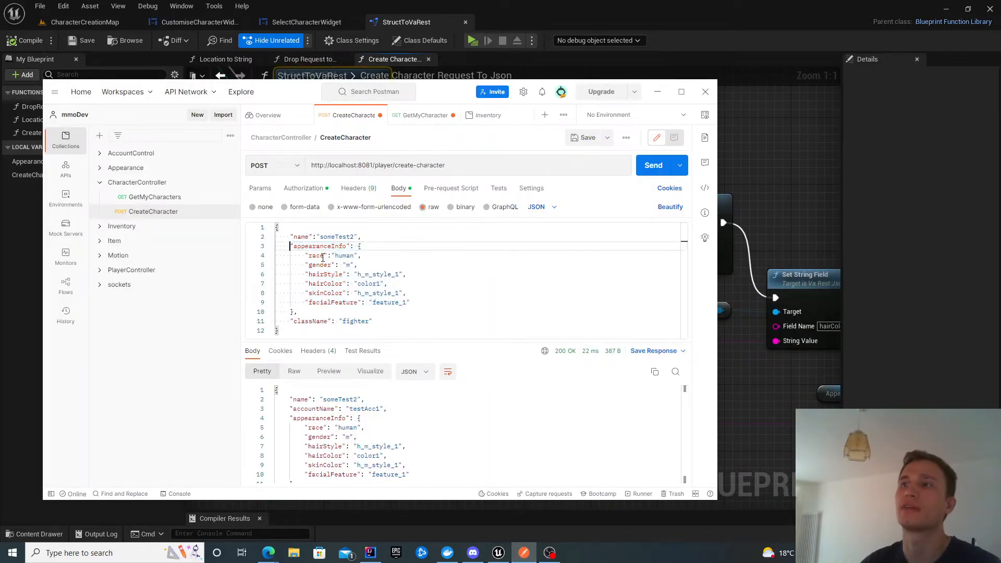
# Step: Check race, name and appearanceInfo fields, then connect Create Character Request to the Return Node
pyautogui.doubleClick(316, 256)
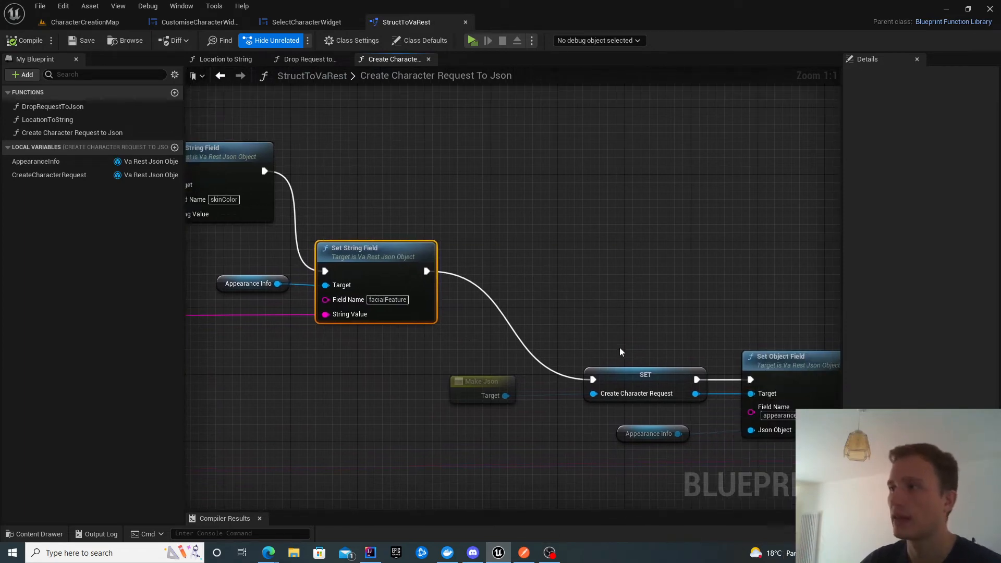
pyautogui.click(645, 374)
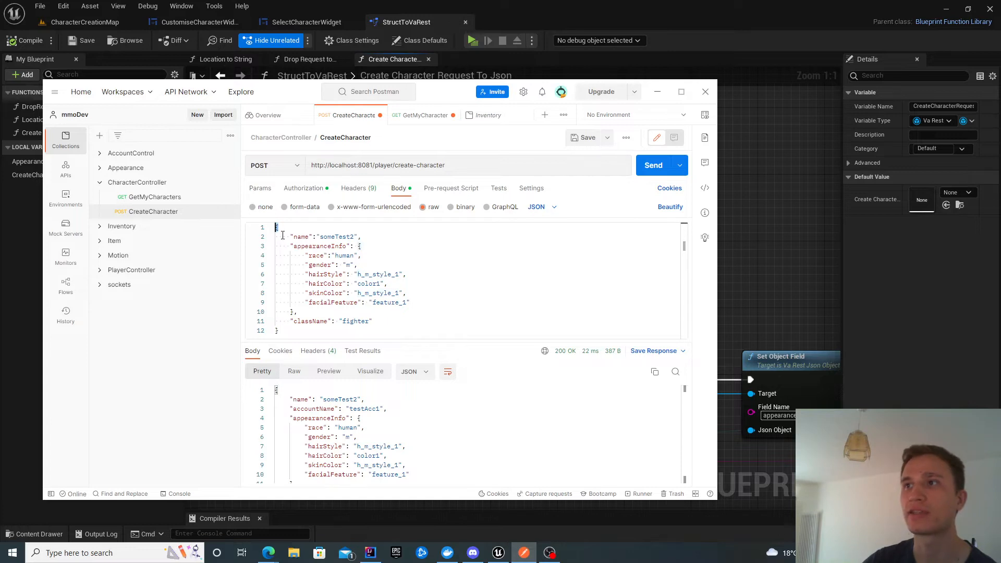
pyautogui.doubleClick(301, 237)
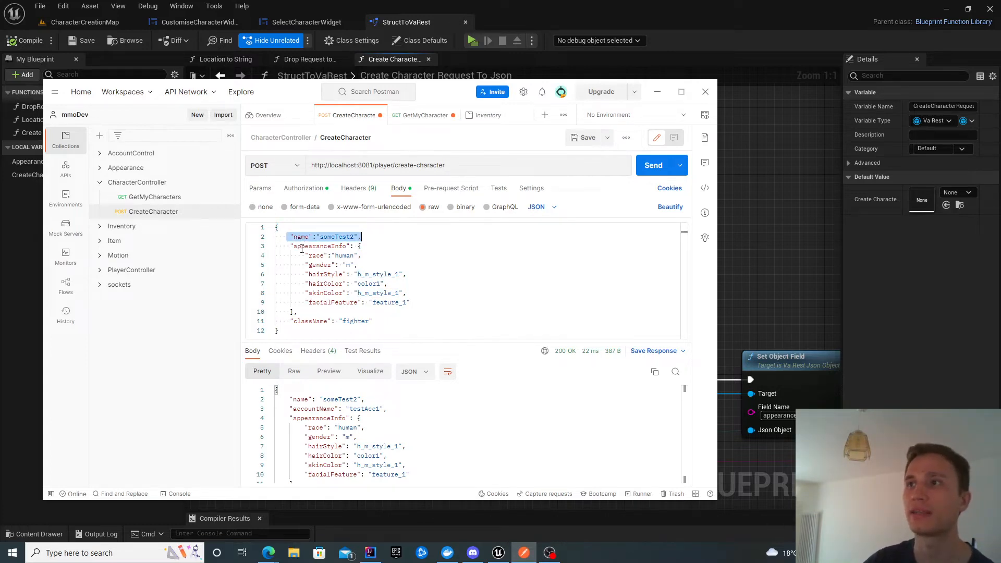
pyautogui.moveTo(292, 245); pyautogui.dragTo(296, 312)
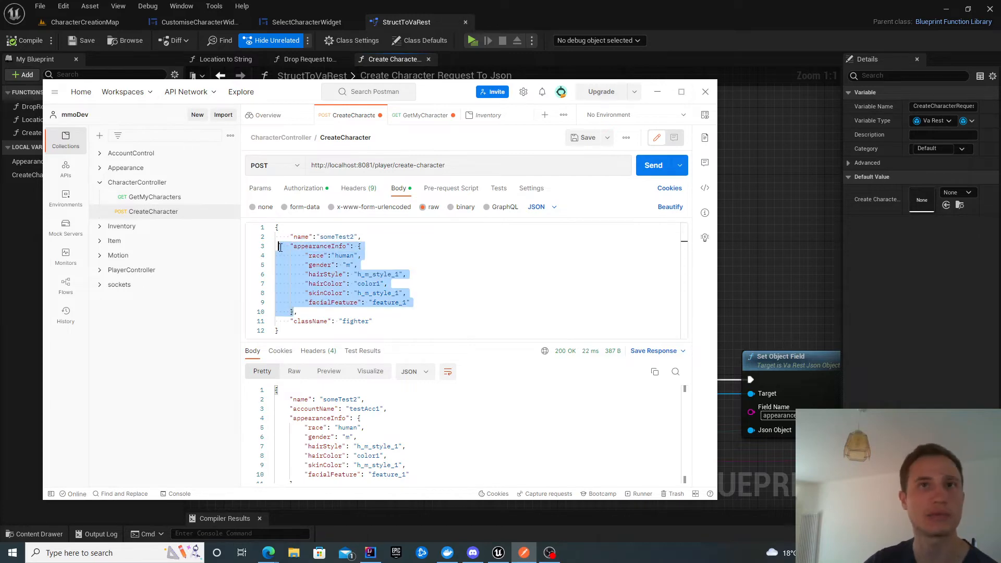
pyautogui.moveTo(736, 280)
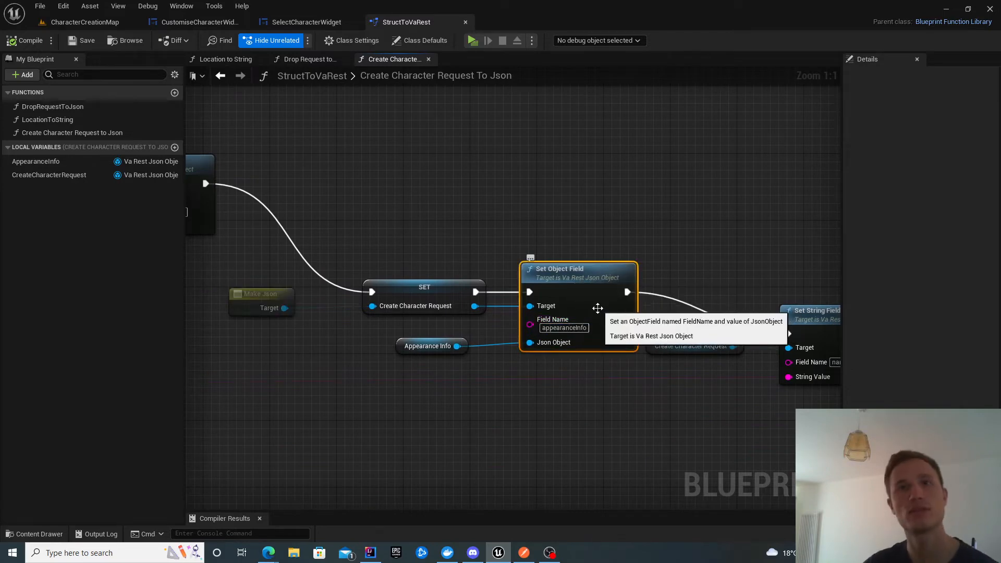
pyautogui.moveTo(557, 293)
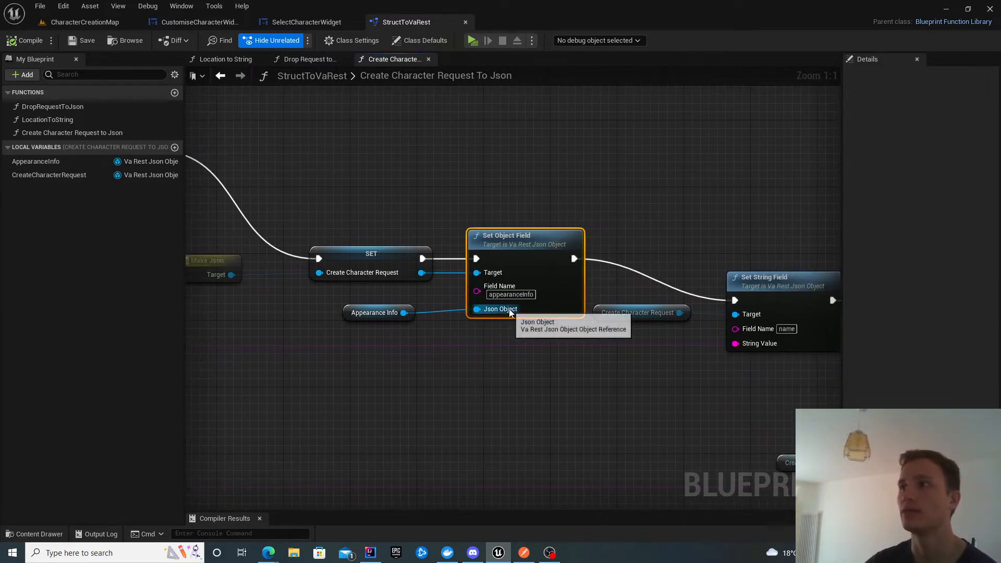
pyautogui.click(374, 313)
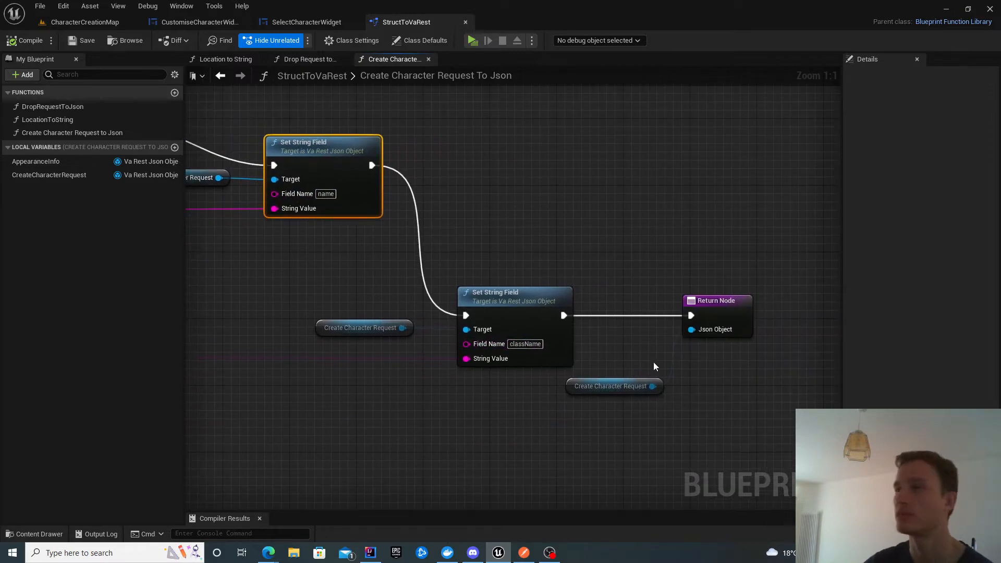
pyautogui.click(610, 386)
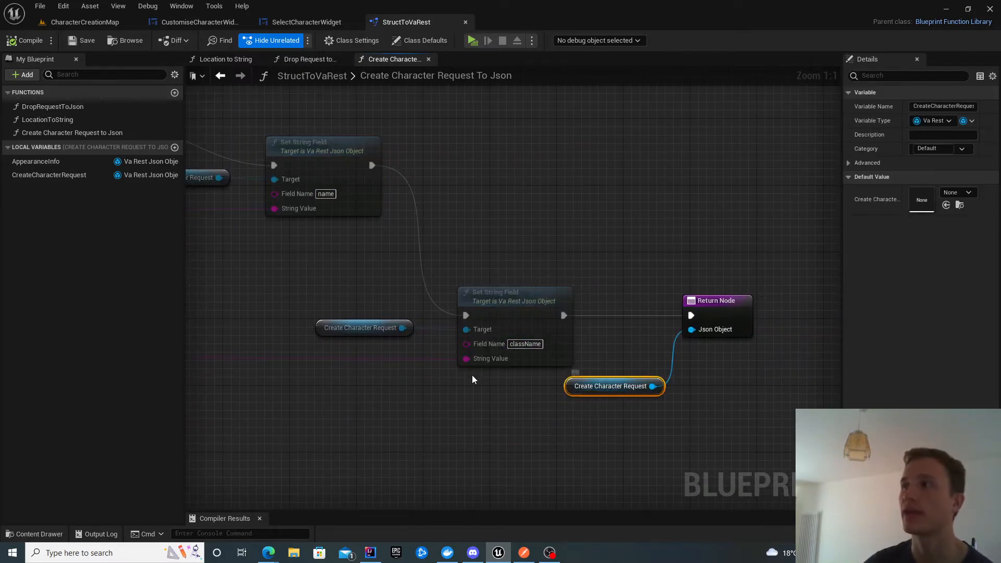
pyautogui.click(308, 22)
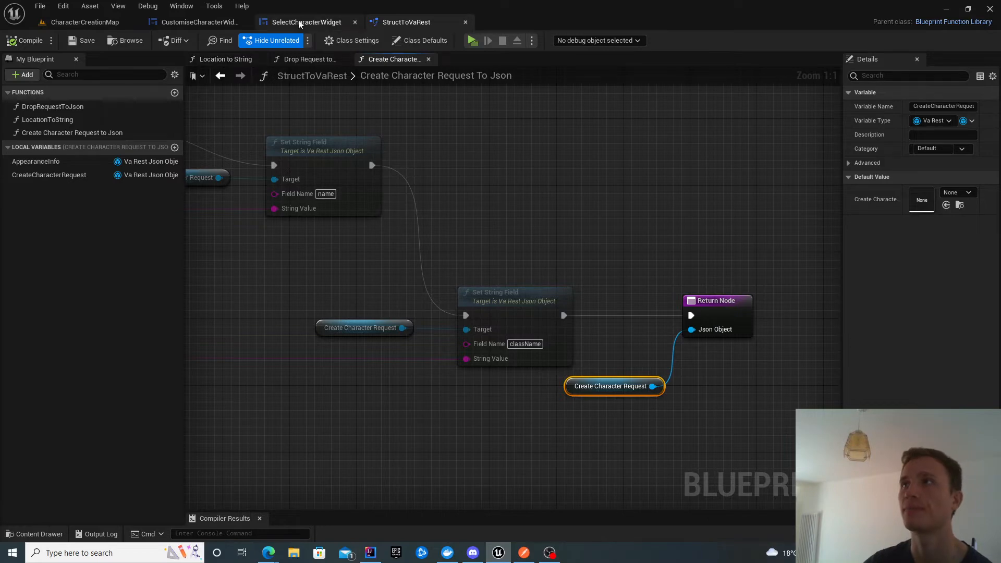
# Step: In CustomiseCharacterWidget, review the ClassesIdx and Get Tag Value nodes and the character name text box
pyautogui.click(196, 22)
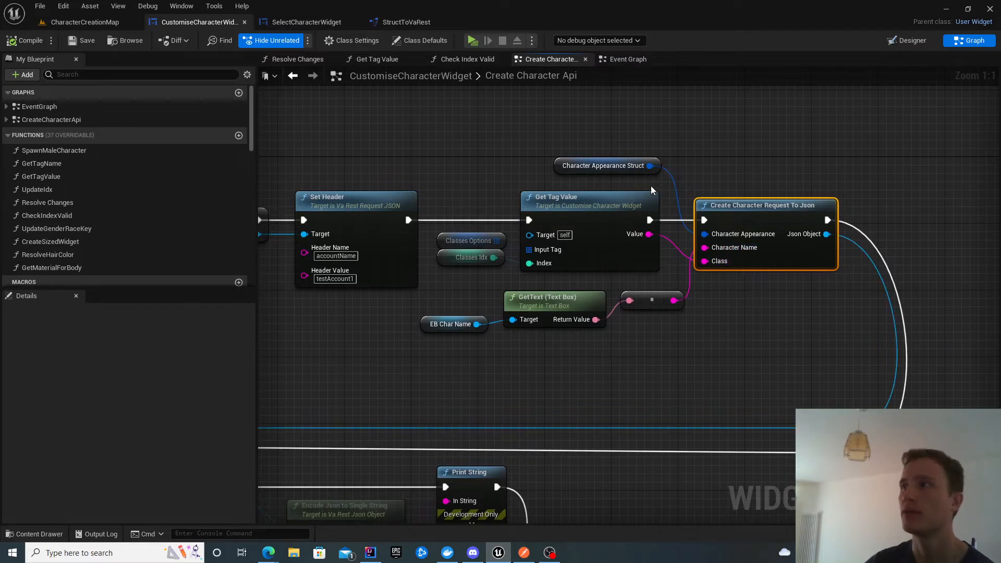
pyautogui.moveTo(592, 175)
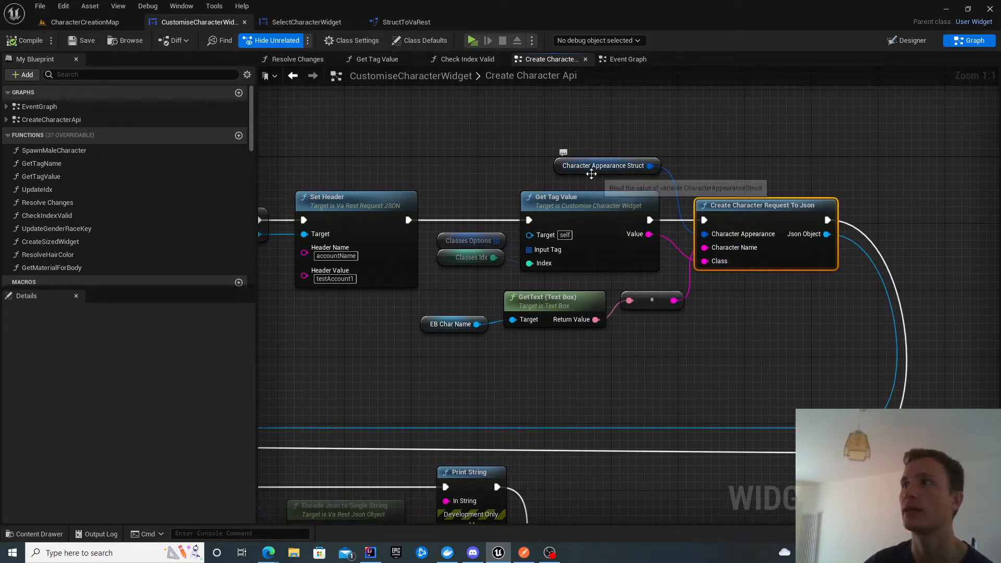
pyautogui.moveTo(590, 173)
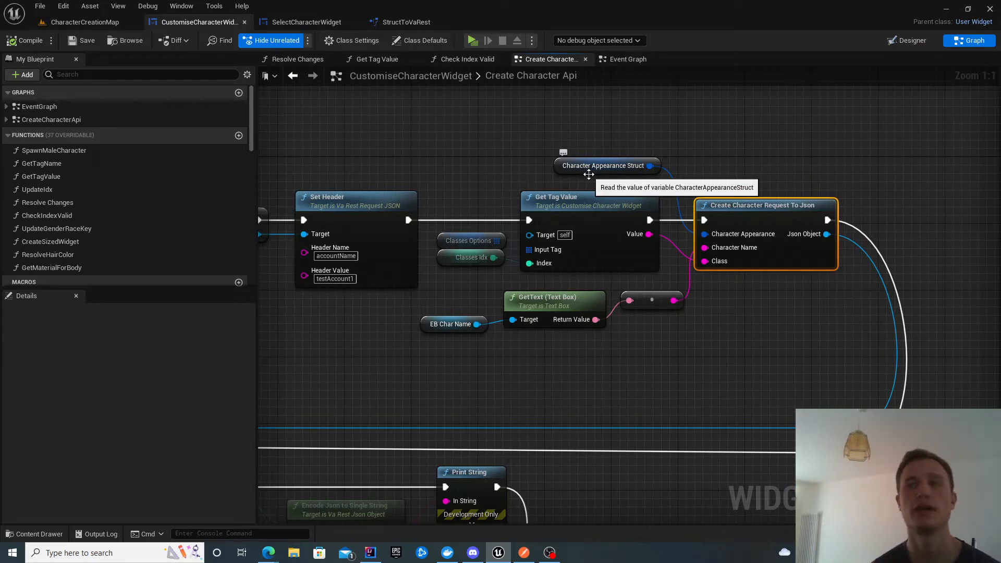
pyautogui.moveTo(529, 163)
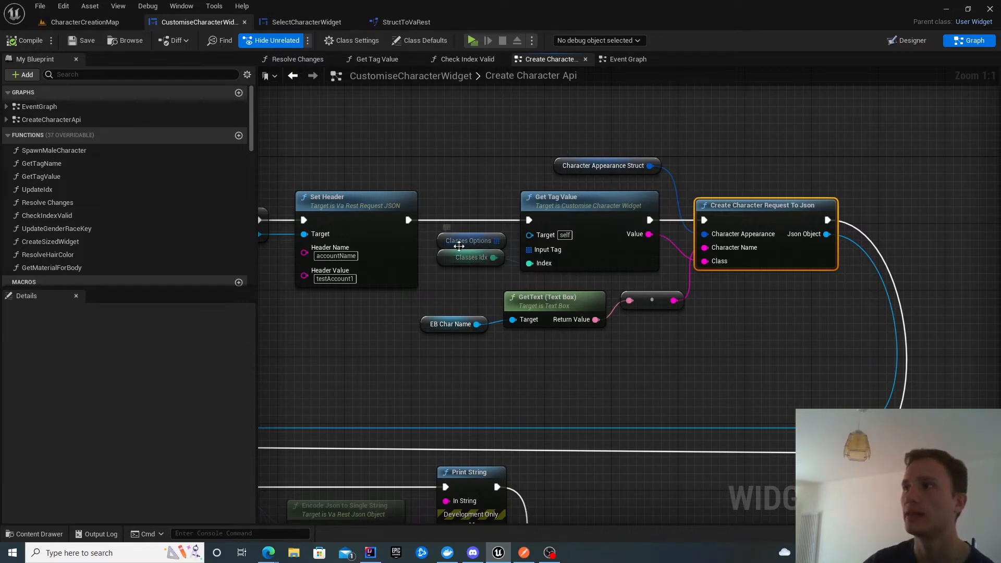
pyautogui.click(471, 258)
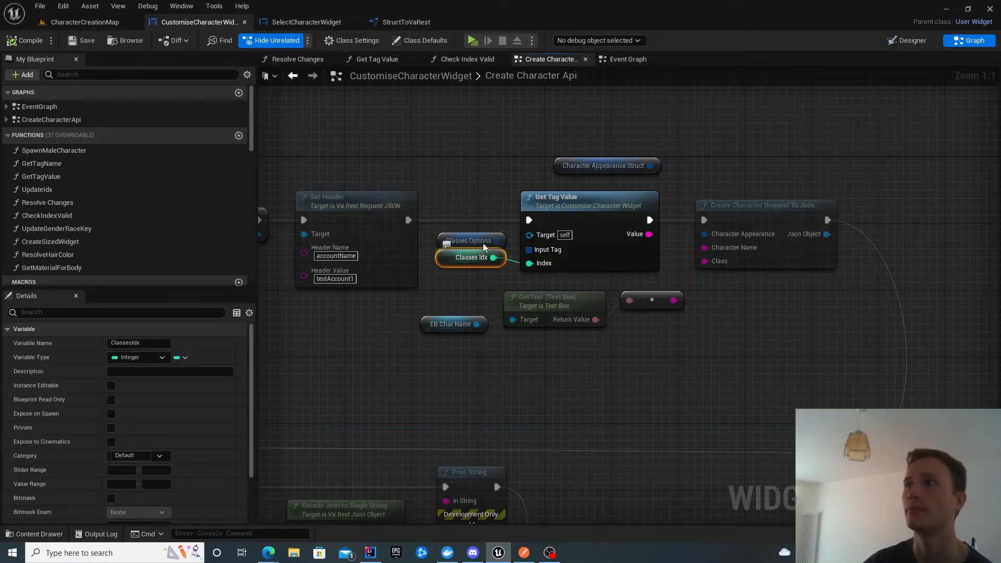
pyautogui.moveTo(582, 197)
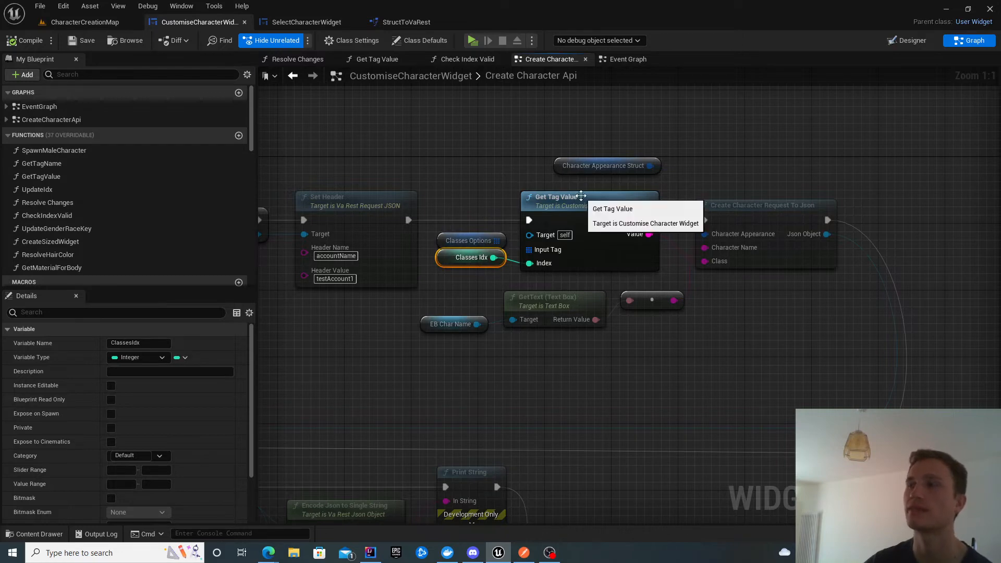
pyautogui.click(561, 197)
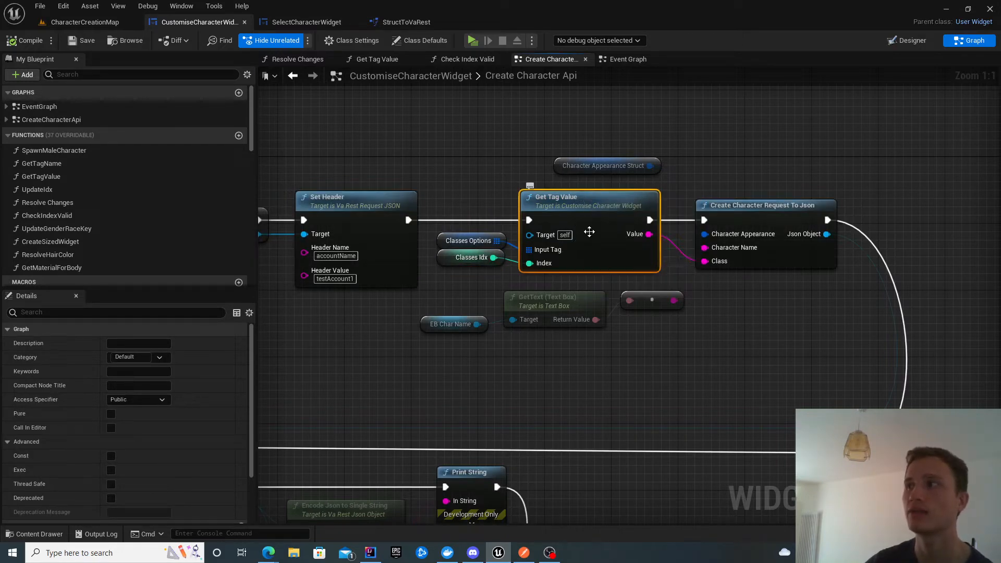
pyautogui.moveTo(710, 282)
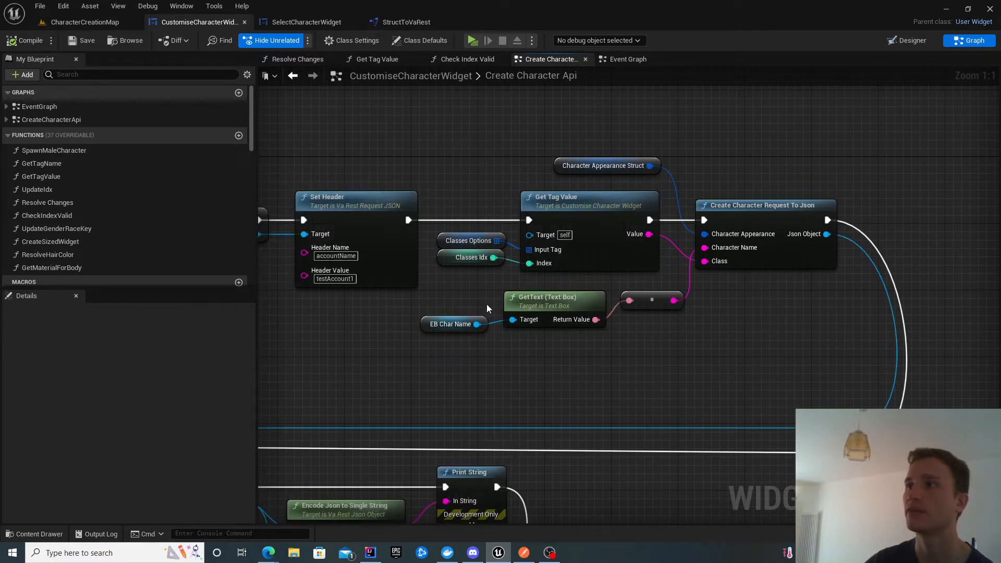
pyautogui.click(913, 40)
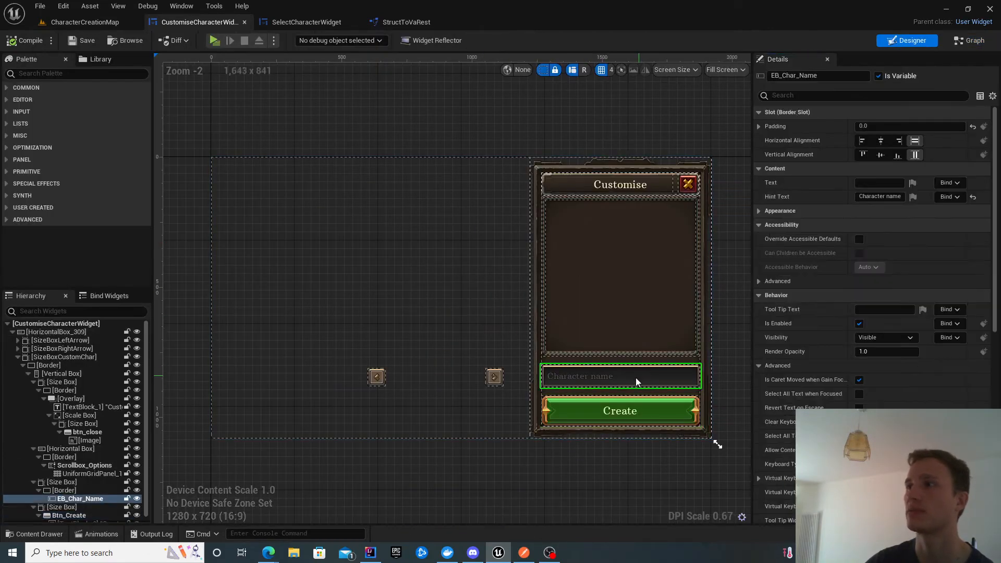
pyautogui.click(975, 41)
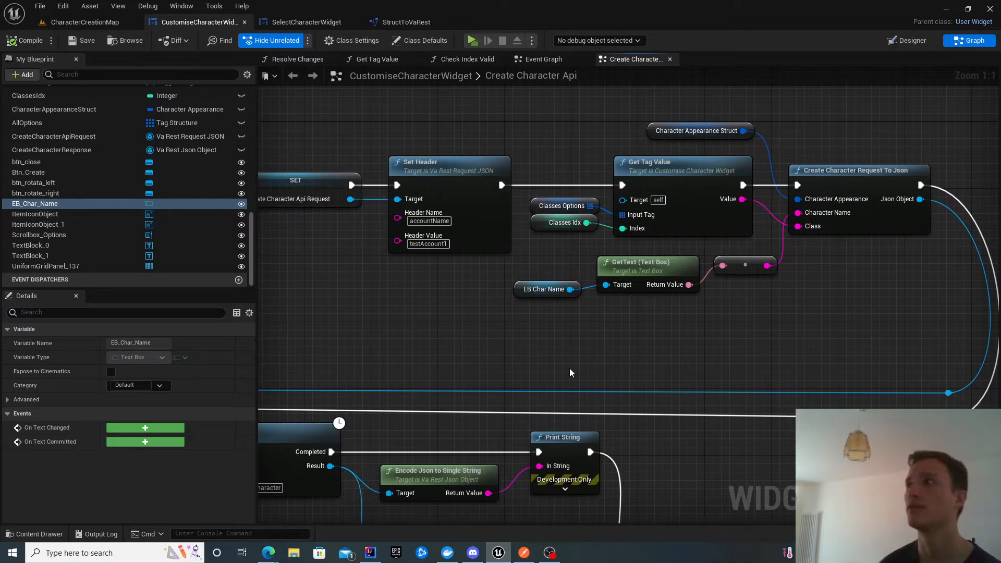
pyautogui.scroll(-3)
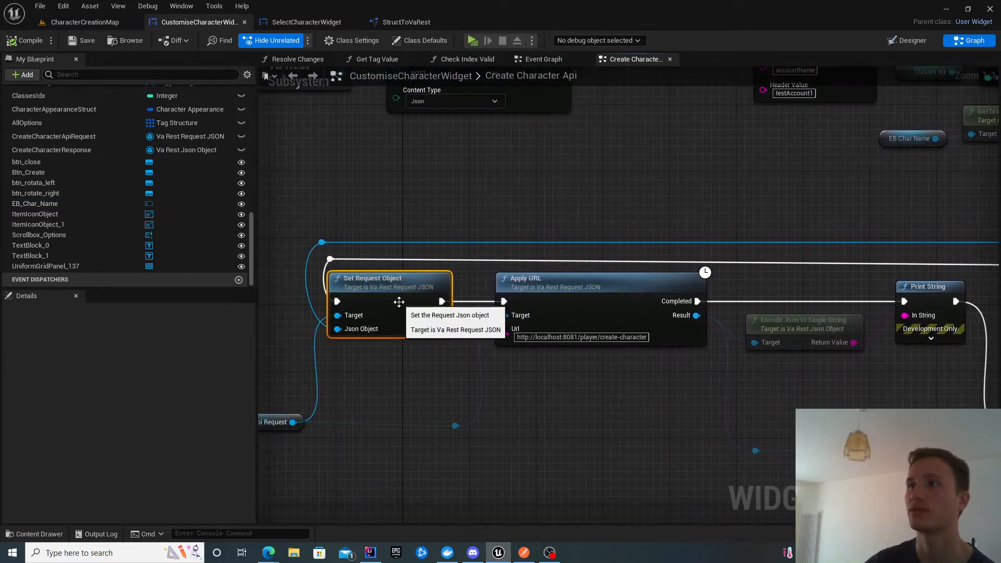
pyautogui.moveTo(443, 346)
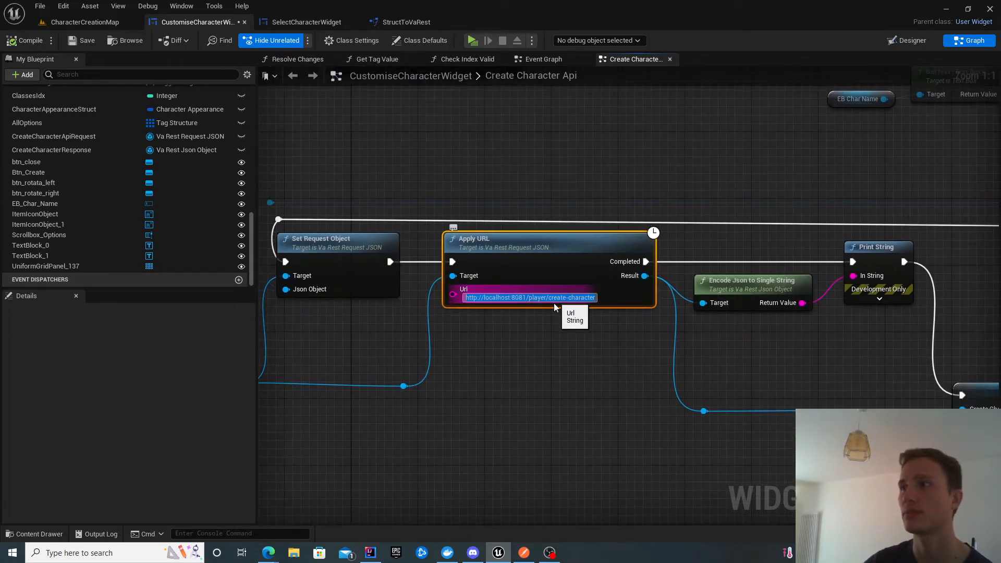
pyautogui.click(524, 553)
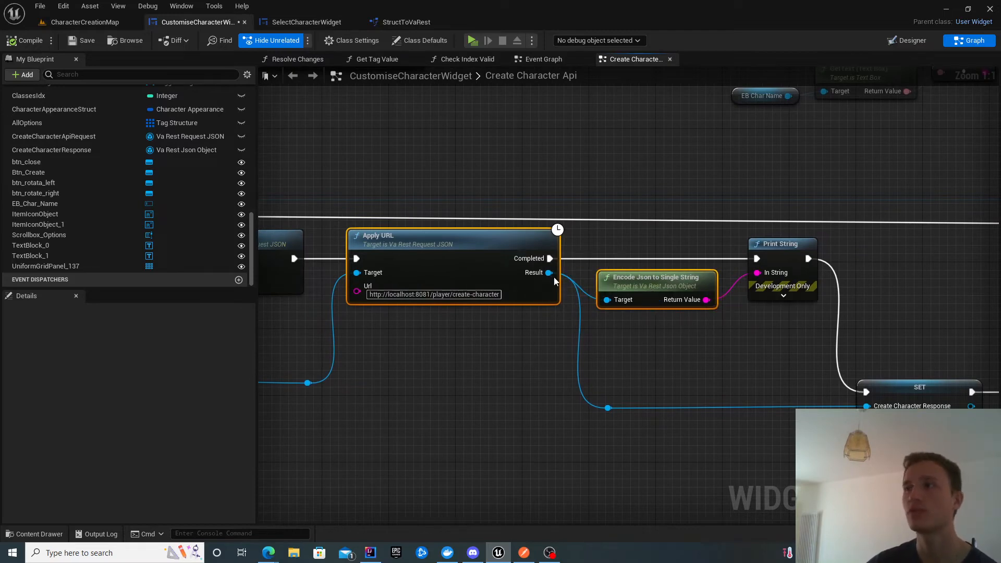
pyautogui.moveTo(536, 260)
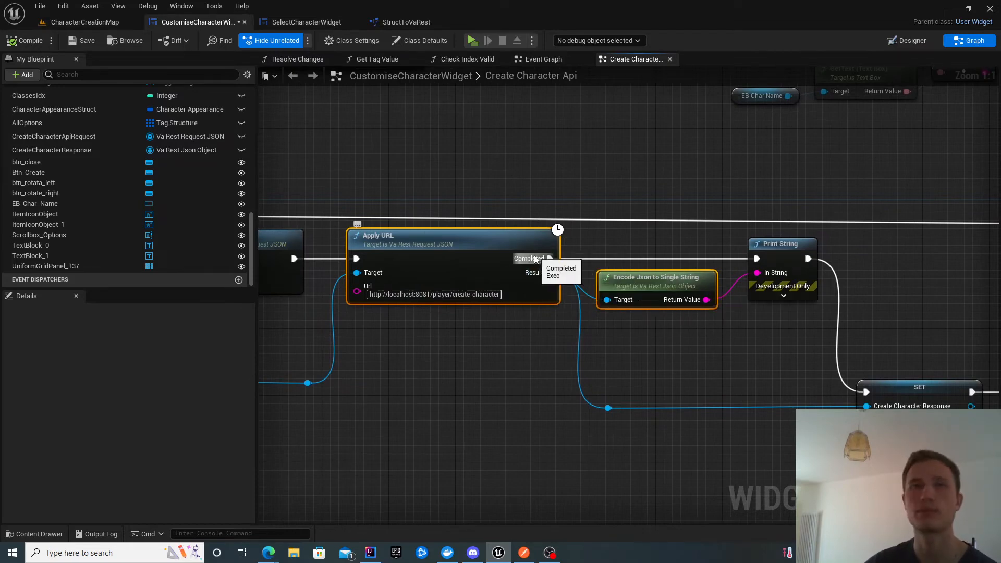
pyautogui.moveTo(536, 282)
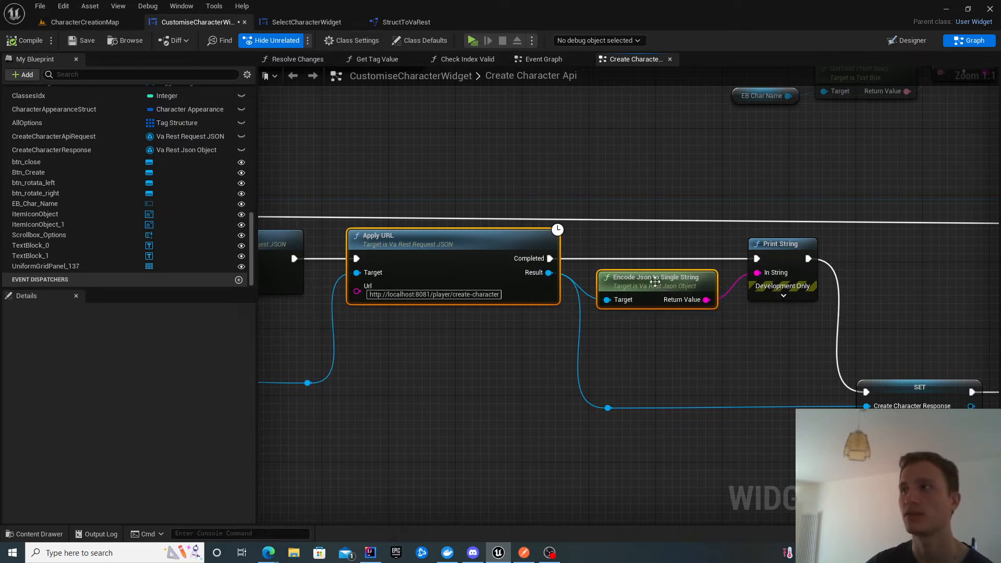
pyautogui.moveTo(793, 265)
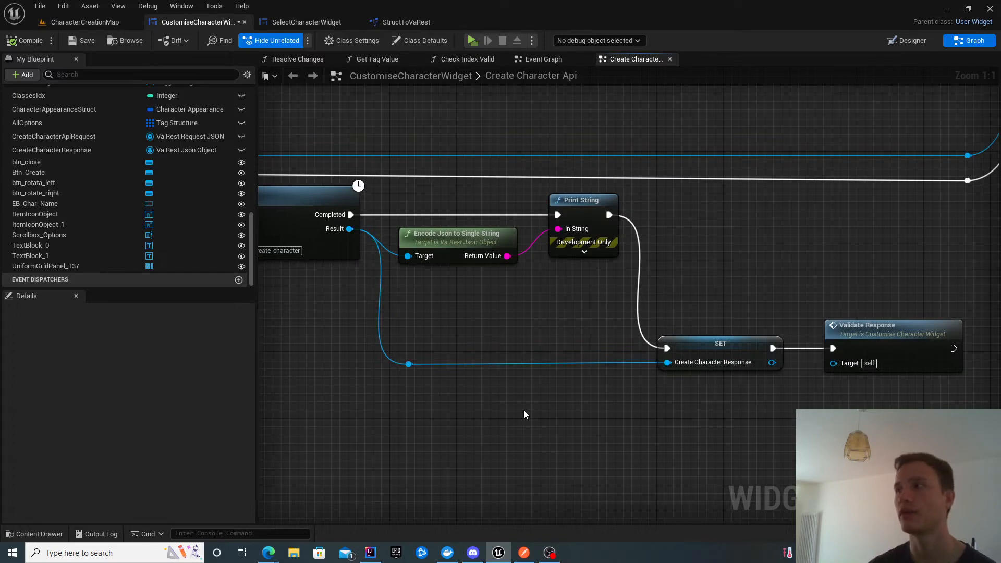
pyautogui.moveTo(899, 352)
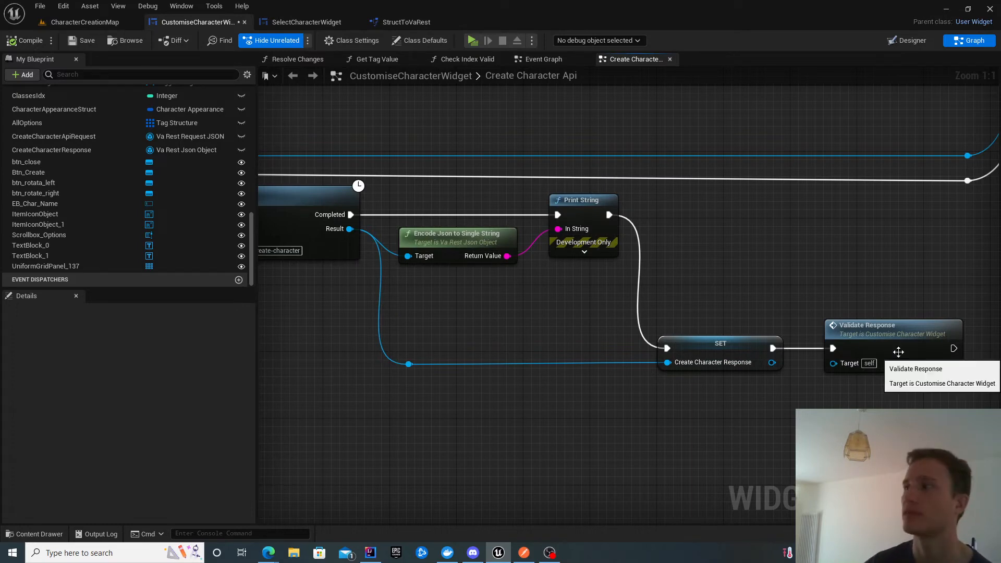
# Step: Check Validate Response and resend the request in Postman to confirm 'Character name already exists'
pyautogui.click(868, 325)
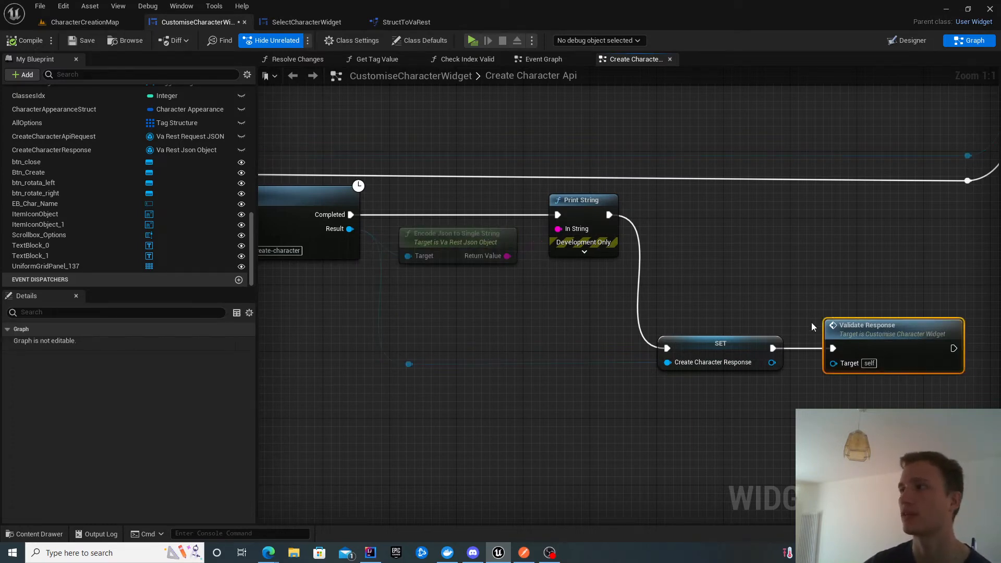
pyautogui.moveTo(885, 330)
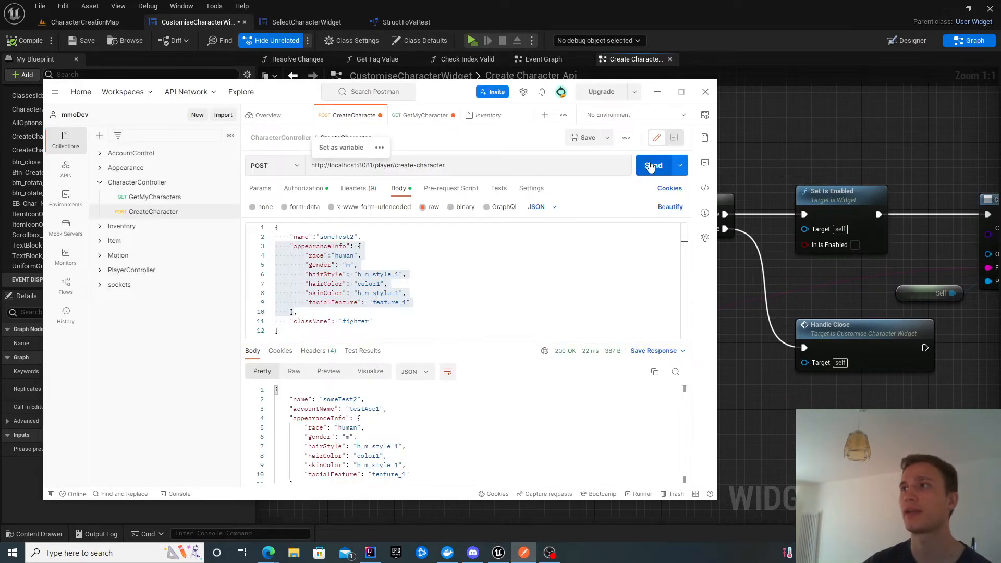
pyautogui.click(653, 166)
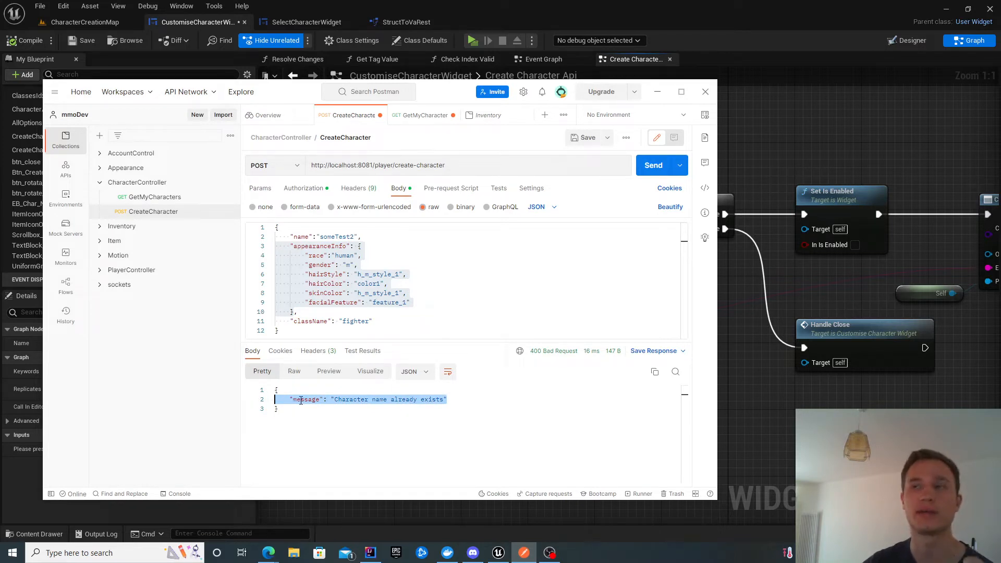
pyautogui.doubleClick(306, 400)
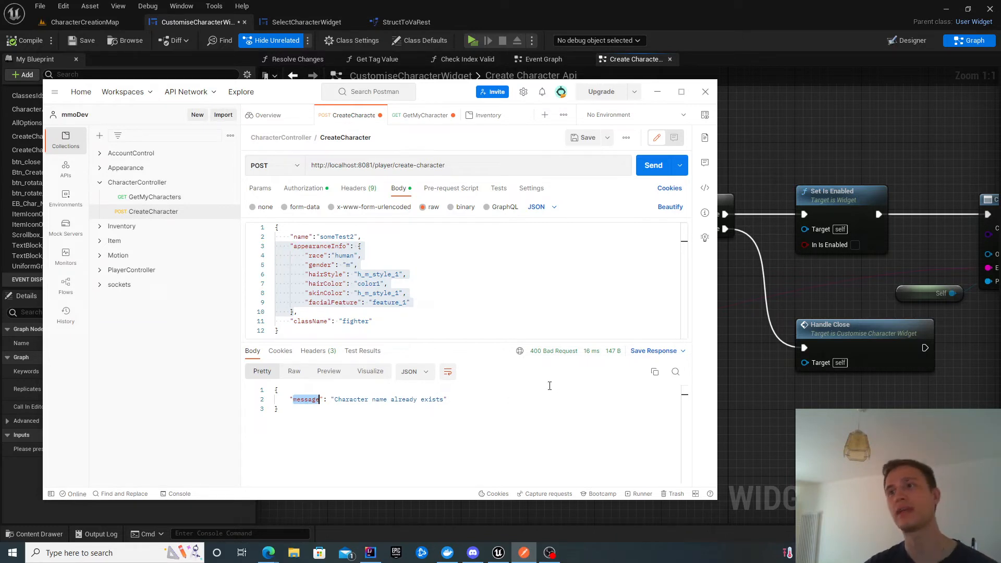
pyautogui.moveTo(493, 392)
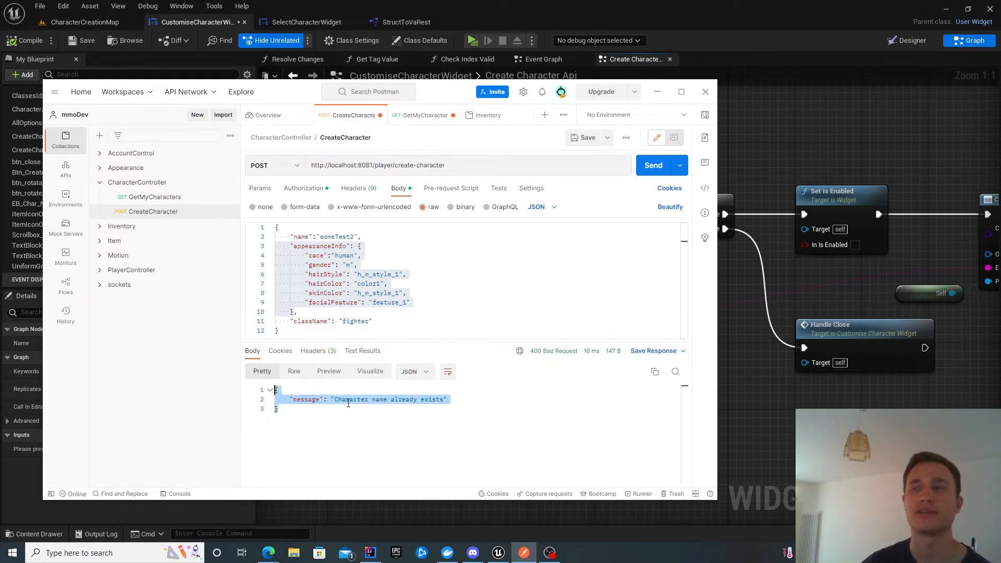
pyautogui.click(705, 91)
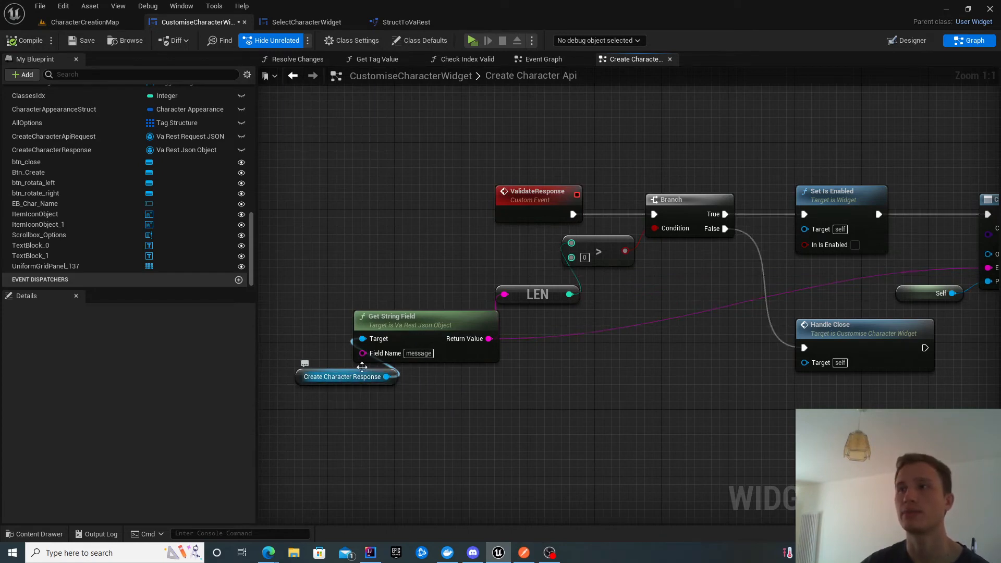
pyautogui.click(415, 316)
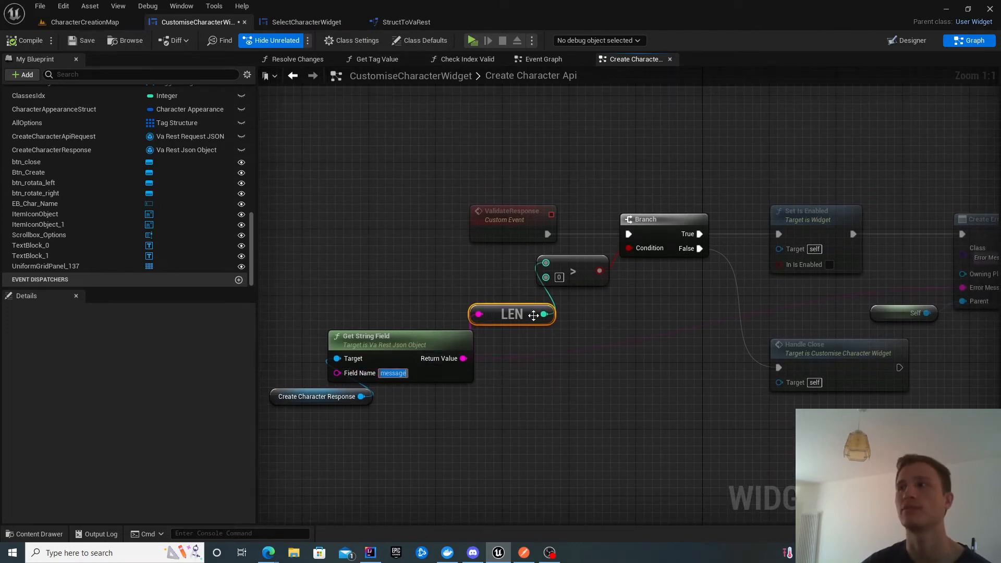
pyautogui.moveTo(537, 291)
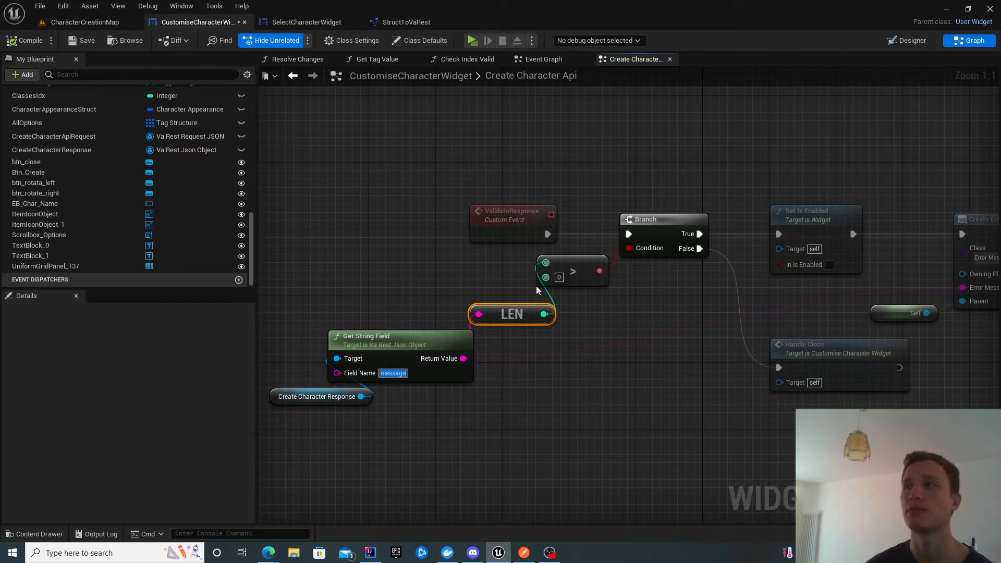
pyautogui.click(573, 272)
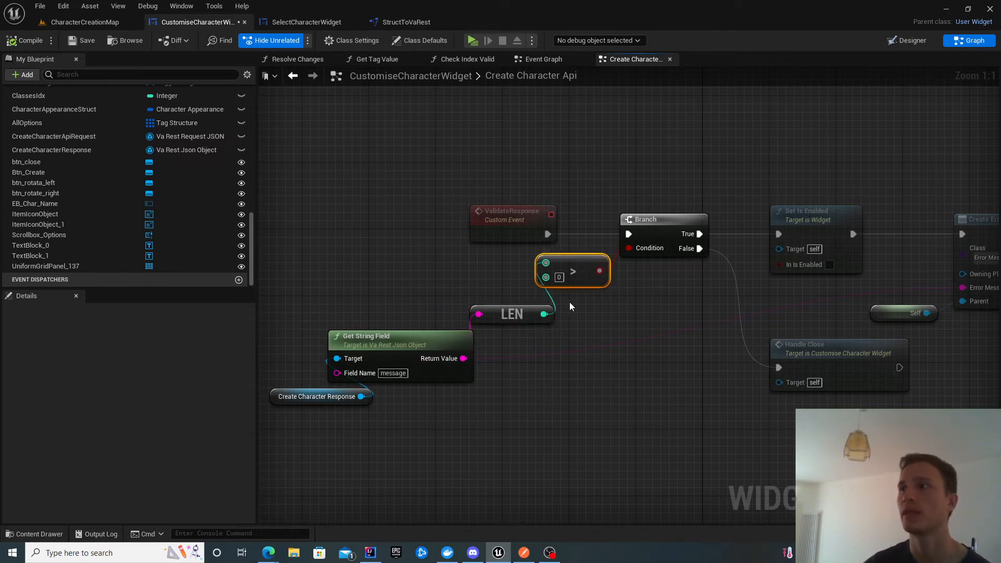
pyautogui.moveTo(581, 309)
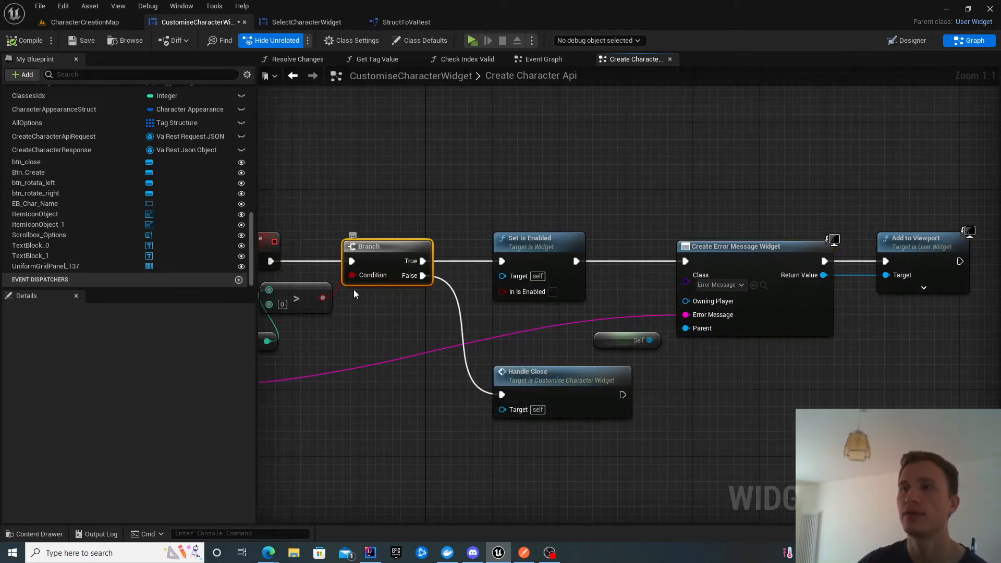
pyautogui.moveTo(716, 240)
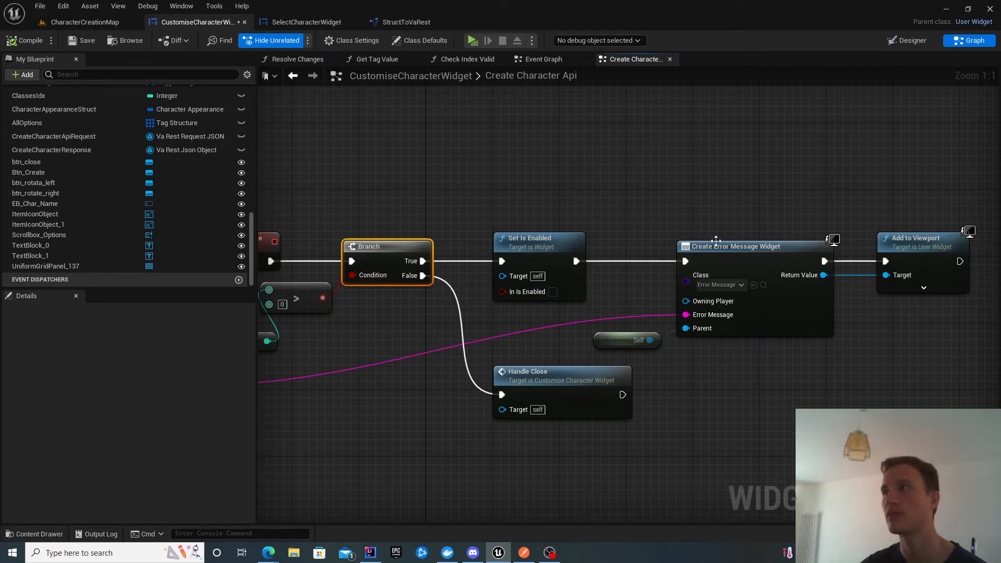
pyautogui.click(733, 246)
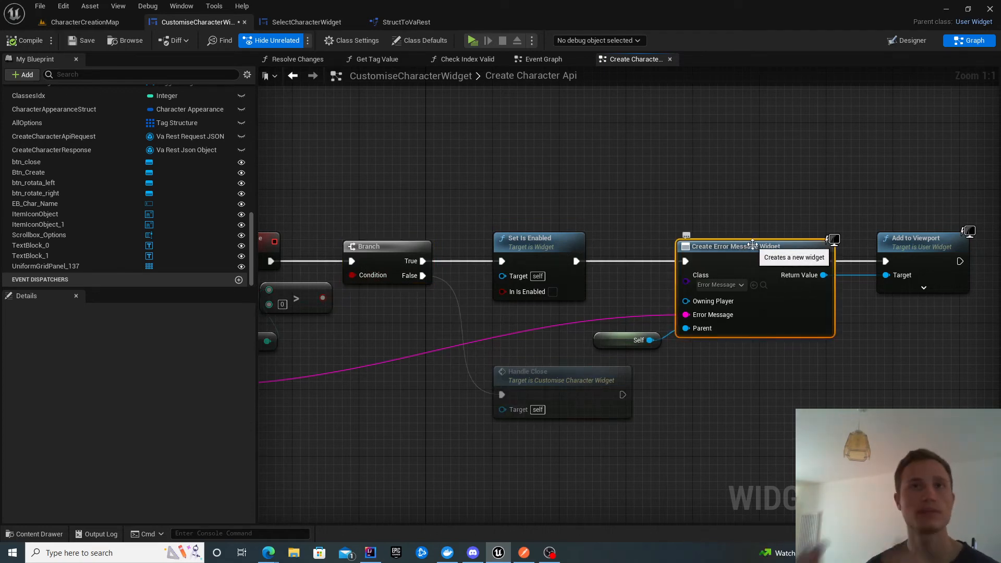
pyautogui.moveTo(562, 243)
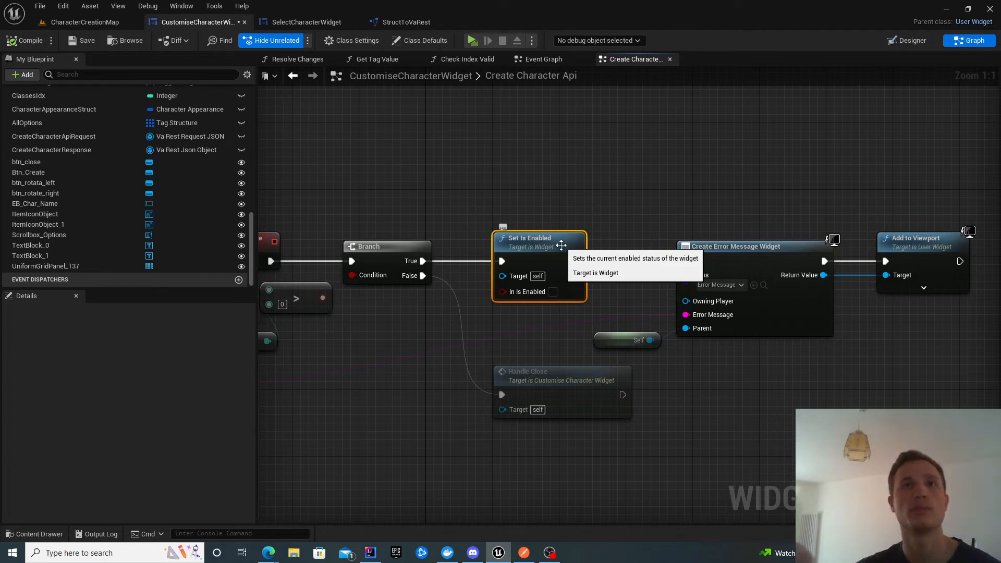
pyautogui.moveTo(605, 239)
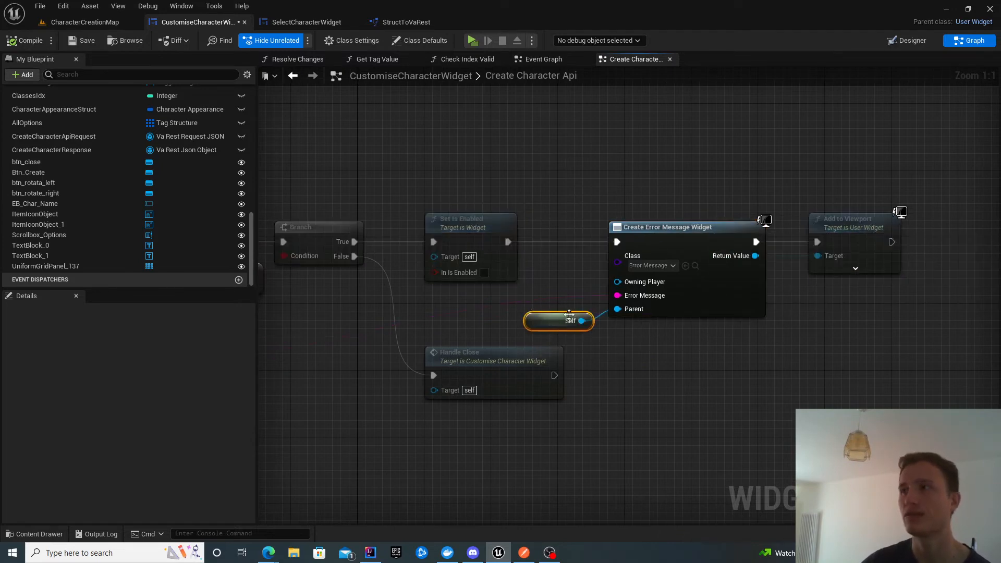
pyautogui.click(669, 227)
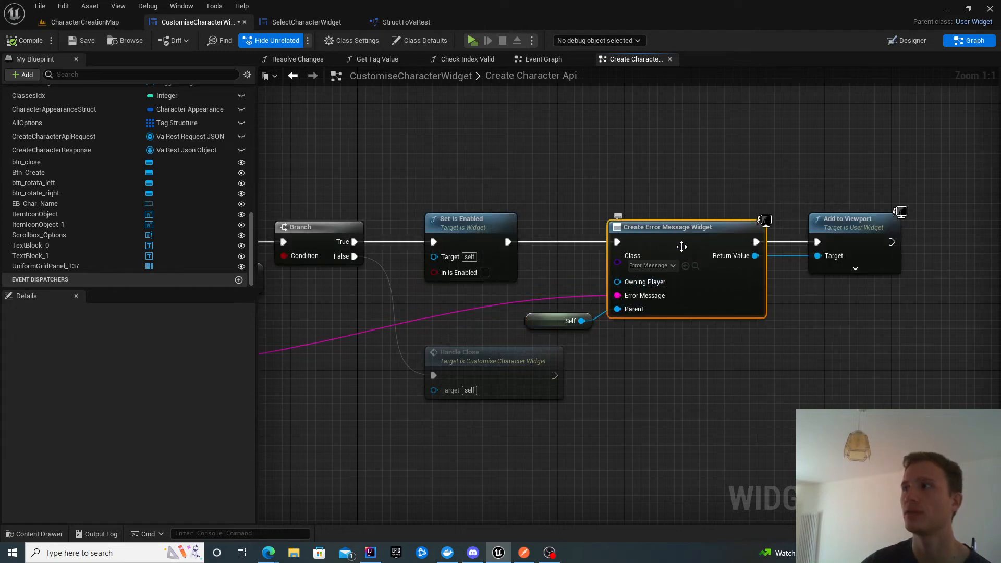
pyautogui.moveTo(652, 227)
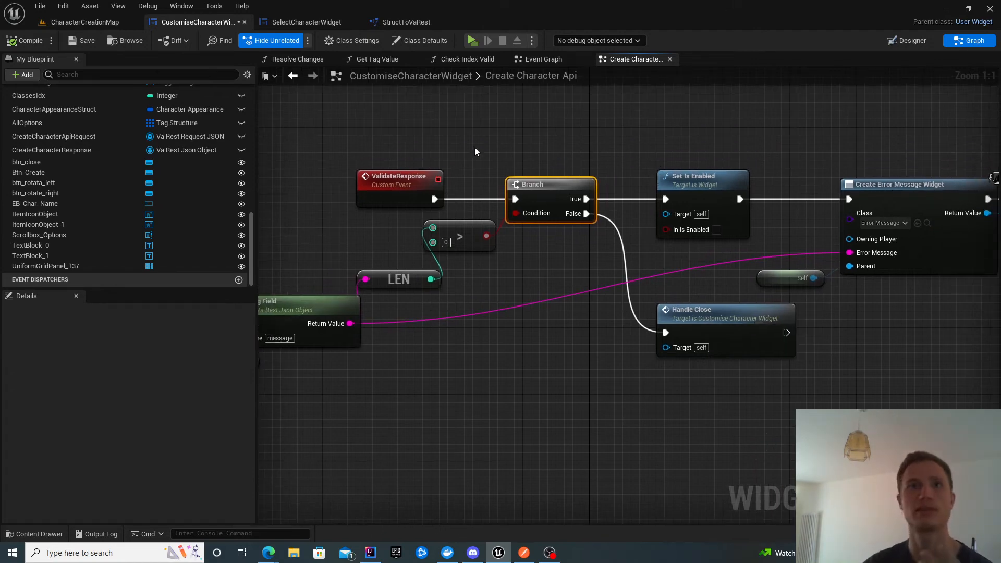
pyautogui.moveTo(87, 22)
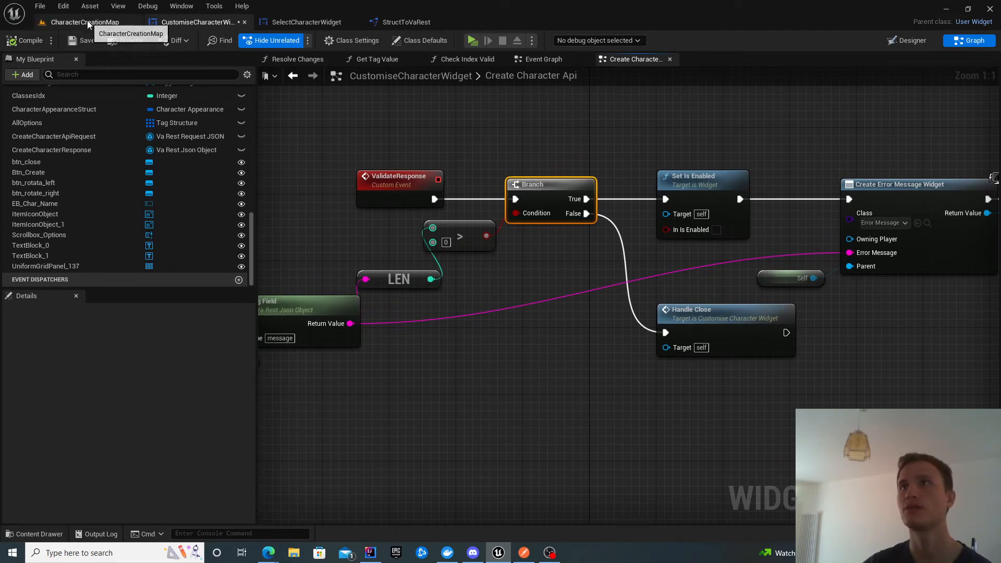
# Step: Return to CharacterCreationMap and browse to CharacterCreation > Widgets > Common
pyautogui.click(85, 21)
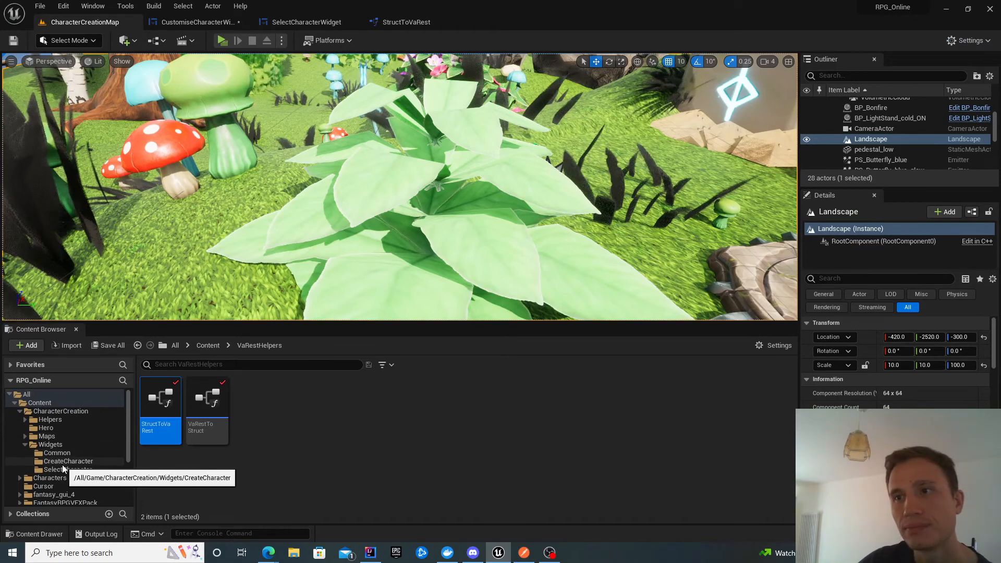
pyautogui.click(57, 453)
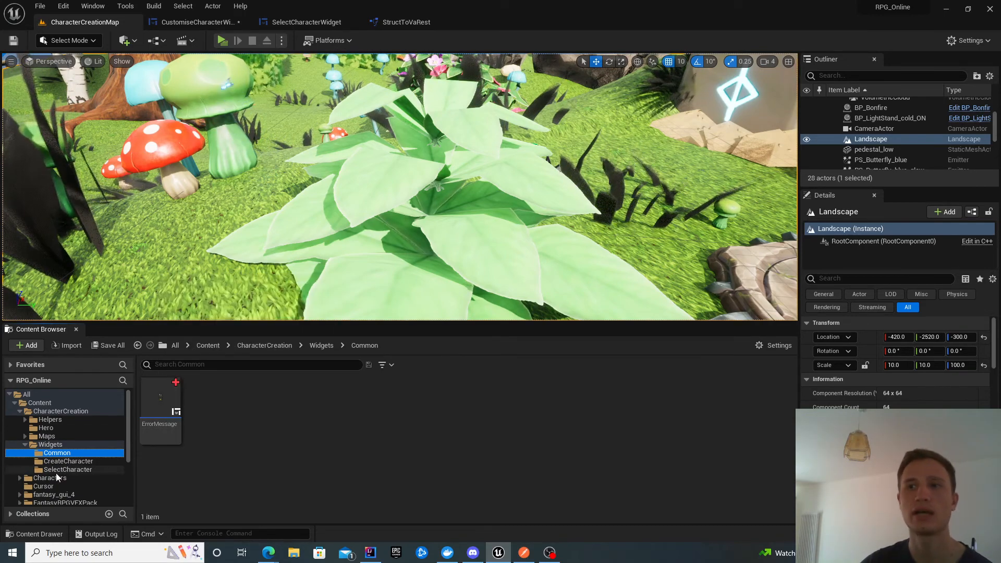
pyautogui.moveTo(146, 409)
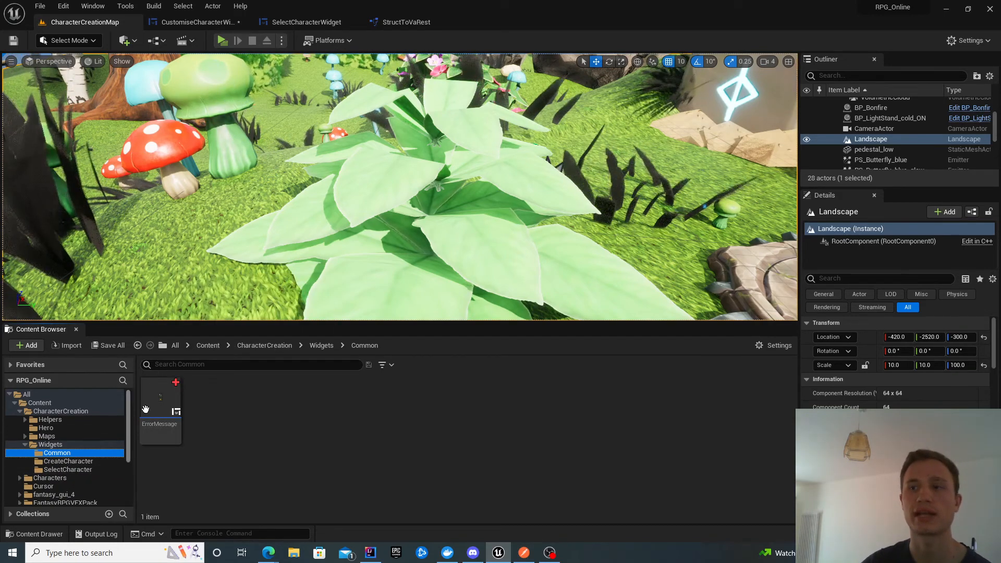
pyautogui.moveTo(156, 403)
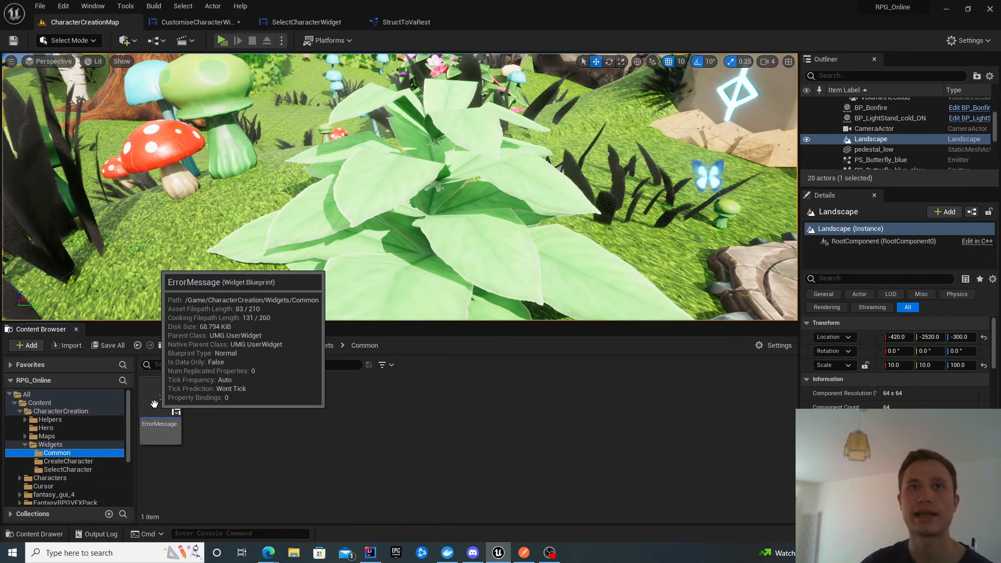
# Step: Open the ErrorMessage widget, select its outer border and glance at its event graph
pyautogui.doubleClick(160, 412)
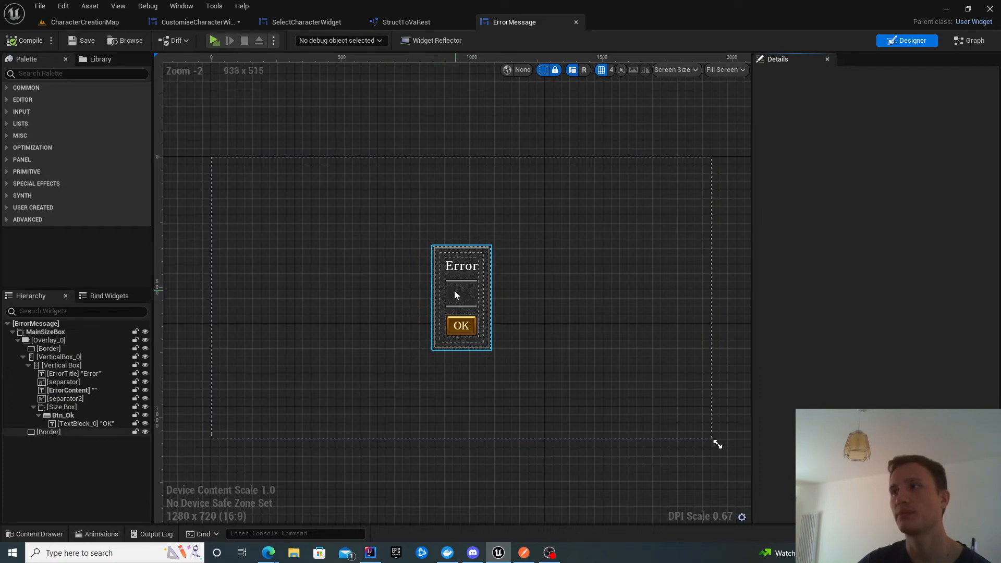
pyautogui.click(48, 432)
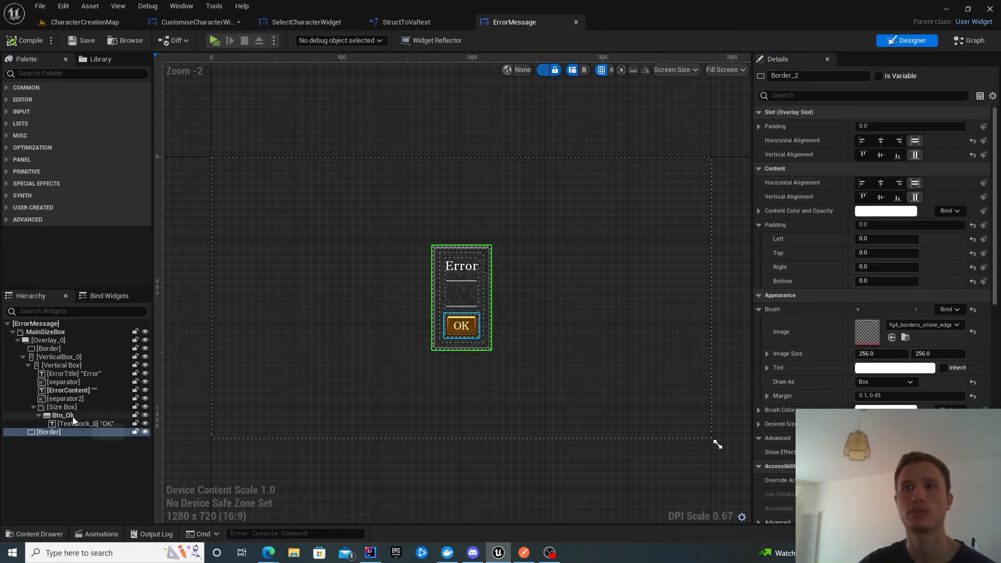
pyautogui.click(975, 40)
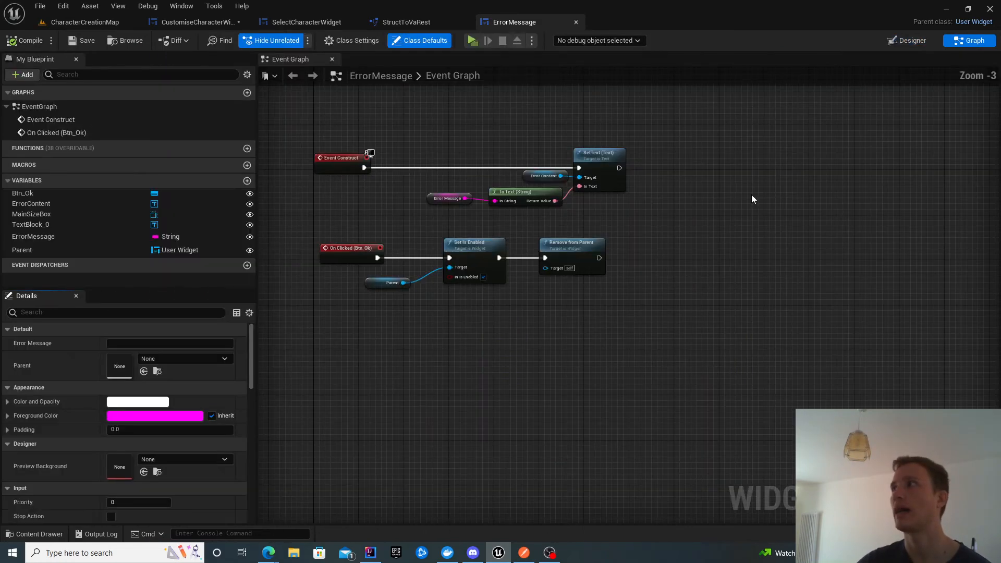
pyautogui.moveTo(321, 66)
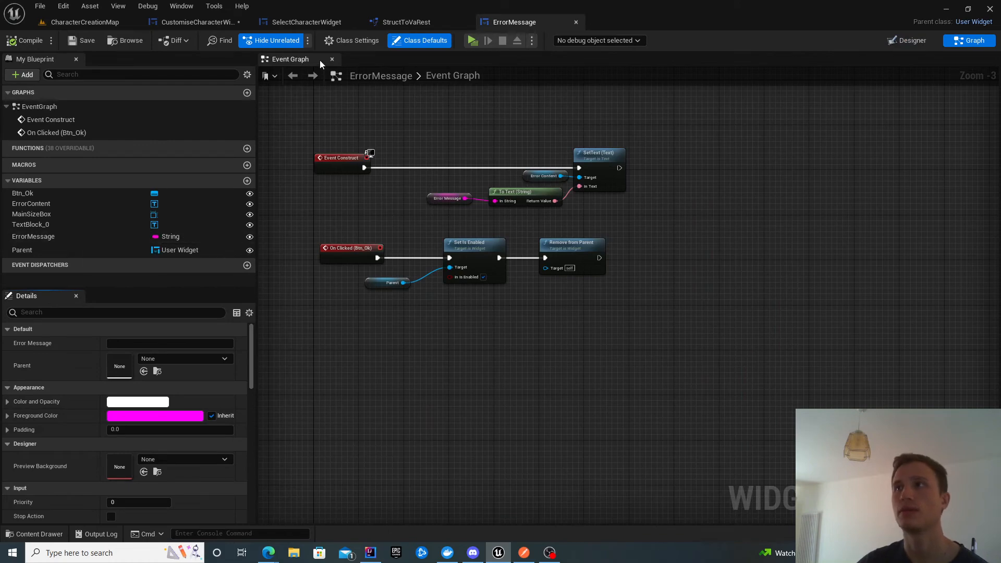
pyautogui.click(912, 41)
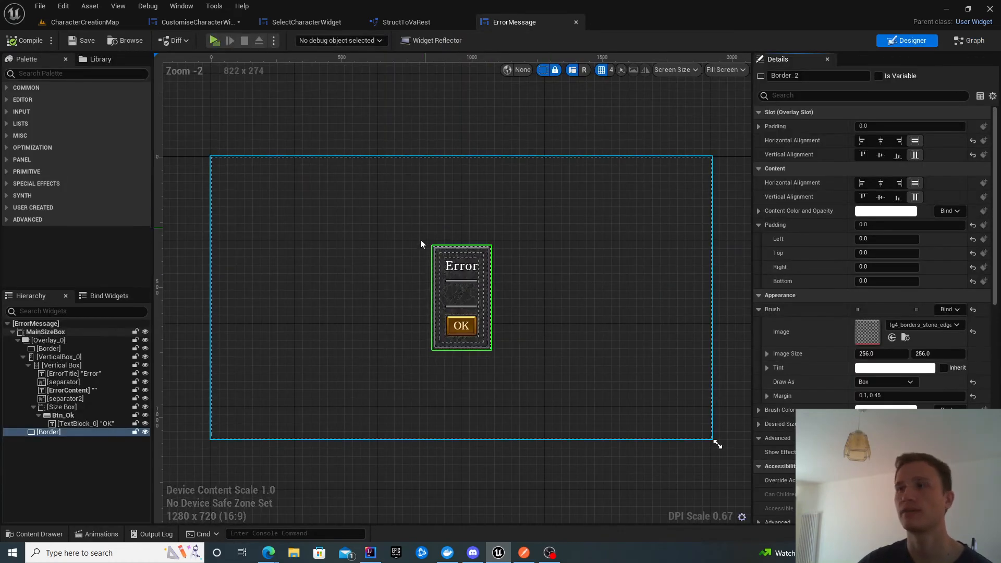
# Step: Review the Vertical Box, ErrorContent and Btn_Ok elements in the Error panel hierarchy
pyautogui.click(61, 366)
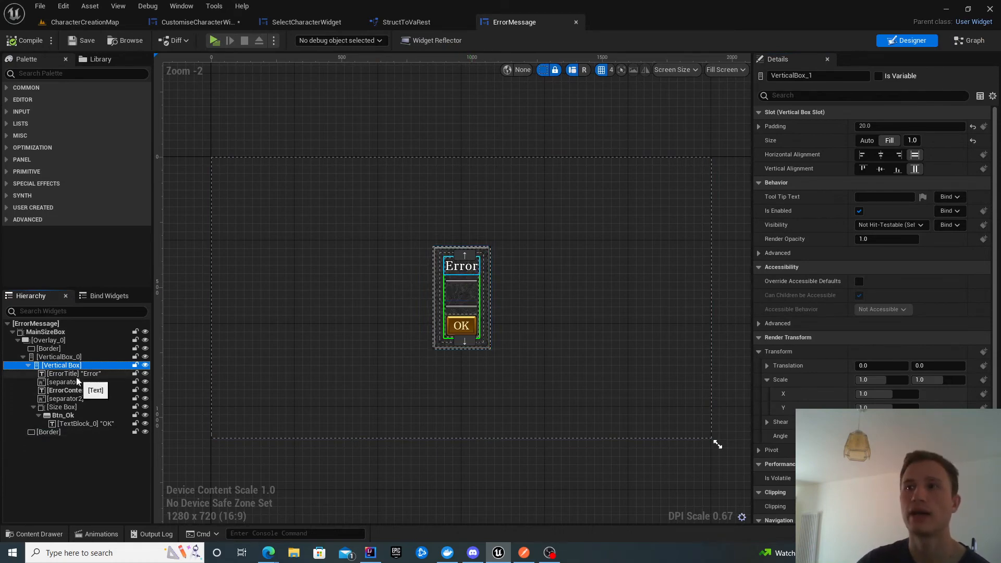
pyautogui.click(64, 390)
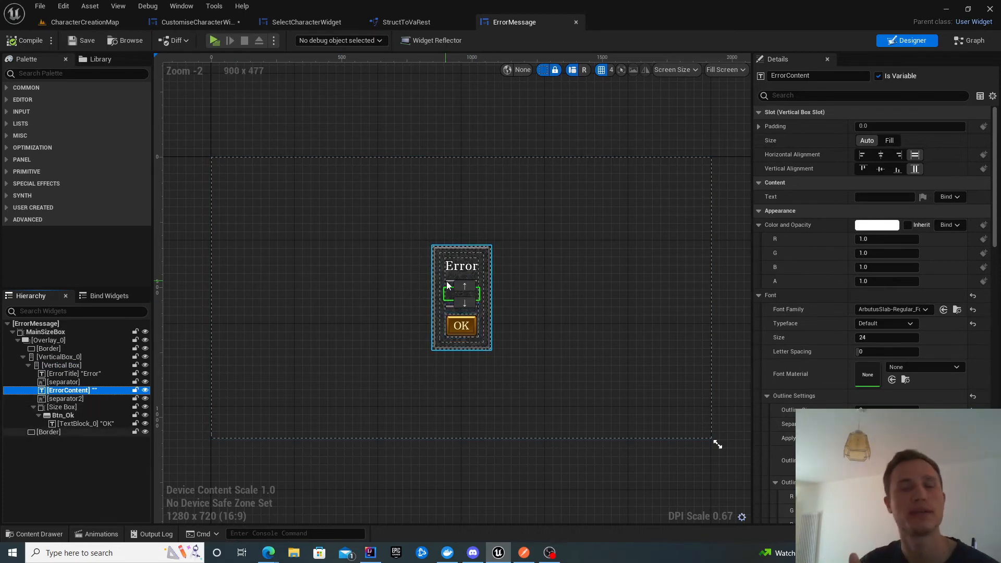
pyautogui.click(63, 415)
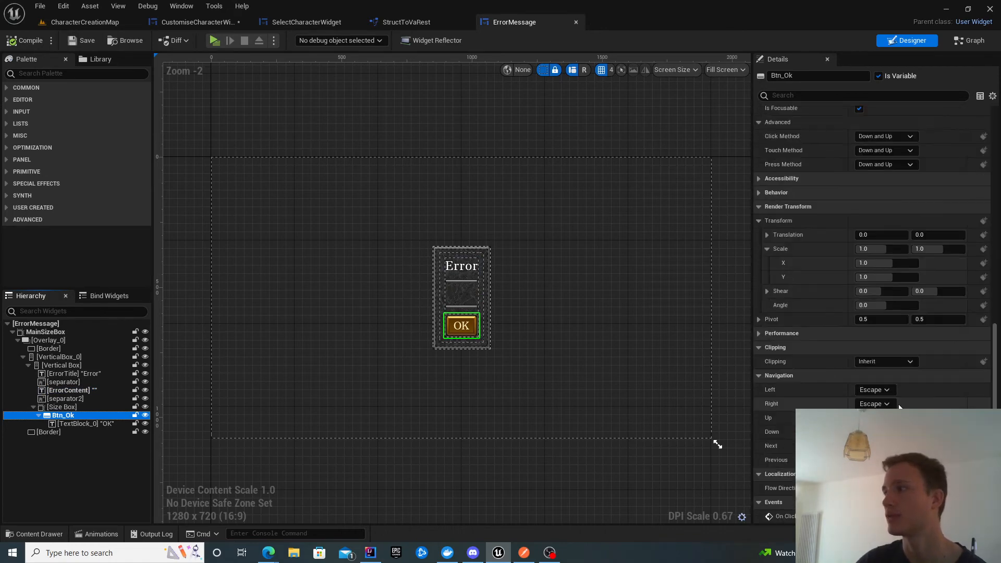
pyautogui.click(975, 41)
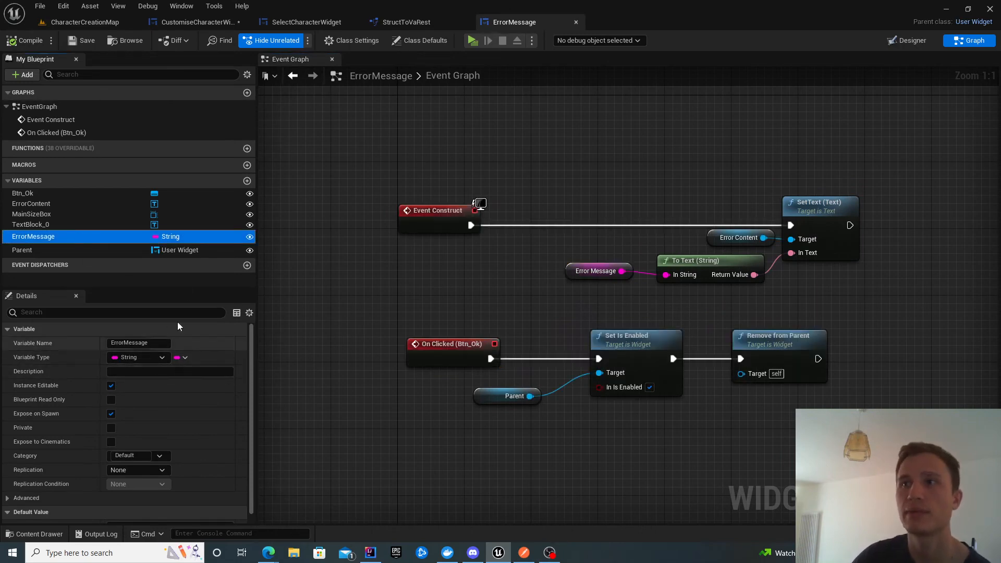
pyautogui.moveTo(239, 325)
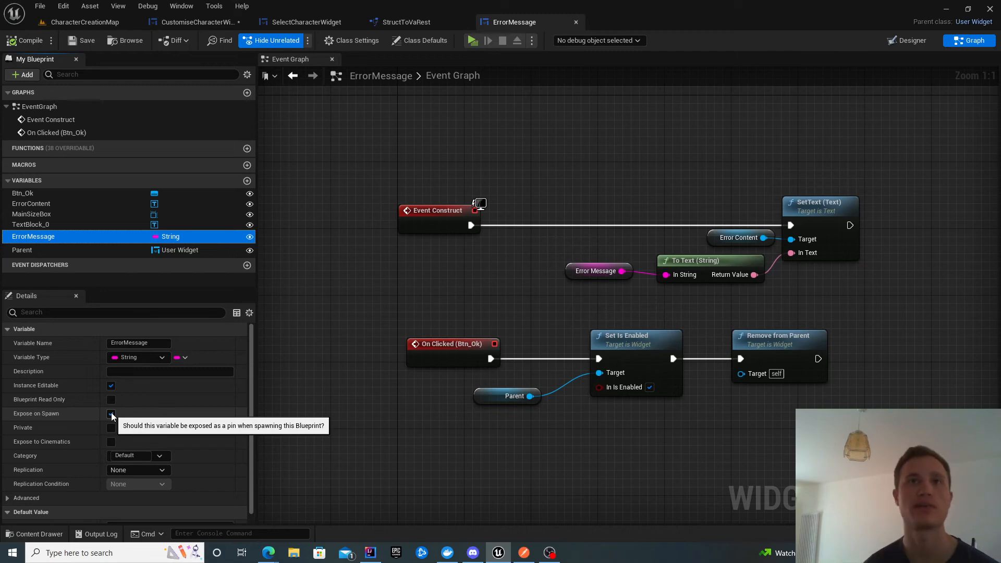
# Step: Review the ErrorMessage graph's construct text setup and OK-click removal logic
pyautogui.click(110, 414)
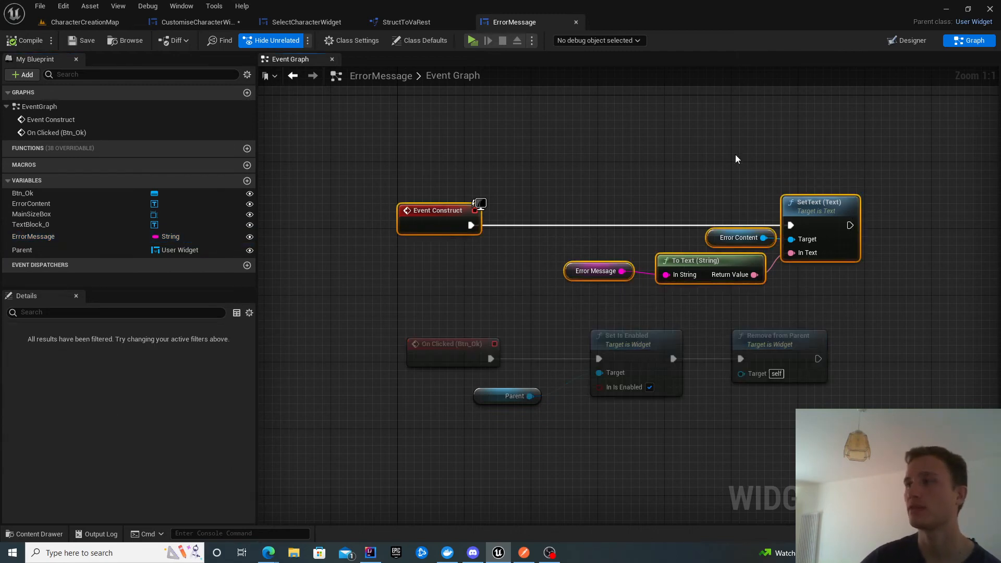
pyautogui.moveTo(803, 217)
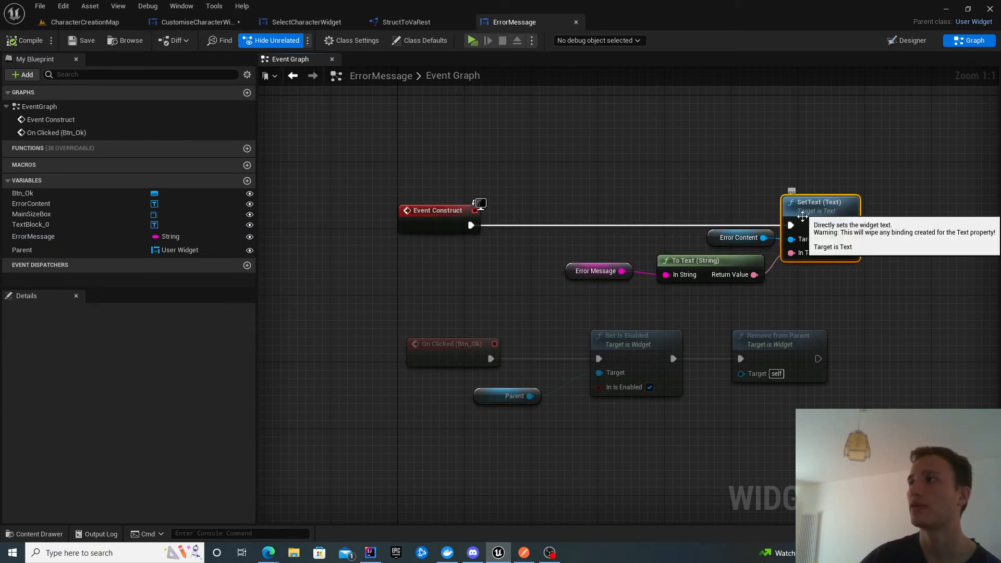
pyautogui.moveTo(905, 41)
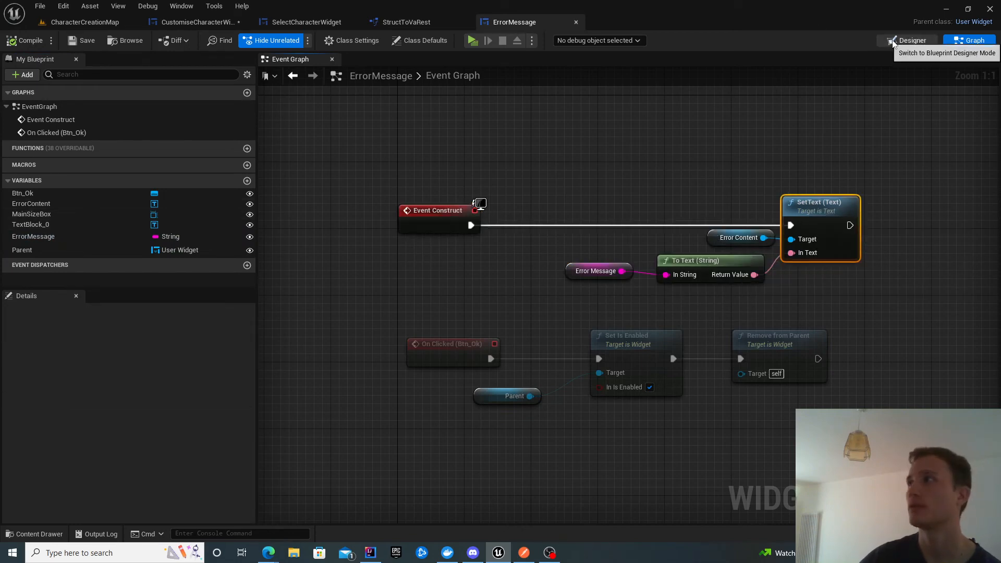
pyautogui.click(908, 40)
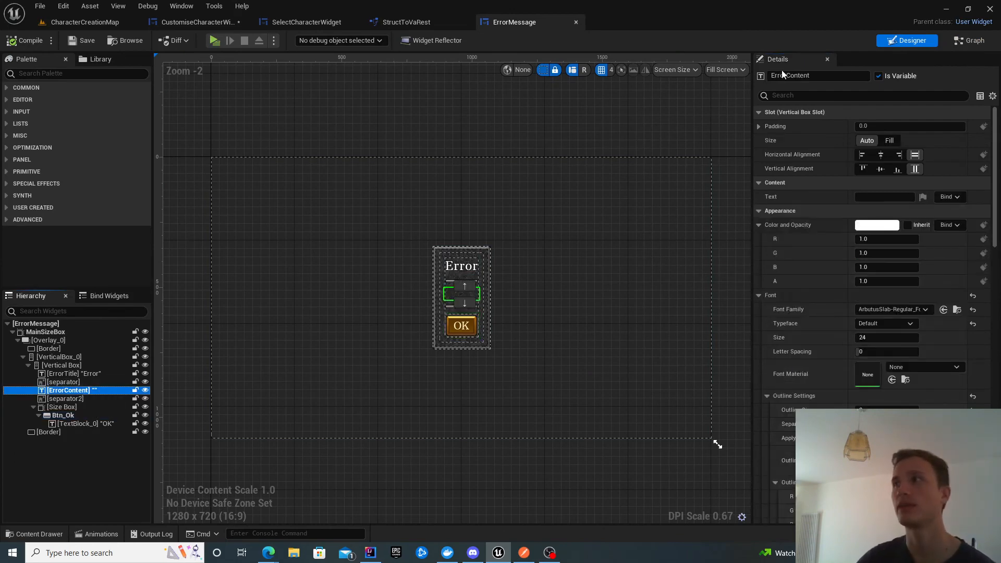
pyautogui.click(969, 40)
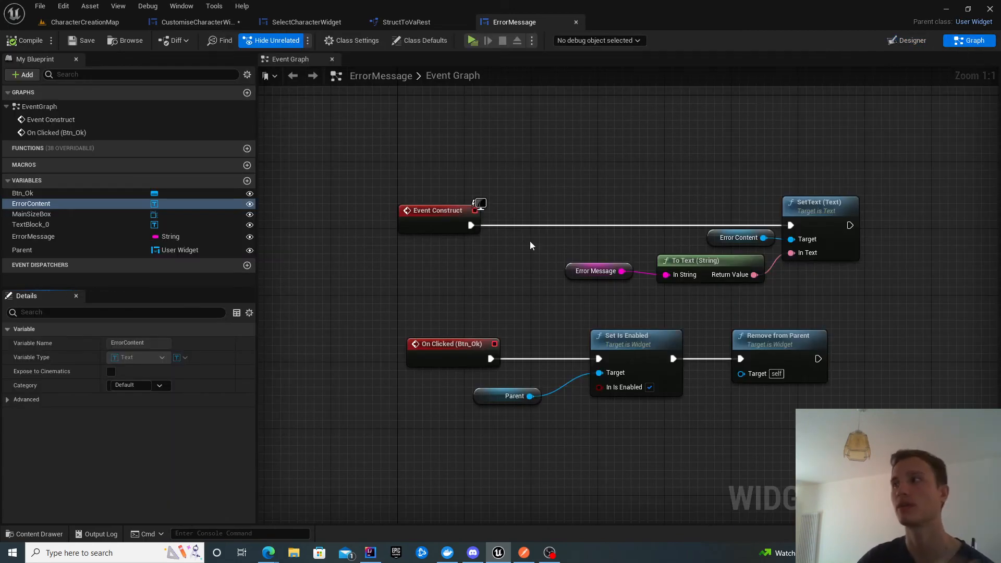
# Step: Inspect the Parent and Set Is Enabled nodes, then view StructToVaRest's Create Character Request To Json
pyautogui.click(596, 271)
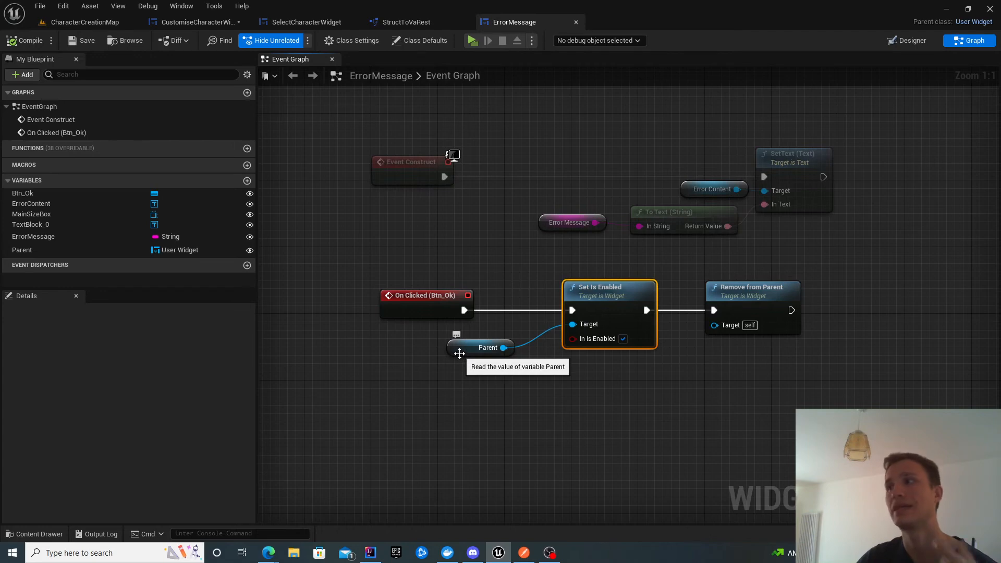
pyautogui.click(481, 348)
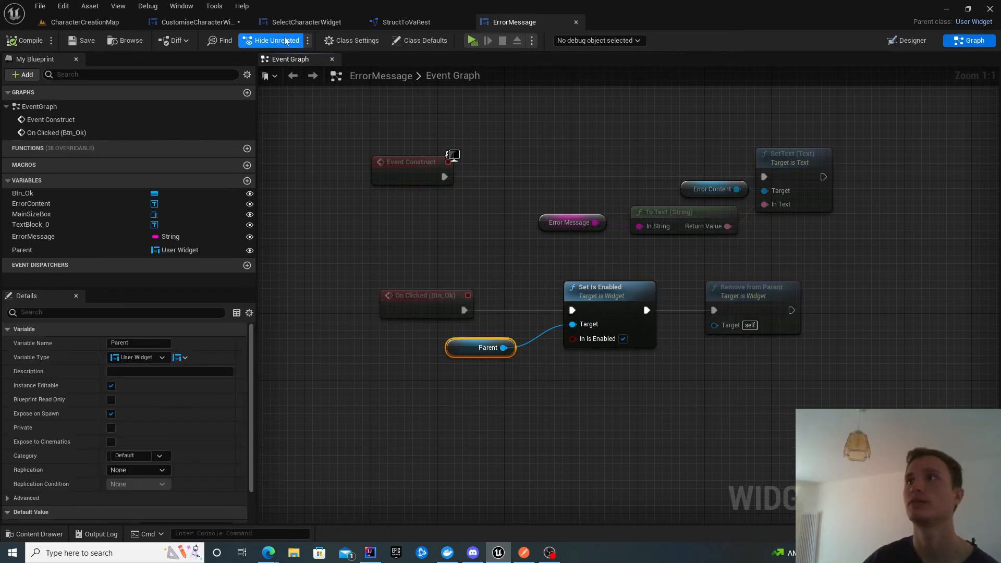
pyautogui.click(193, 22)
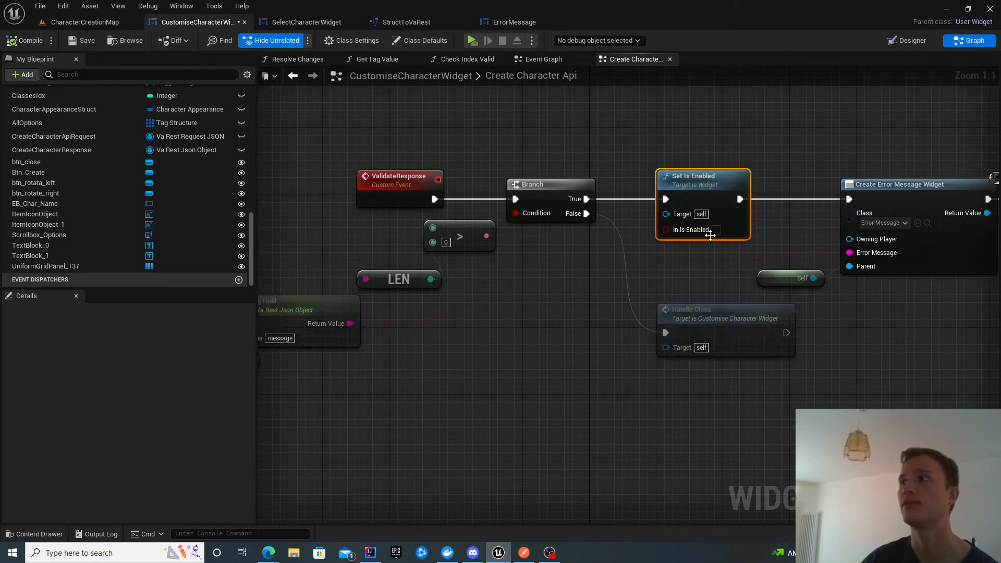
pyautogui.click(513, 21)
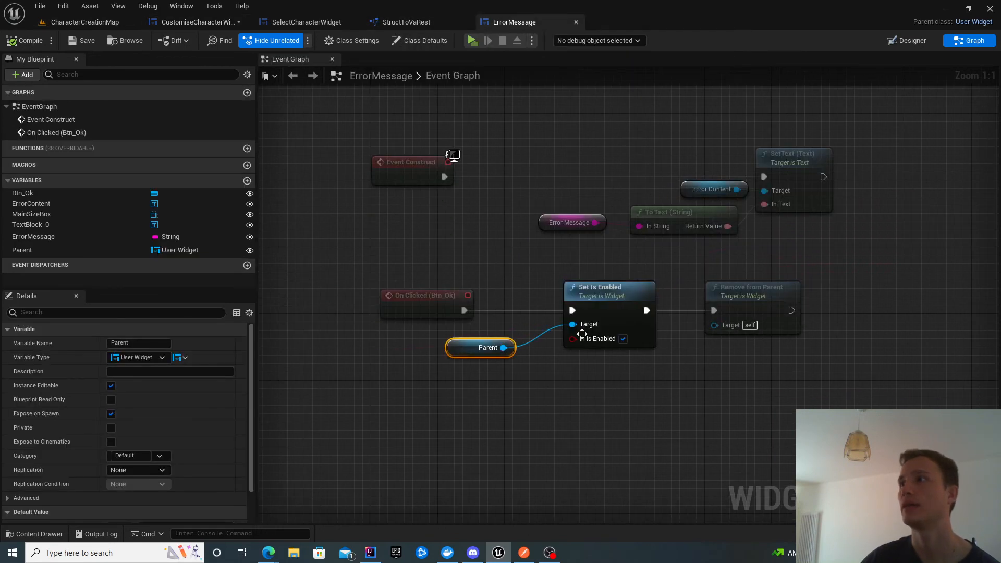
pyautogui.moveTo(622, 356)
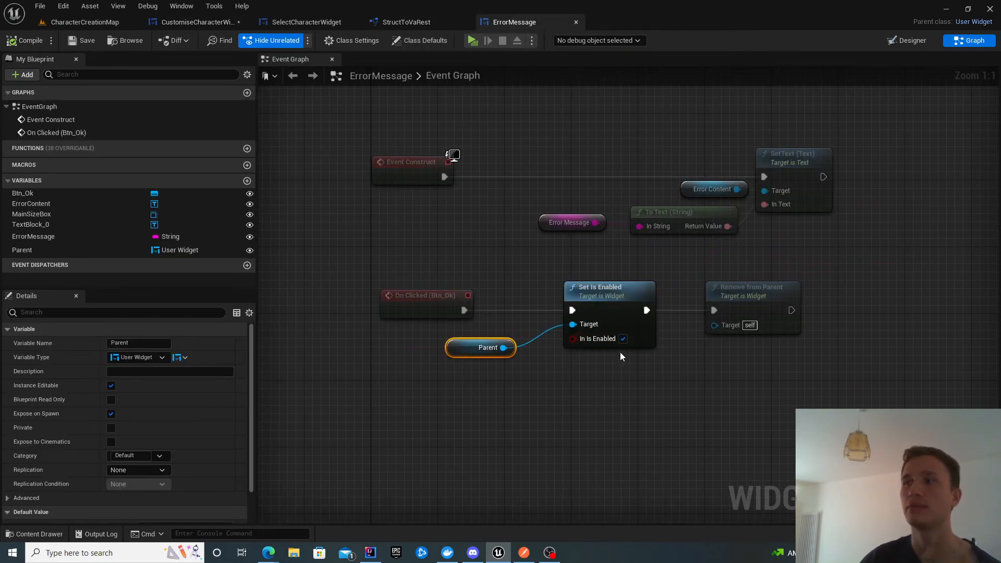
pyautogui.moveTo(652, 355)
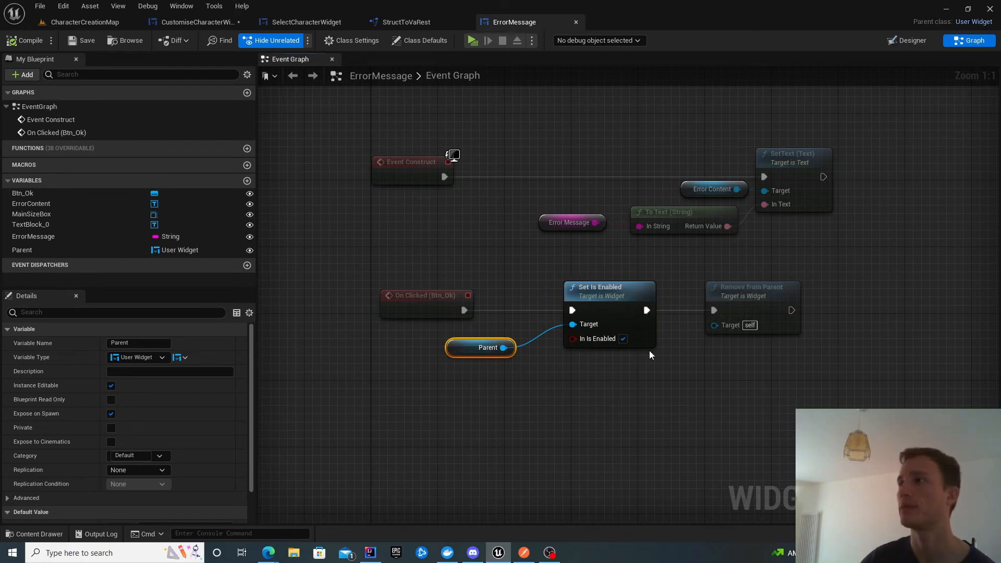
pyautogui.moveTo(739, 297)
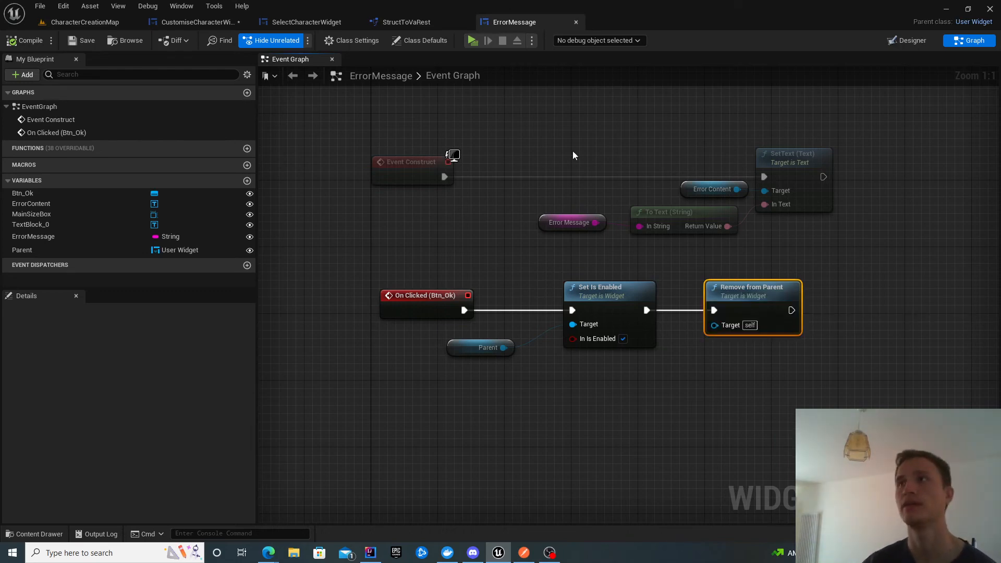
pyautogui.click(408, 22)
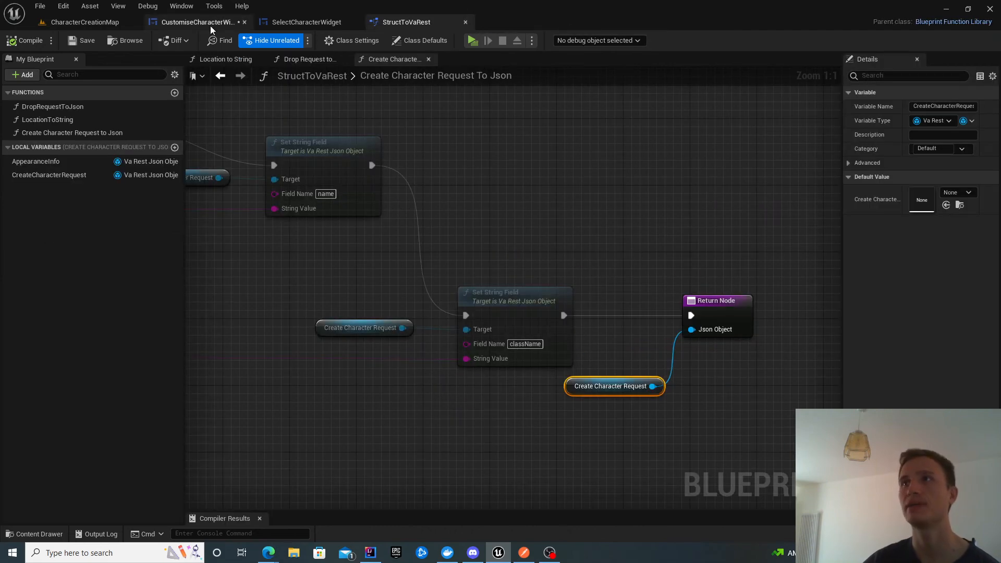
# Step: Start a play preview of the CharacterCreationMap level
pyautogui.click(78, 22)
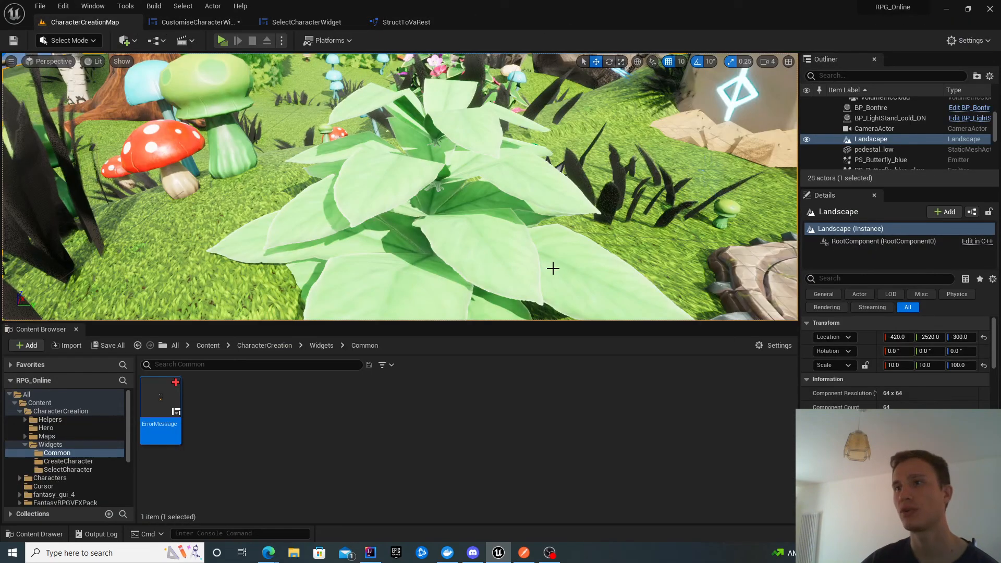
pyautogui.click(68, 461)
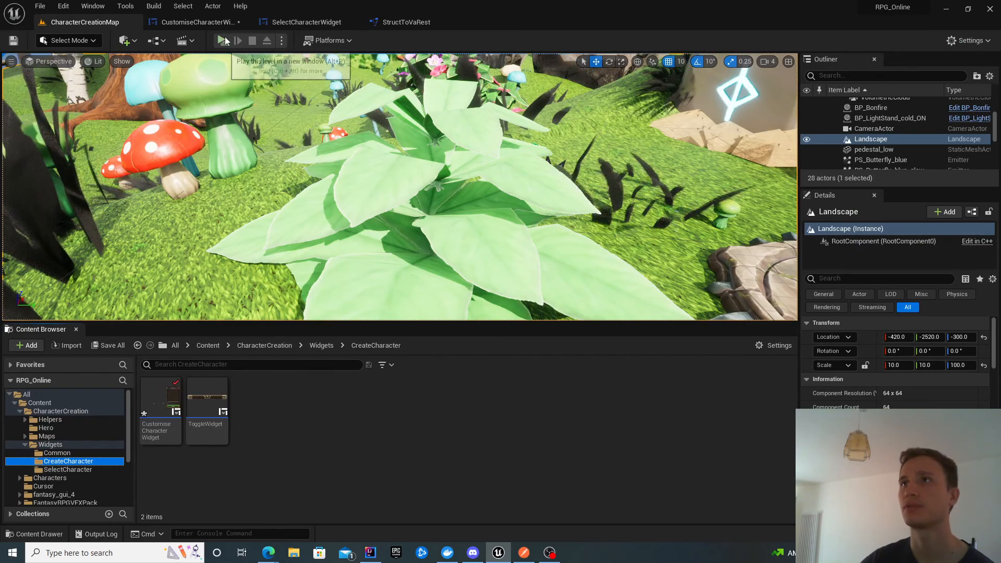
pyautogui.click(222, 40)
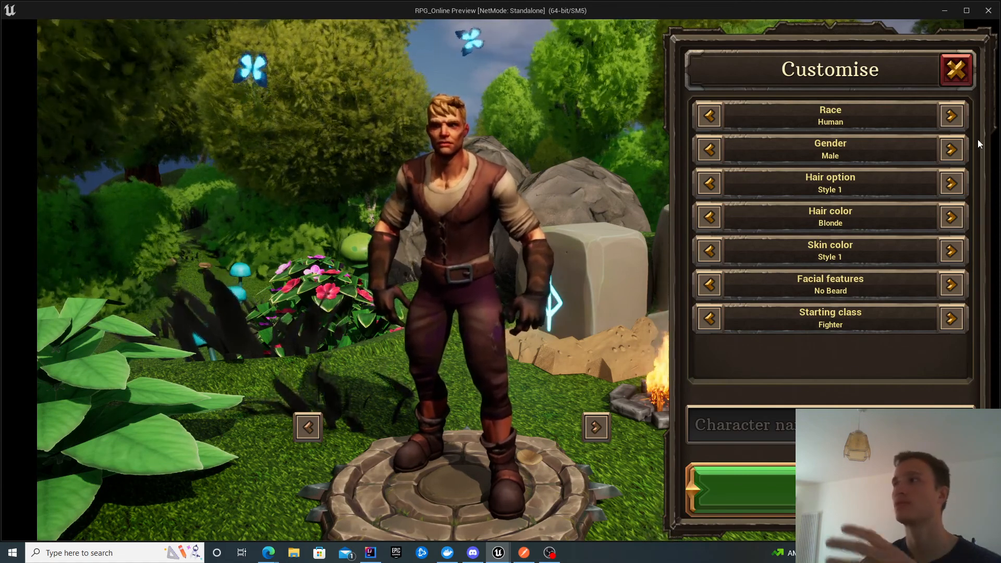
pyautogui.moveTo(911, 213)
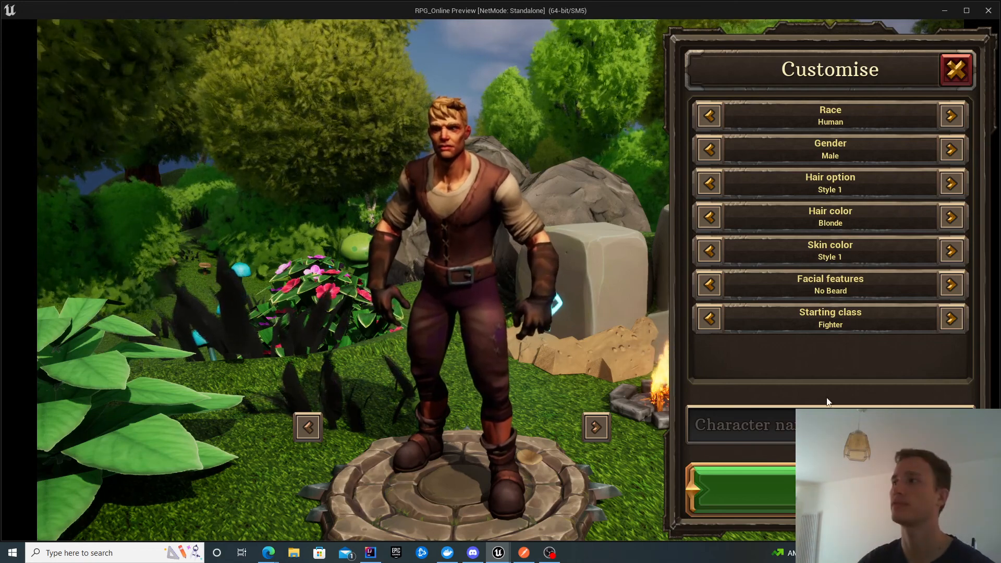
# Step: Create a female character named asdwdd and select it in the character list
pyautogui.write('asdwd')
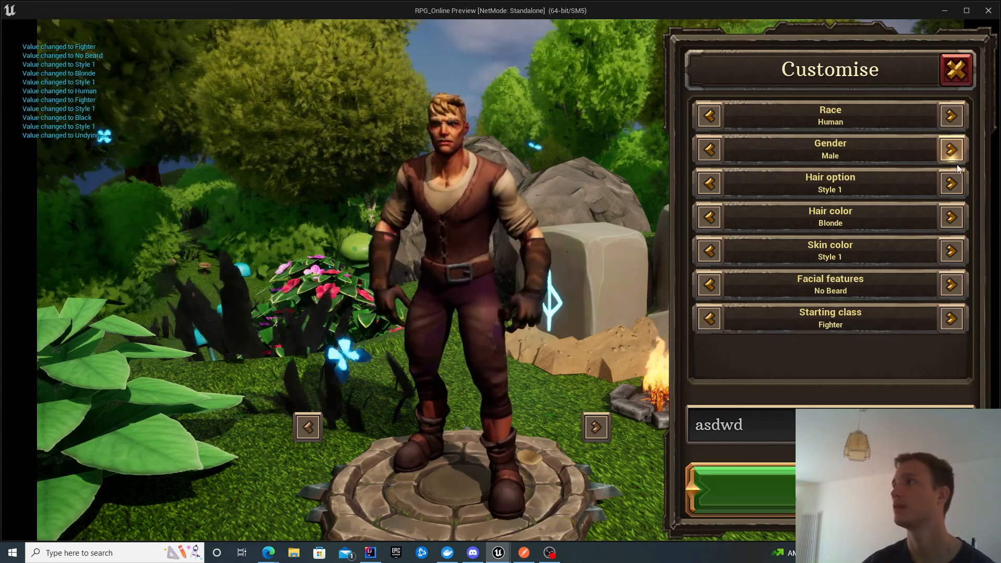
pyautogui.click(953, 149)
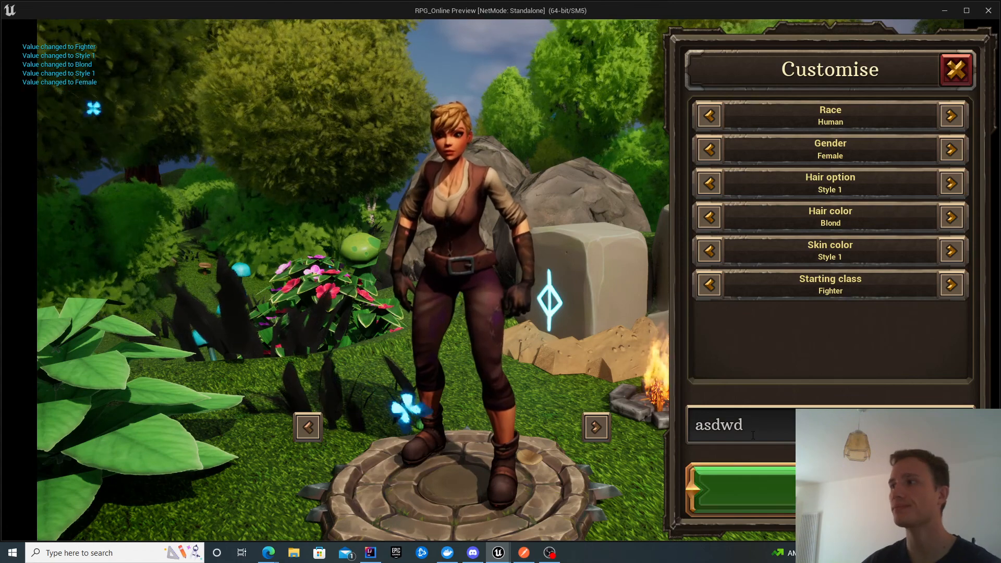
pyautogui.write('d')
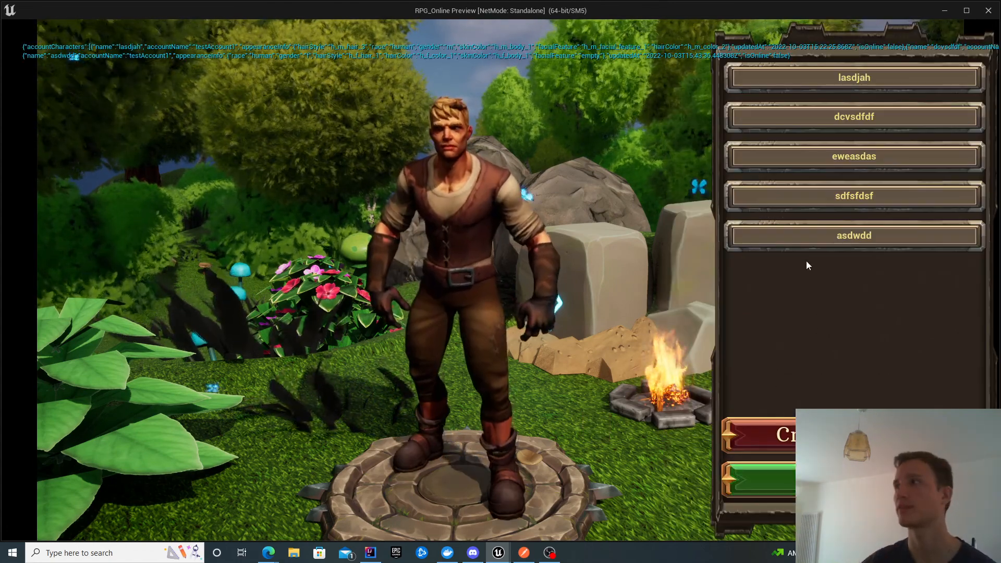
pyautogui.click(854, 235)
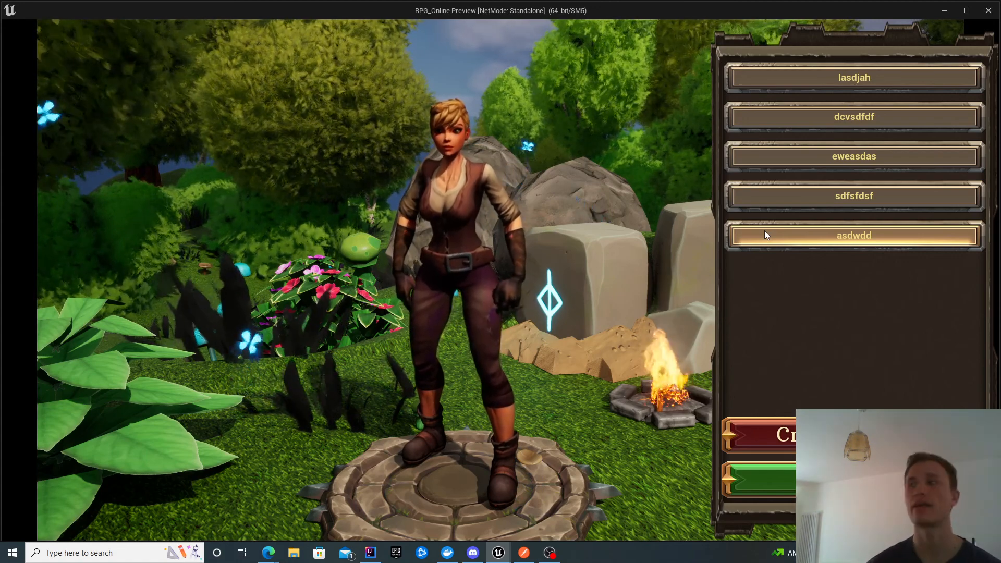
# Step: Create a new character named qqq
pyautogui.click(854, 235)
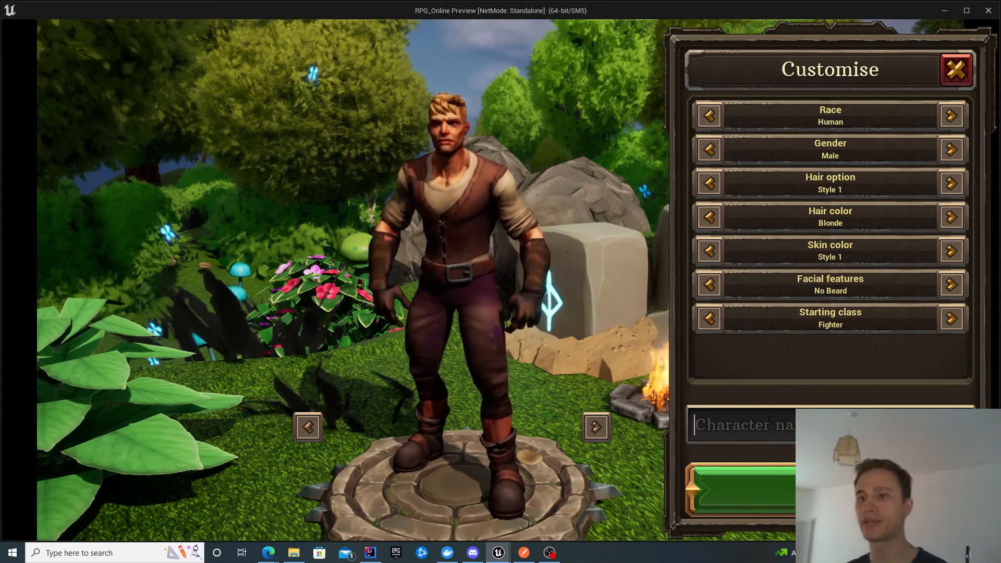
pyautogui.write('qqq')
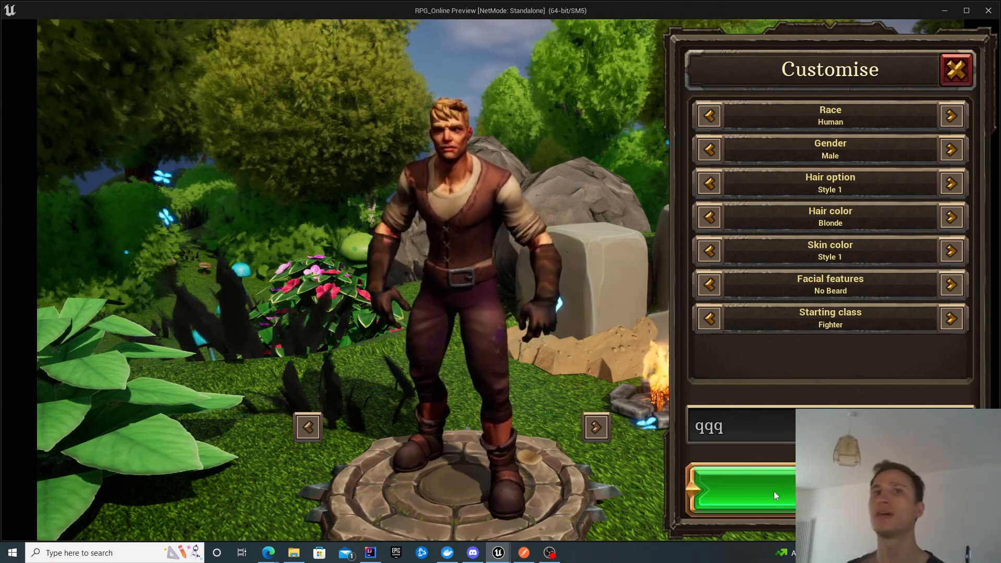
pyautogui.click(742, 492)
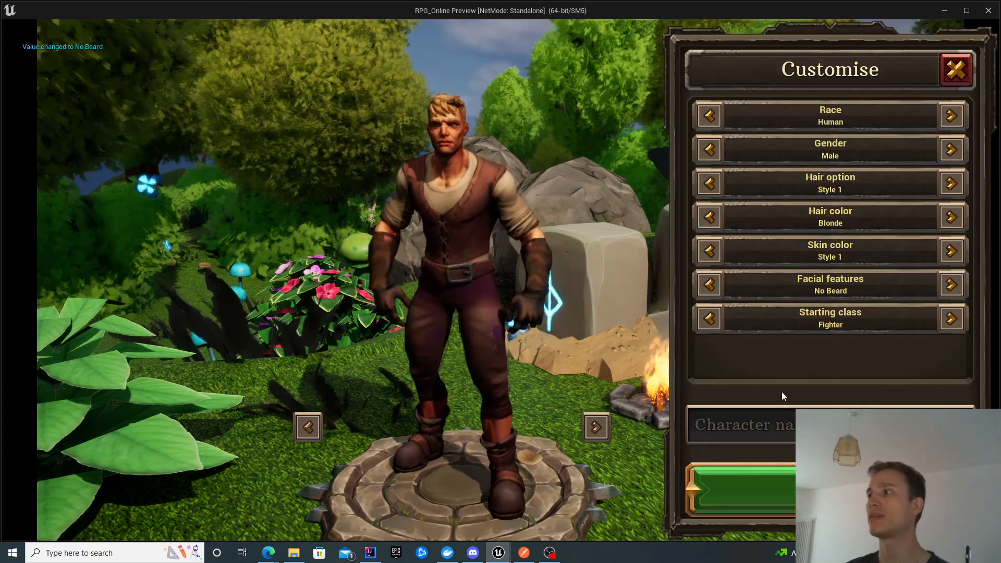
# Step: Resubmit the name qqq, dismiss the duplicate-name error, and set the race to Undying
pyautogui.write('qqq')
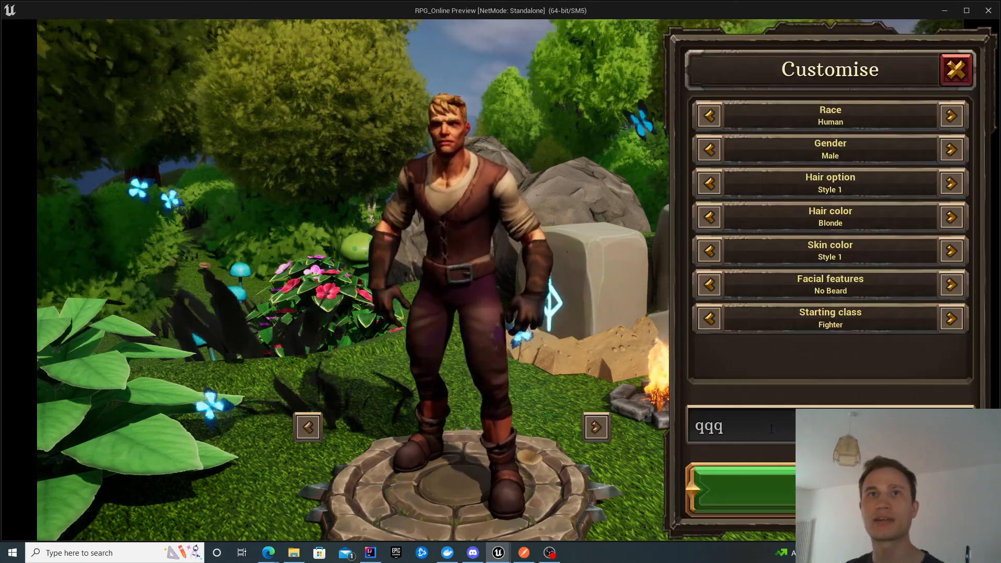
pyautogui.click(741, 493)
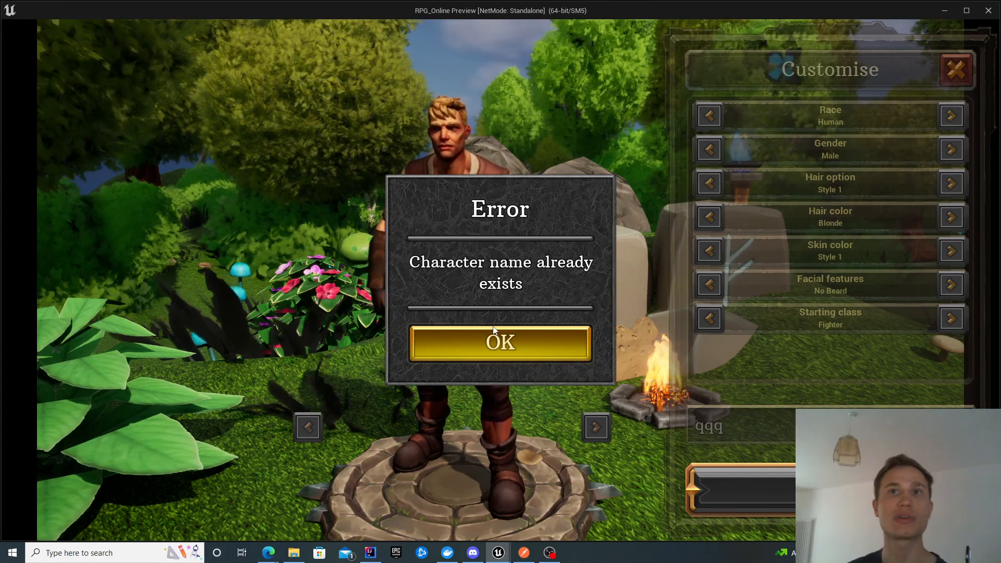
pyautogui.click(500, 343)
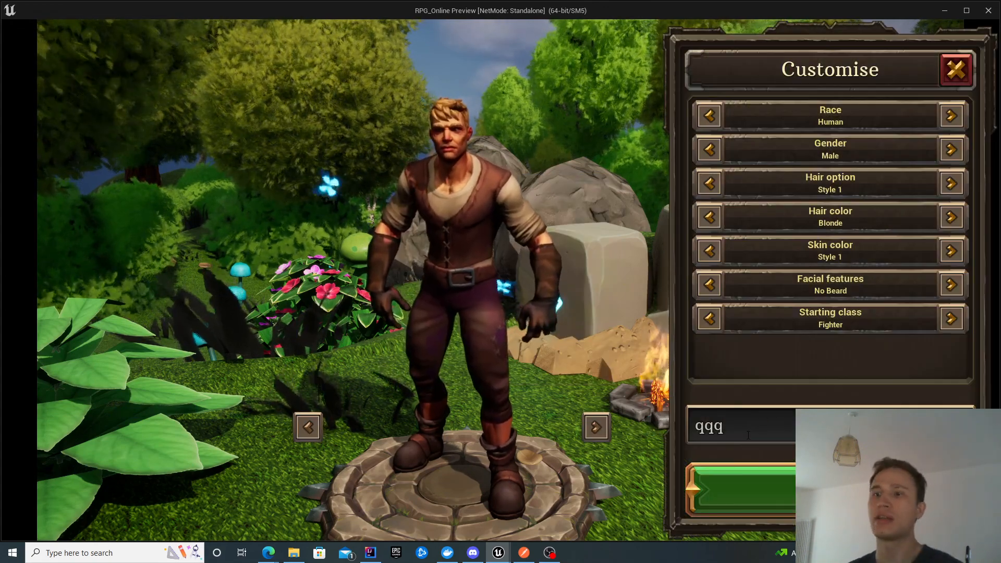
pyautogui.click(952, 116)
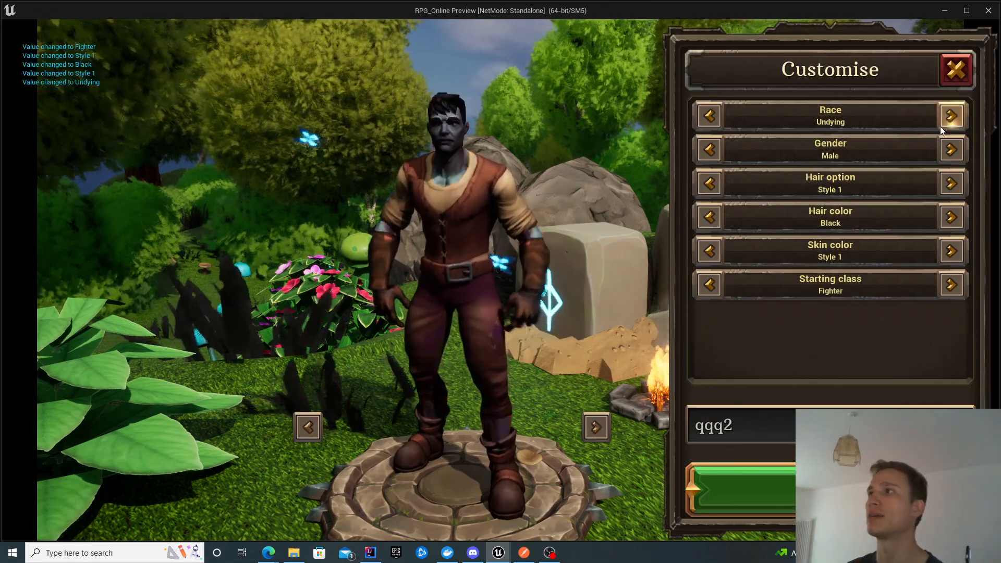